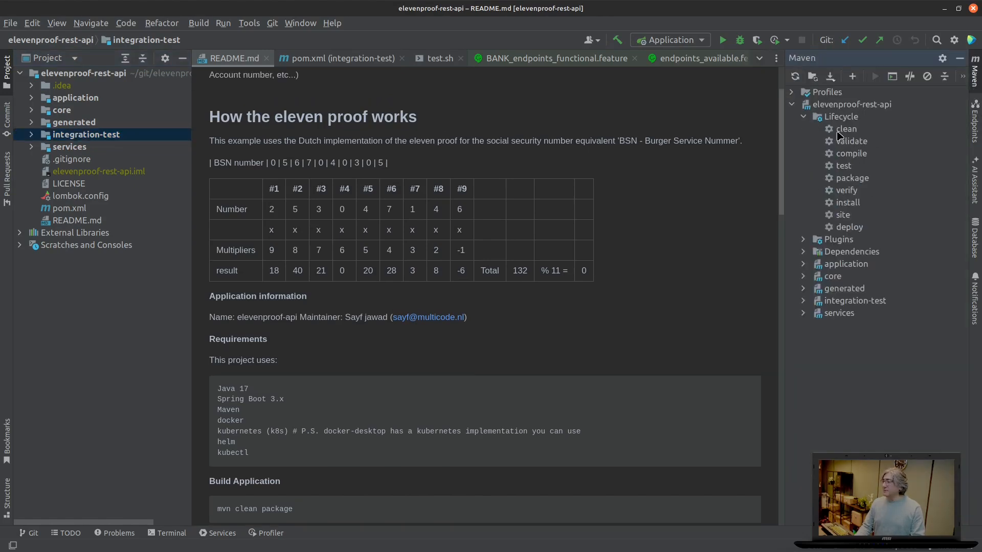
Step: Run Maven clean and install on elevenproof-rest-api, then collapse the Lifecycle goals
{"action": "left_click", "coordinate": [847, 203]}
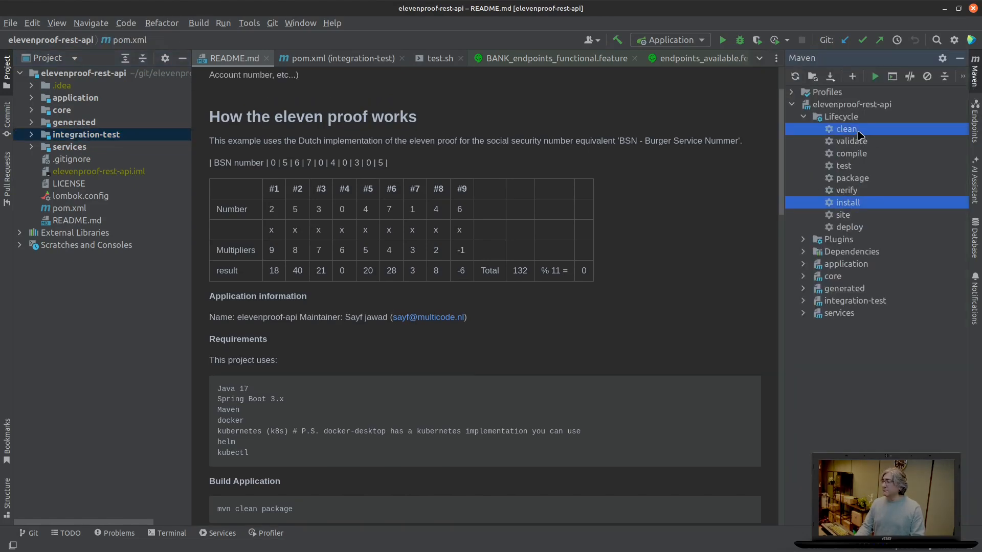
{"action": "left_click", "coordinate": [874, 76]}
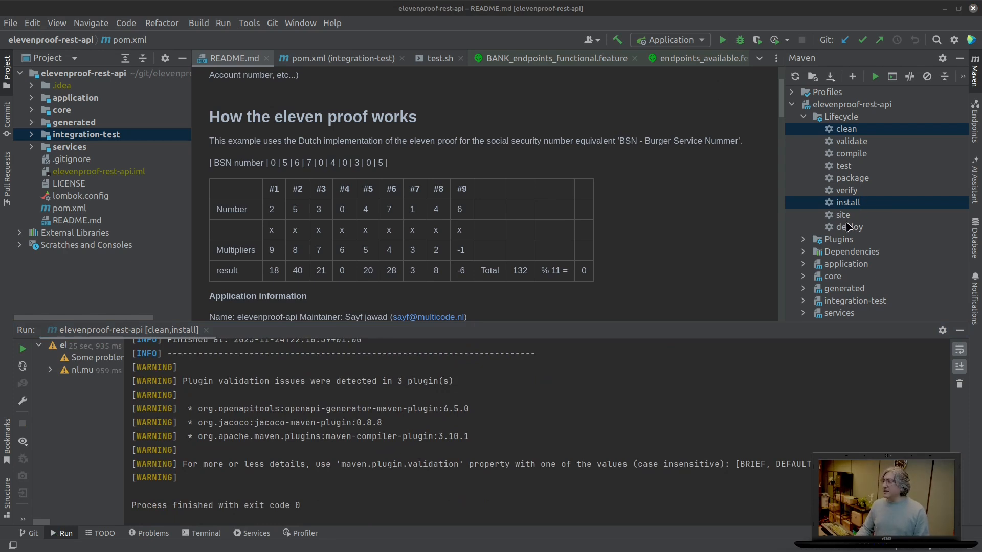
{"action": "left_click", "coordinate": [804, 117]}
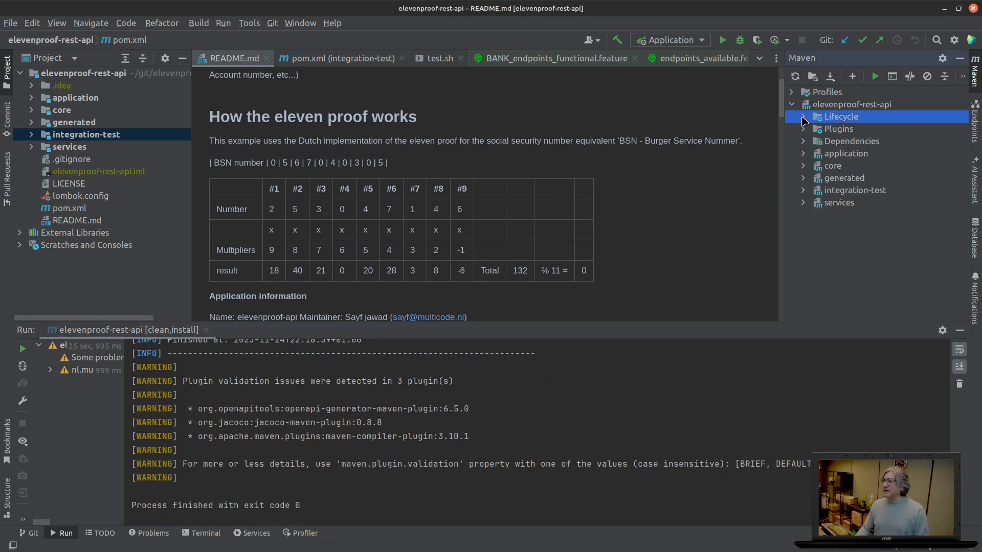
{"action": "mouse_move", "coordinate": [896, 232]}
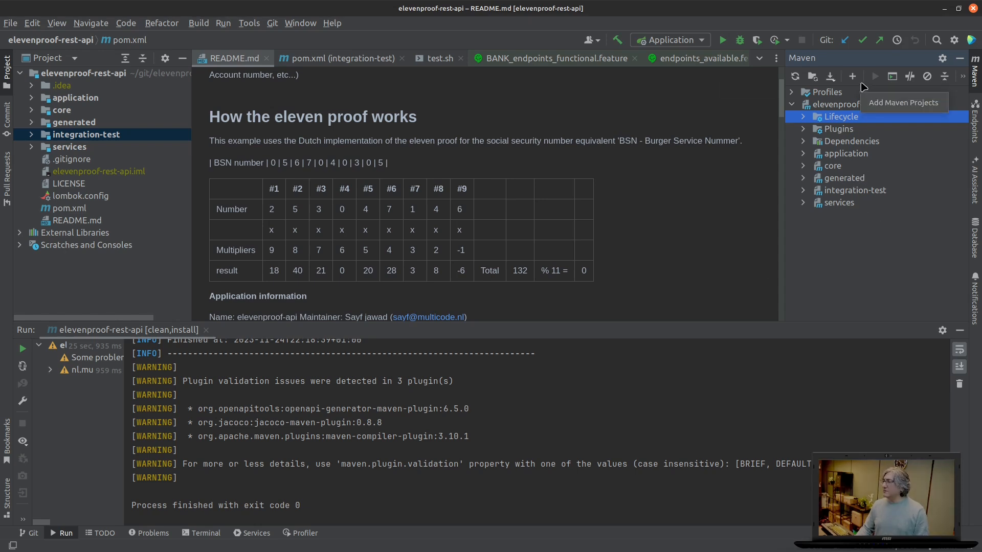
Step: In a terminal, cd into application and run mvn jib:dockerBuild to build the Docker image
{"action": "left_click", "coordinate": [205, 533]}
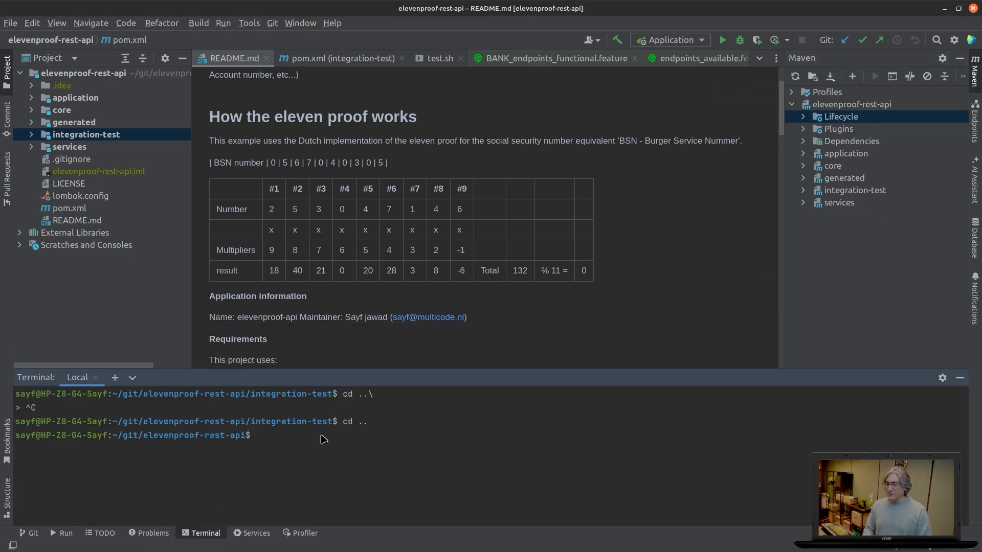
{"action": "type", "text": "cd application"}
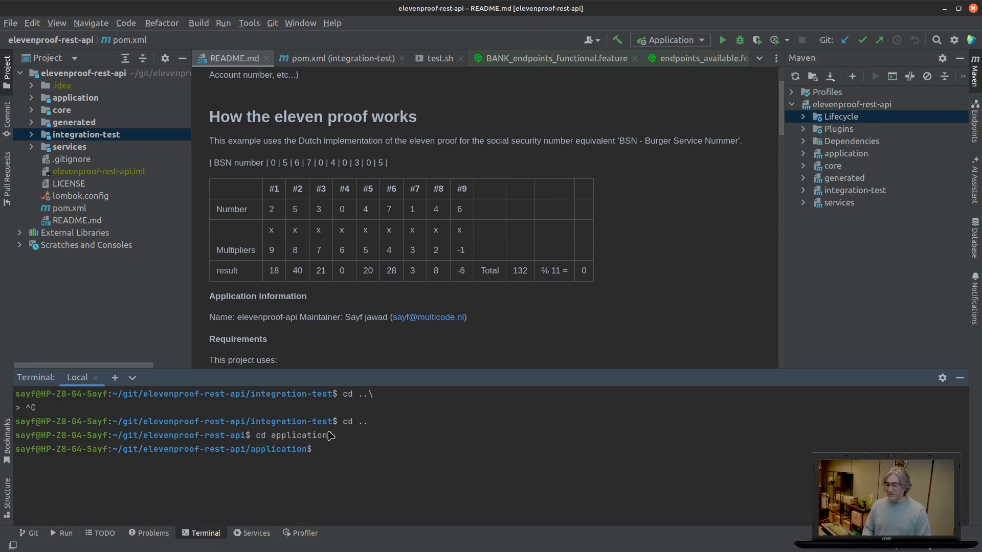
{"action": "type", "text": "mvn"}
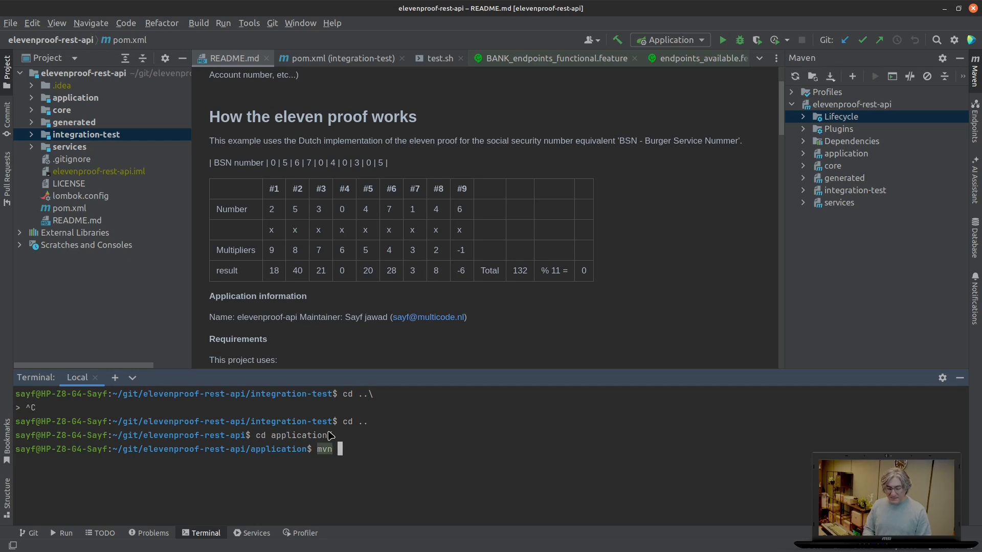
{"action": "type", "text": "jib:dock"}
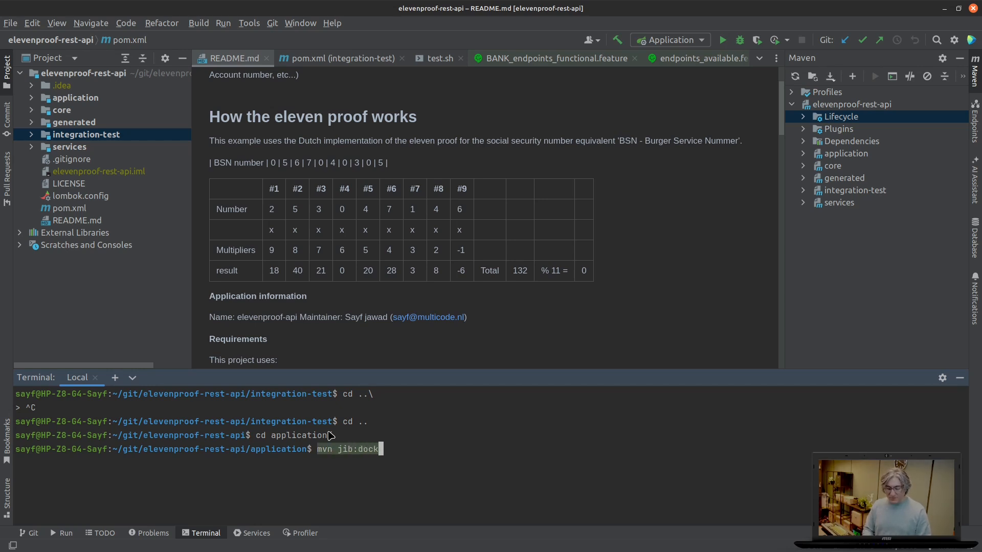
{"action": "type", "text": "erBu"}
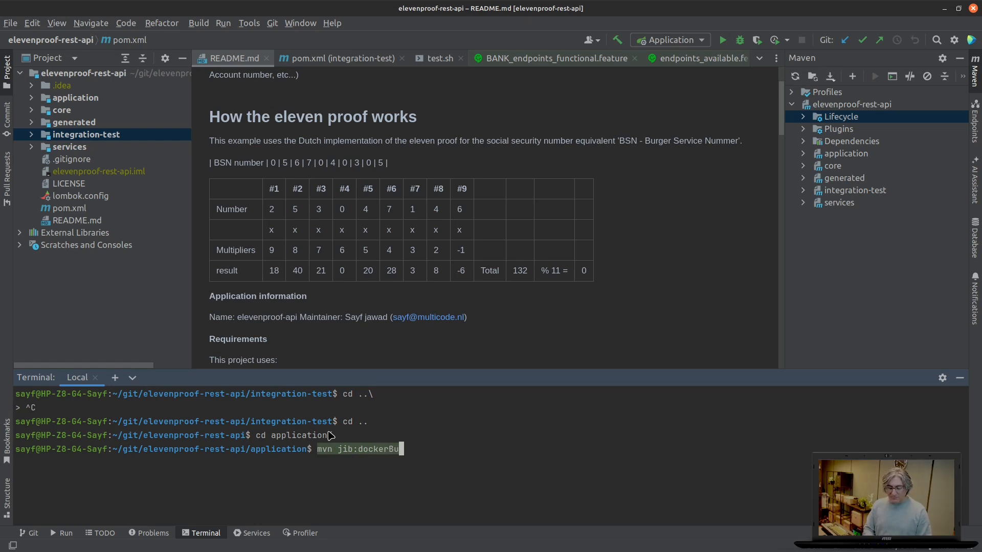
{"action": "type", "text": "ild"}
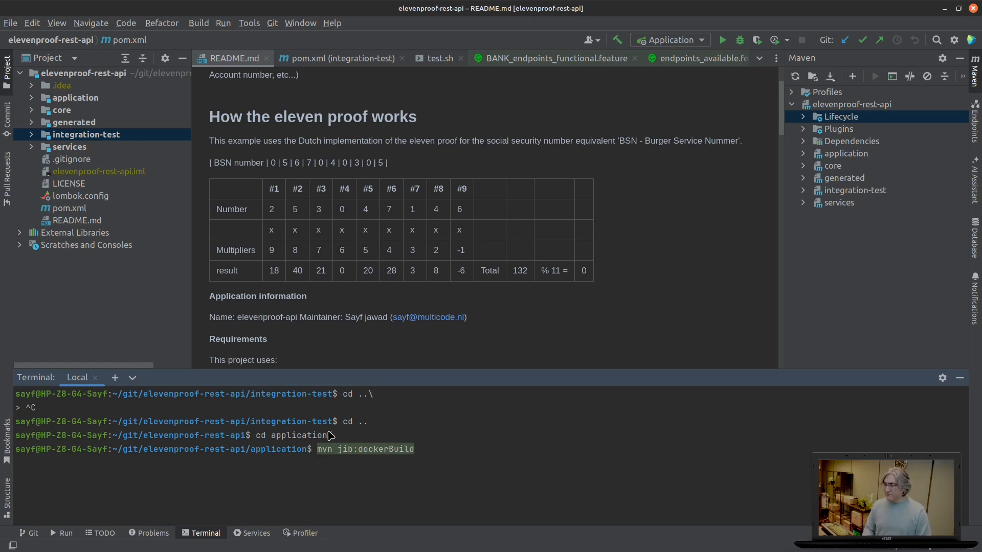
{"action": "key", "text": "Return"}
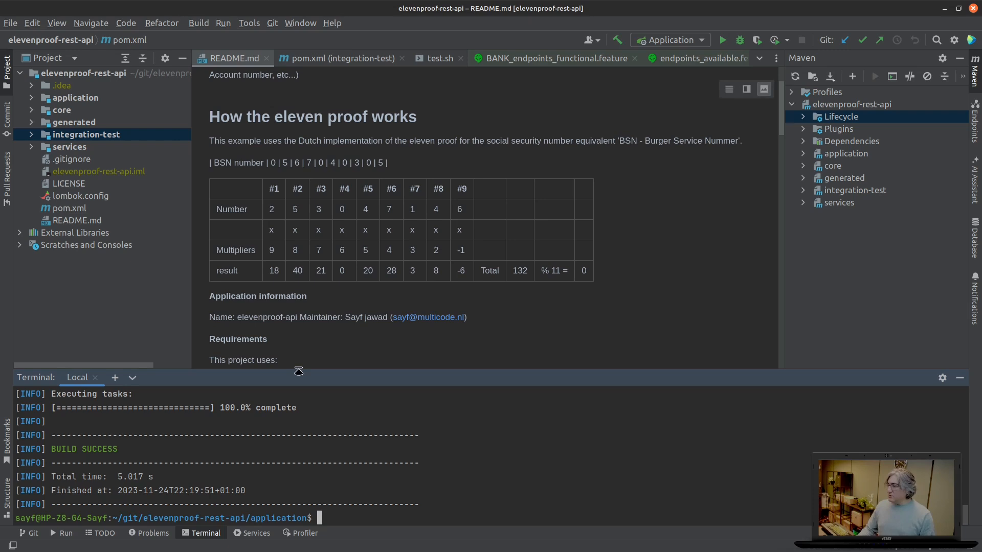
{"action": "mouse_move", "coordinate": [384, 442]}
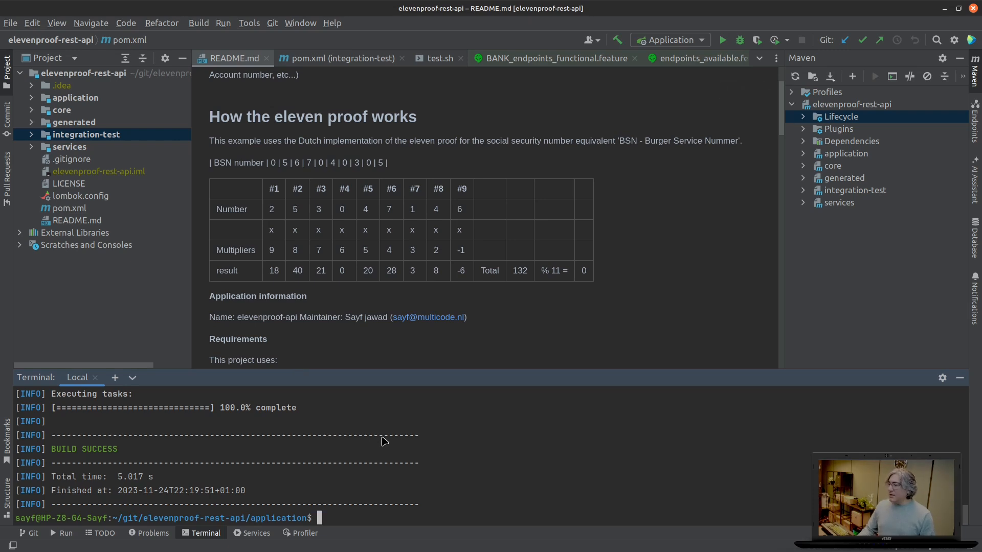
Step: Move to the integration-test folder and run the deploy script to Helm-install the app
{"action": "type", "text": "cd .."}
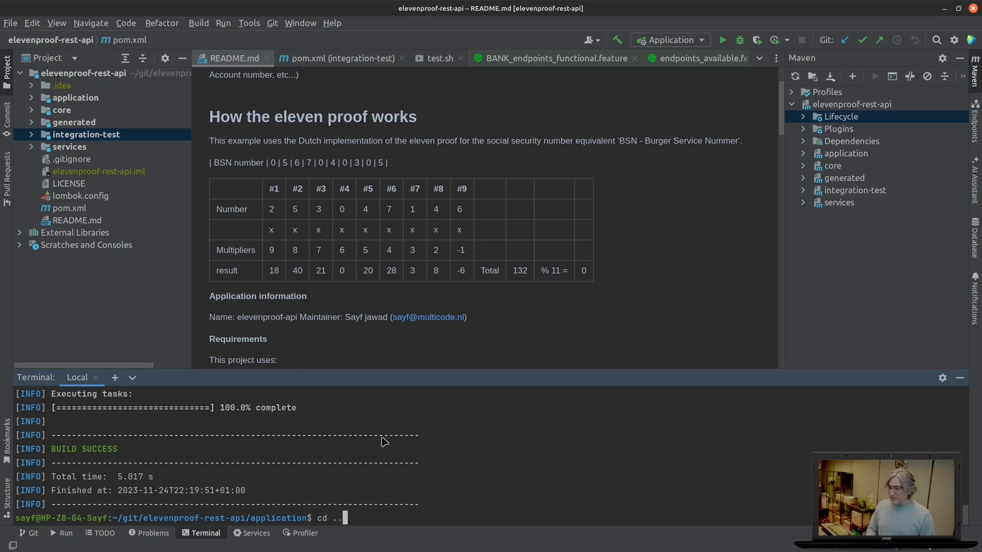
{"action": "key", "text": "Return"}
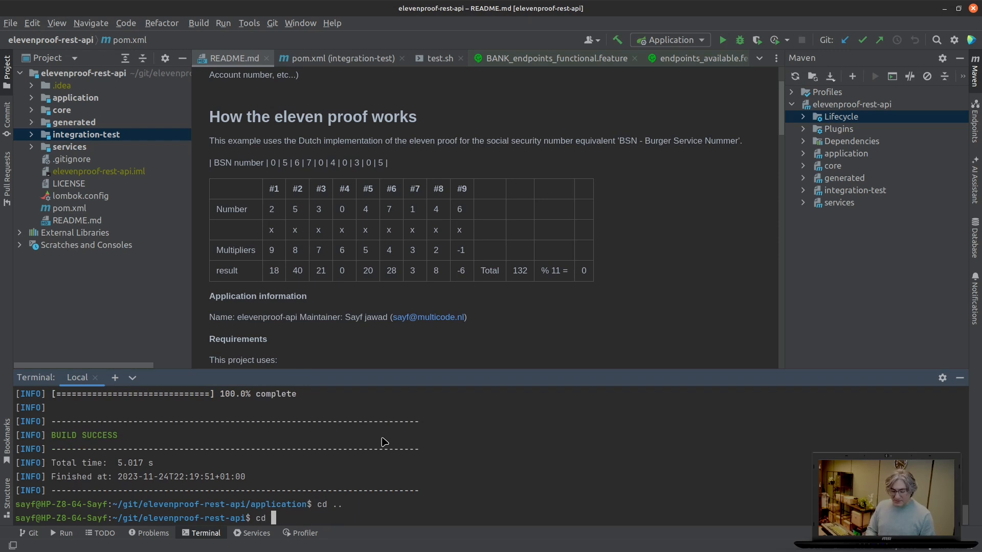
{"action": "type", "text": "integration-test/"}
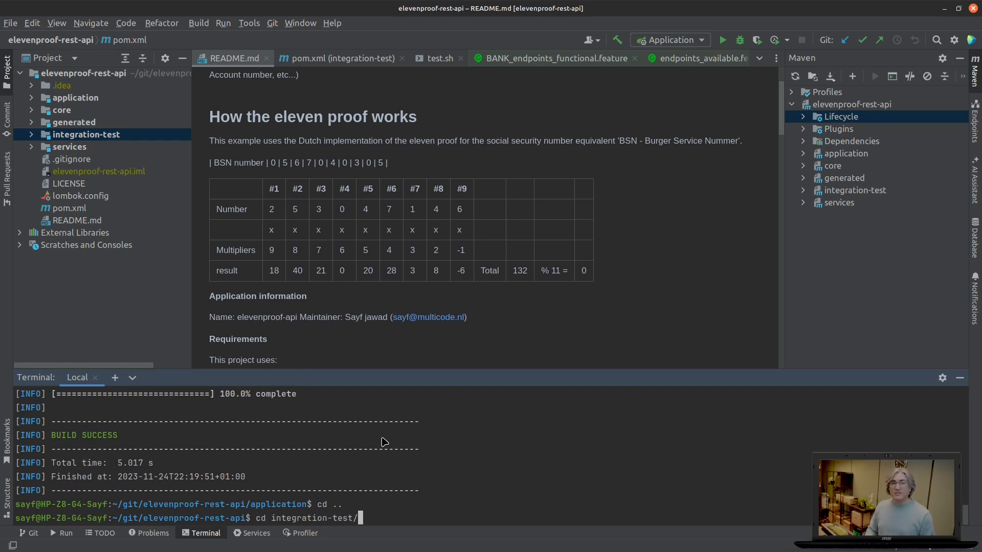
{"action": "key", "text": "Return"}
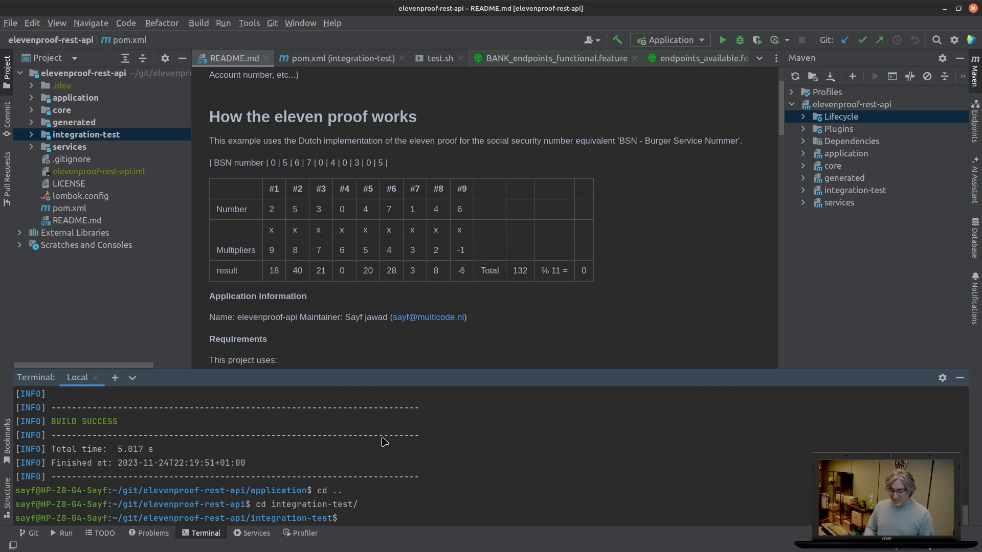
{"action": "type", "text": "./"}
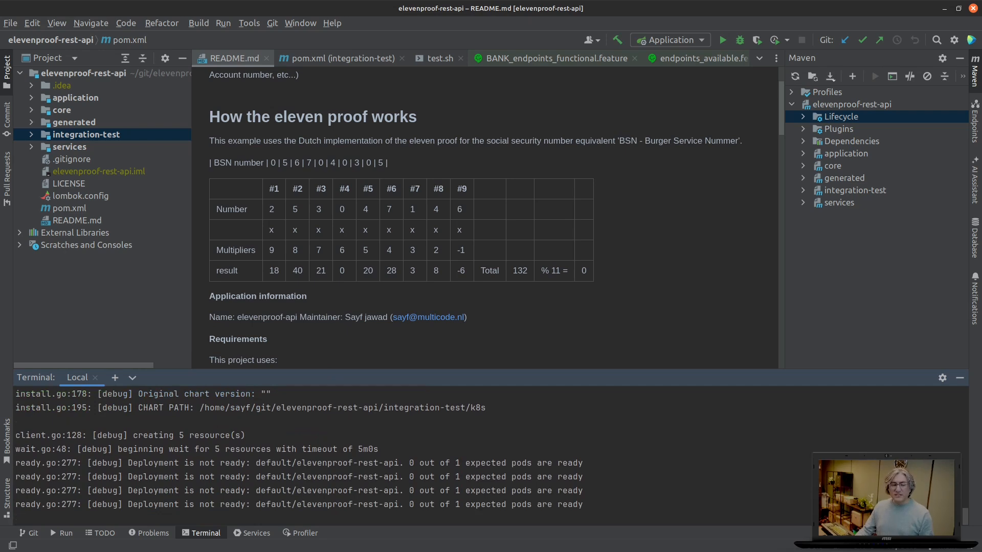
Step: Launch octant in a second shell and read the elevenproof-rest-api pod's logs showing port 5005 and Spring Boot startup
{"action": "left_click", "coordinate": [114, 377]}
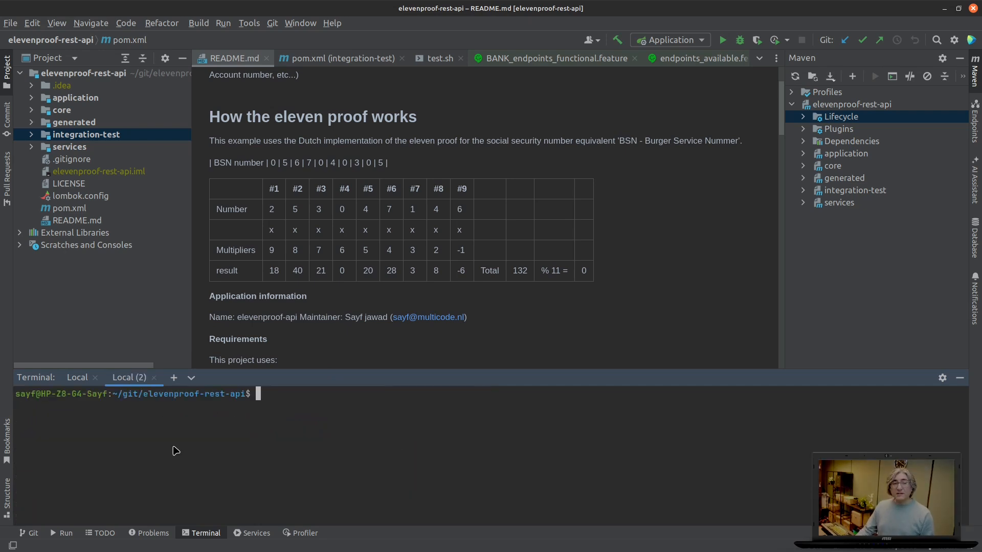
{"action": "type", "text": "octa"}
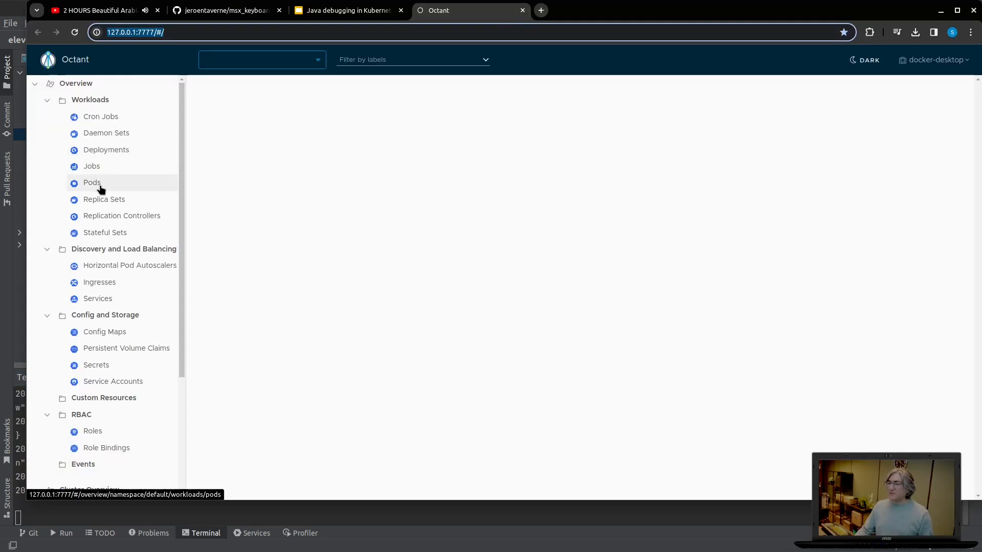
{"action": "left_click", "coordinate": [91, 182]}
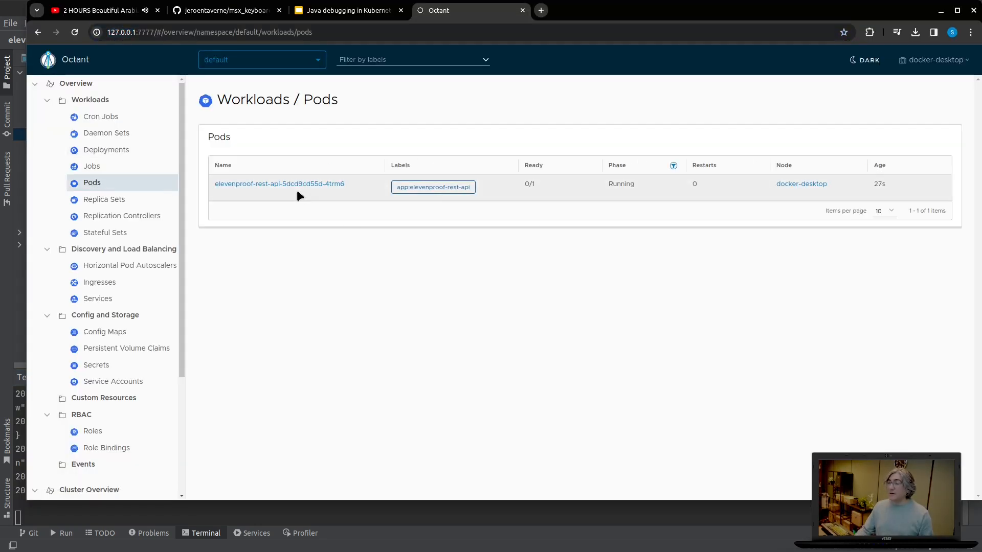
{"action": "left_click", "coordinate": [279, 183]}
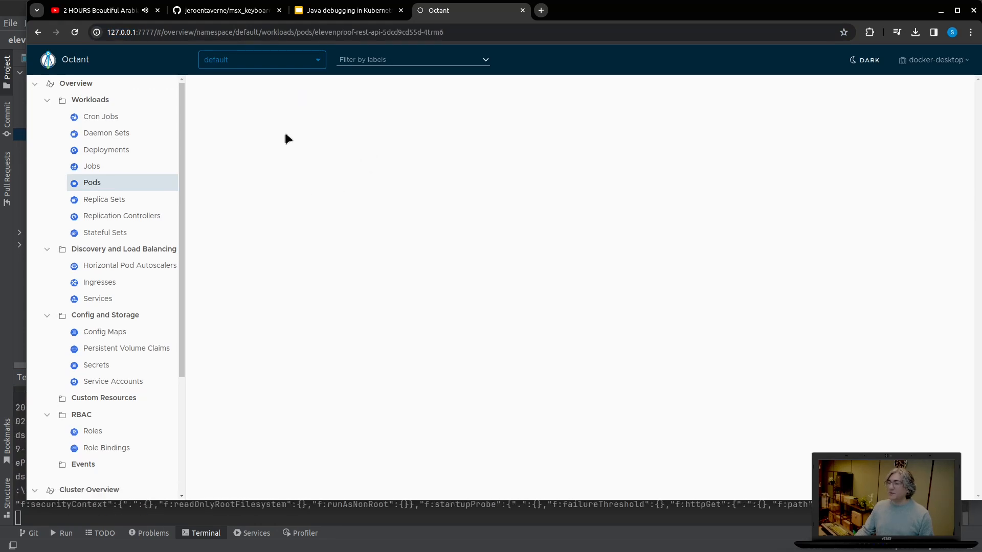
{"action": "left_click", "coordinate": [293, 121]}
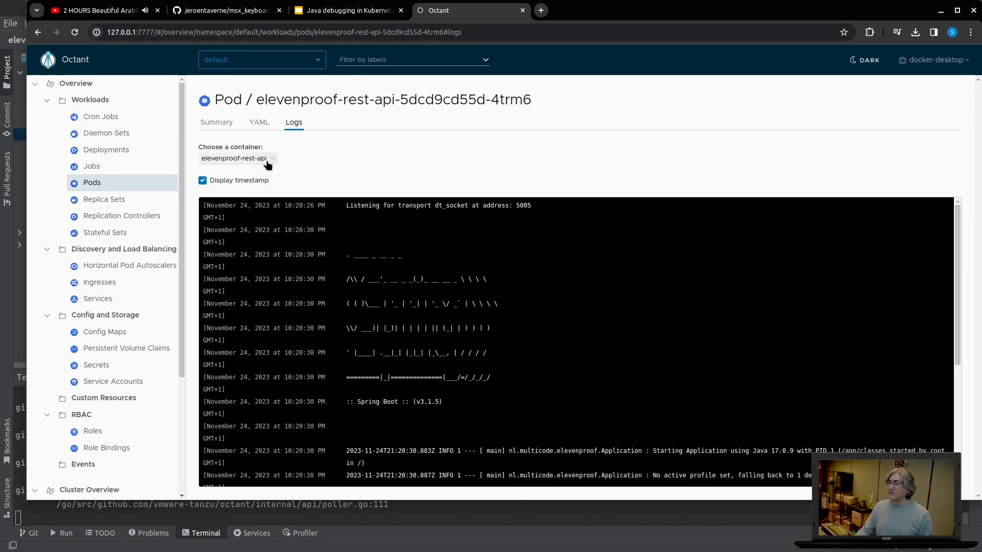
{"action": "scroll", "scroll_direction": "down", "scroll_amount": 3}
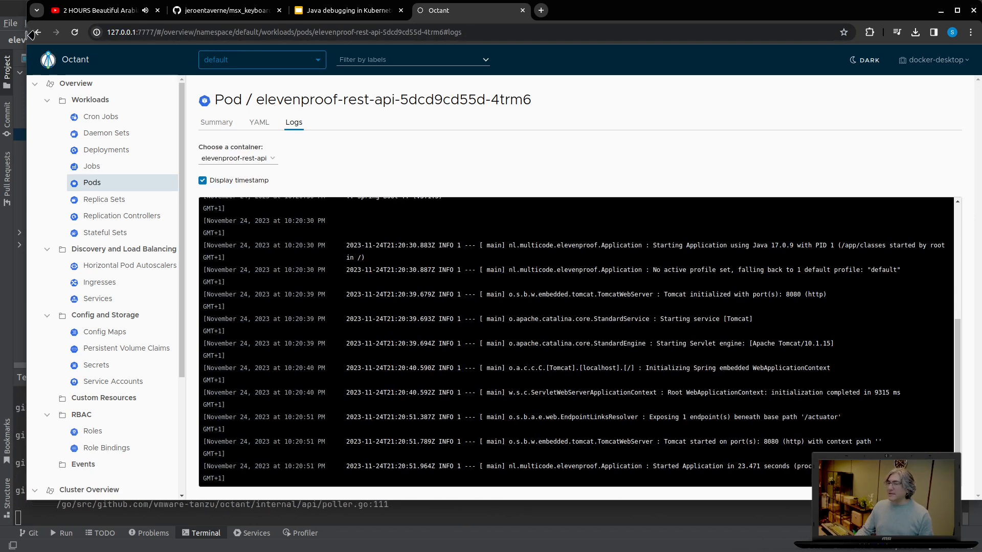
{"action": "left_click", "coordinate": [37, 32]}
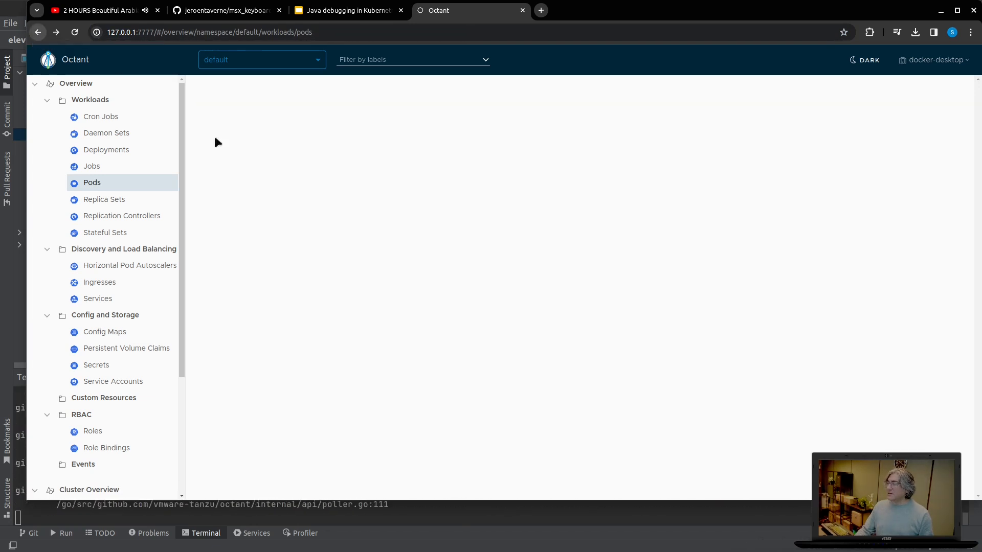
{"action": "left_click", "coordinate": [91, 182]}
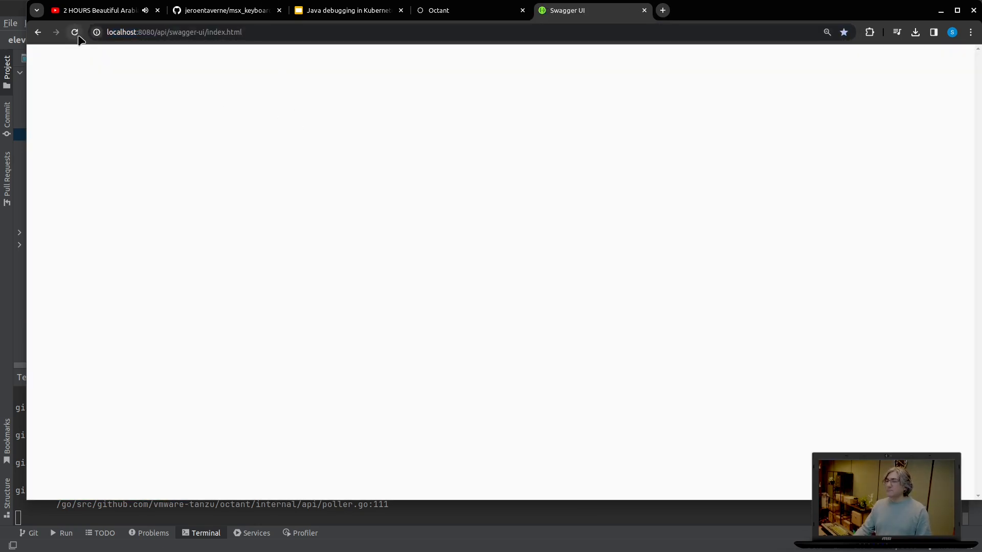
Step: Run ./test.sh port-forwarding in the local terminal so ports 8080 and 5005 reach the pod
{"action": "left_click", "coordinate": [75, 32]}
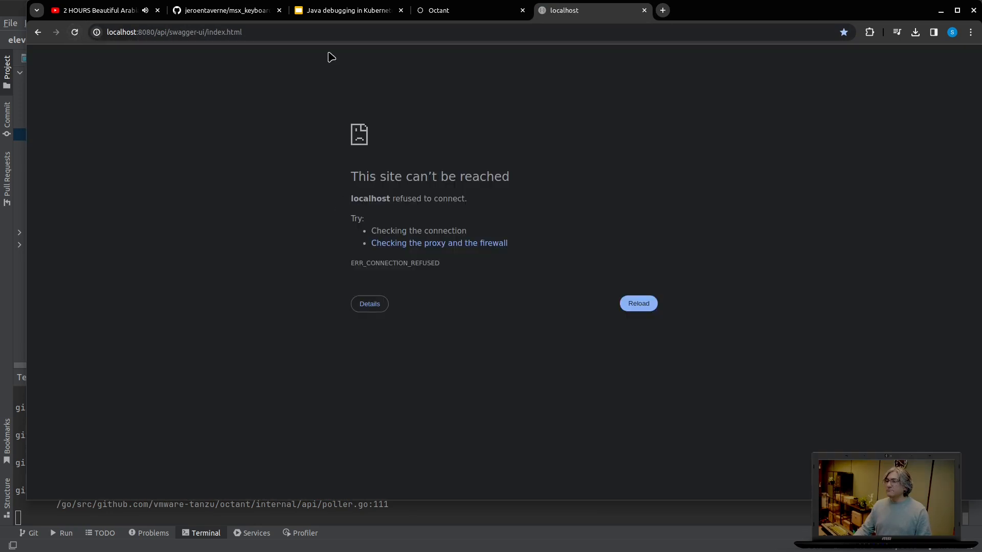
{"action": "mouse_move", "coordinate": [598, 11]}
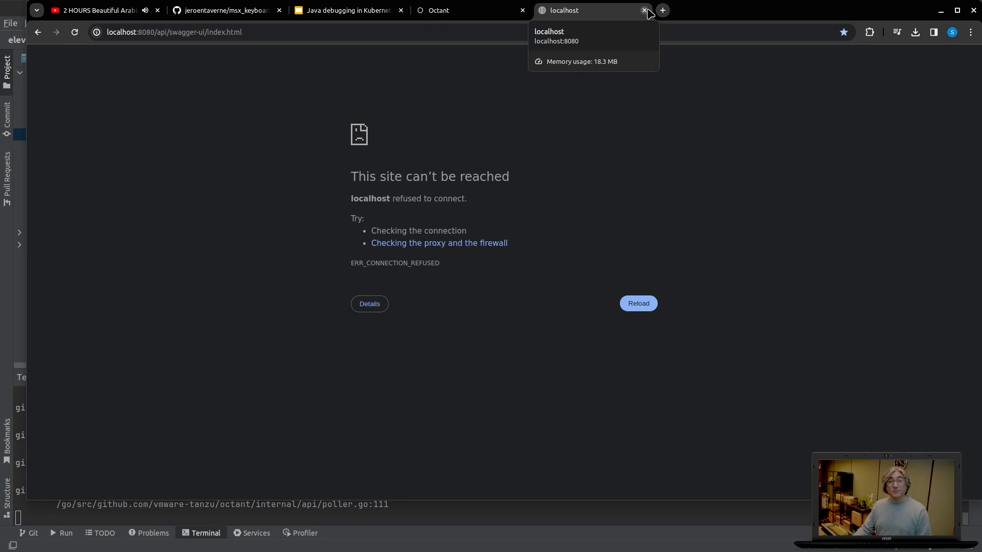
{"action": "left_click", "coordinate": [646, 10]}
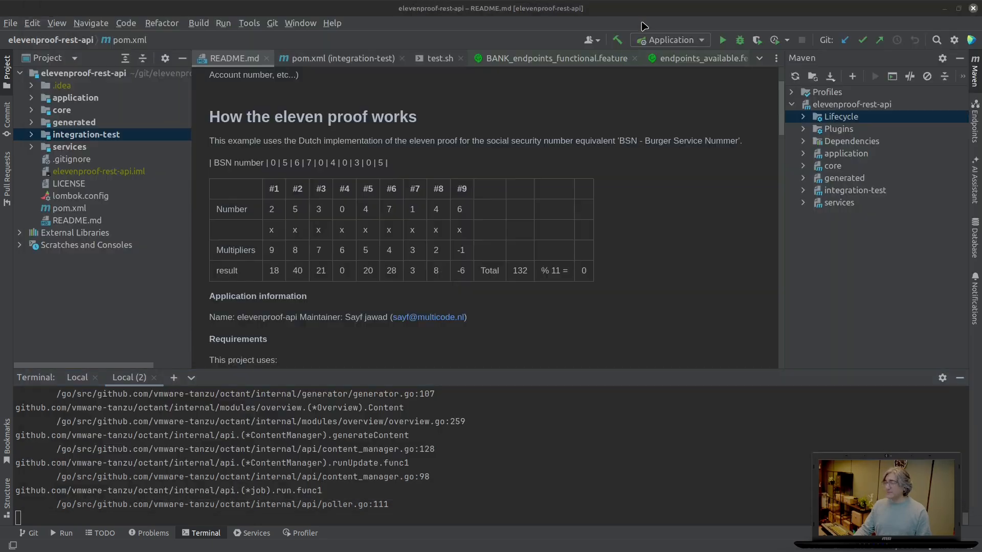
{"action": "mouse_move", "coordinate": [263, 487]}
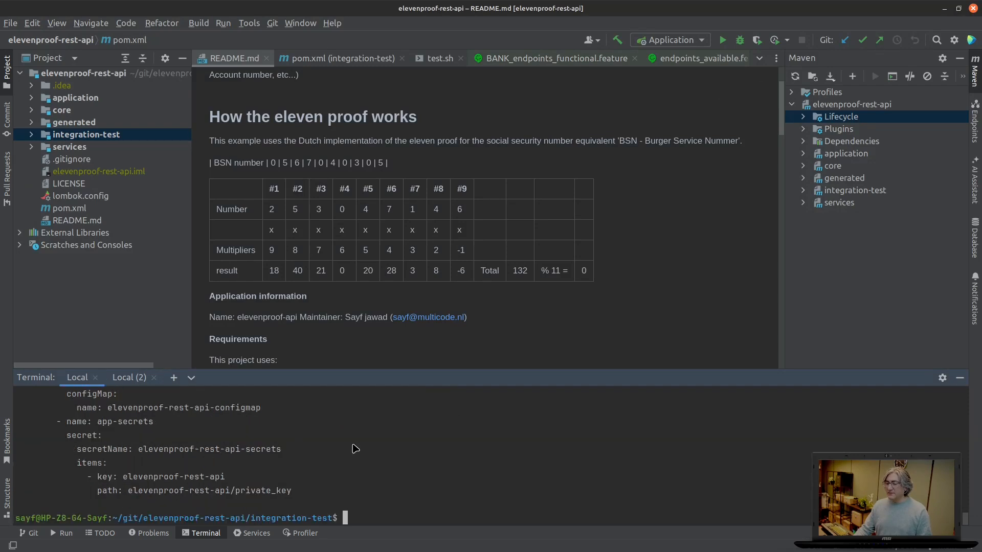
{"action": "type", "text": "./test.sh i"}
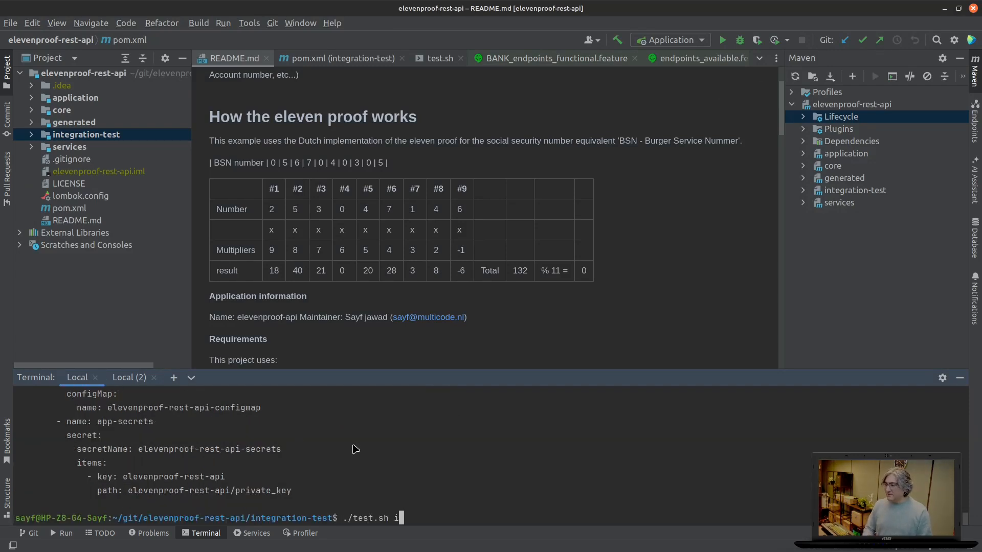
{"action": "key", "text": "Return"}
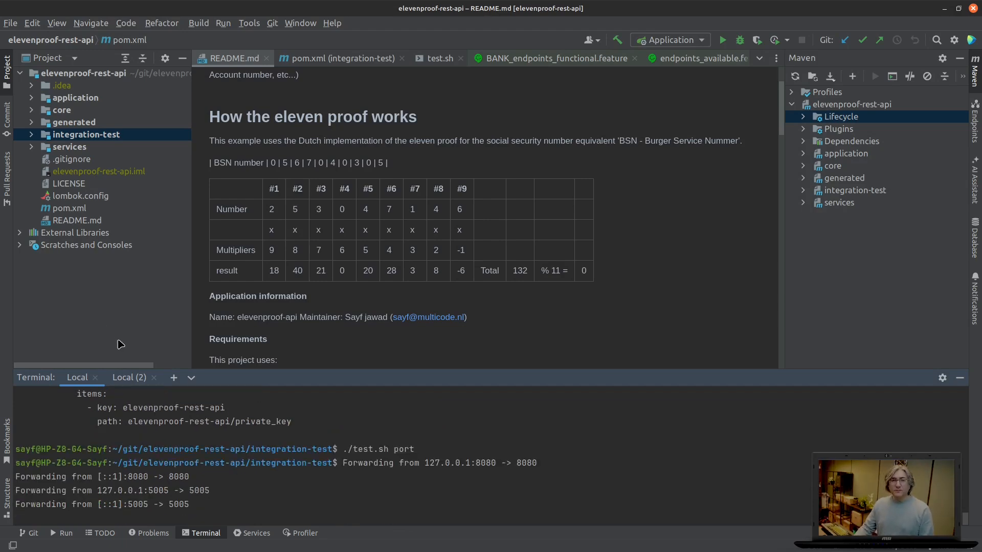
{"action": "mouse_move", "coordinate": [105, 355]}
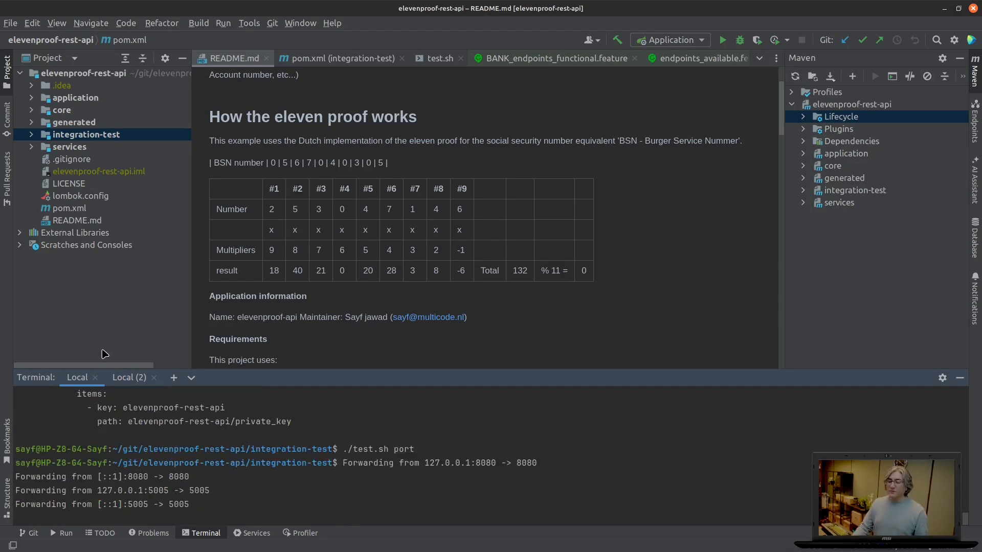
{"action": "mouse_move", "coordinate": [101, 351]}
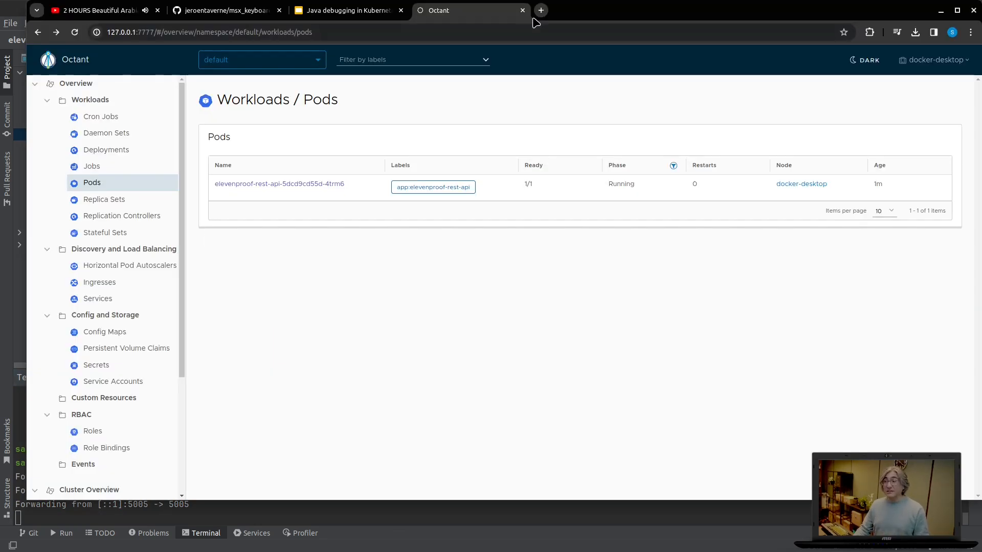
Step: In Swagger UI, expand GET /api/bank/generate to see its 200 response with a generated number
{"action": "left_click", "coordinate": [540, 10]}
{"action": "type", "text": "localhost:8080/api/swagger-ui/index.html"}
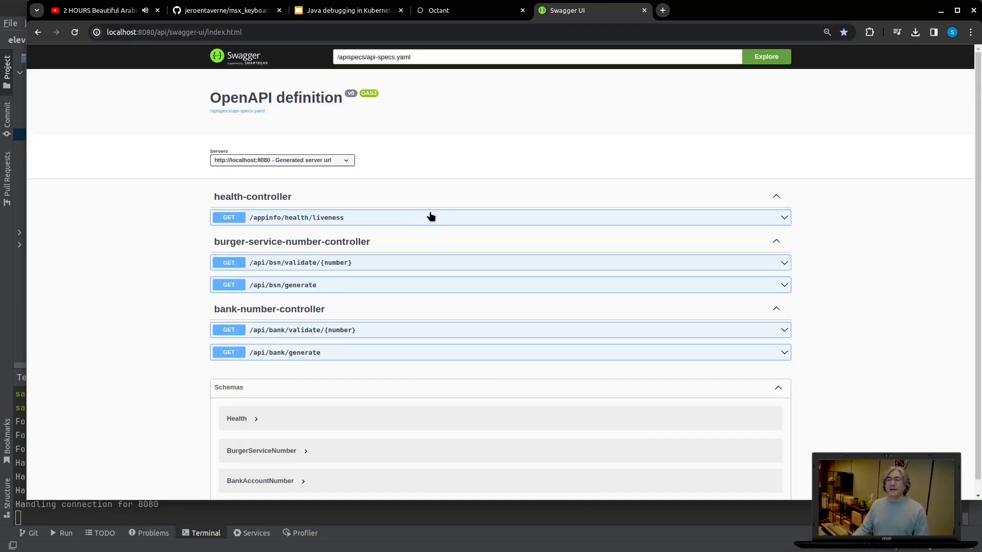
{"action": "mouse_move", "coordinate": [327, 217]}
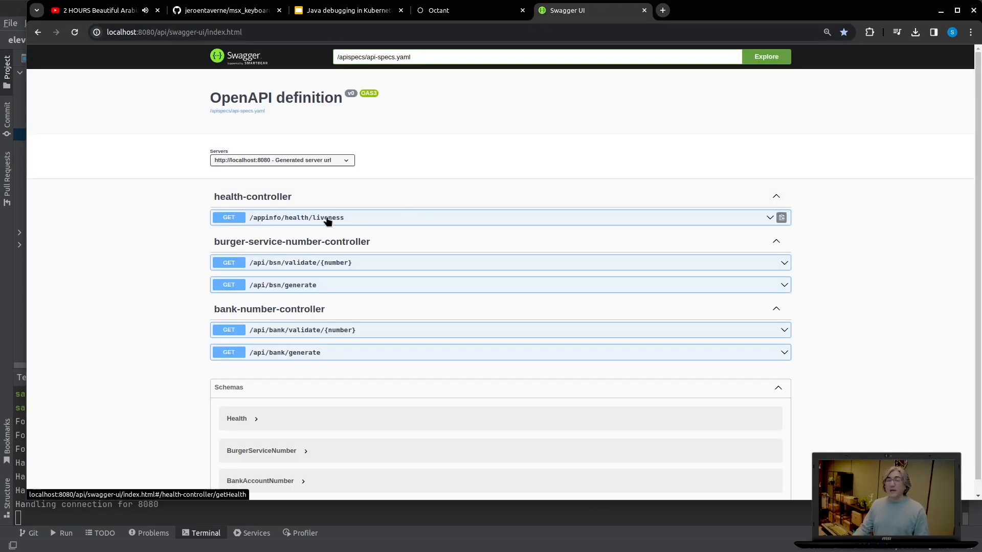
{"action": "mouse_move", "coordinate": [307, 290]}
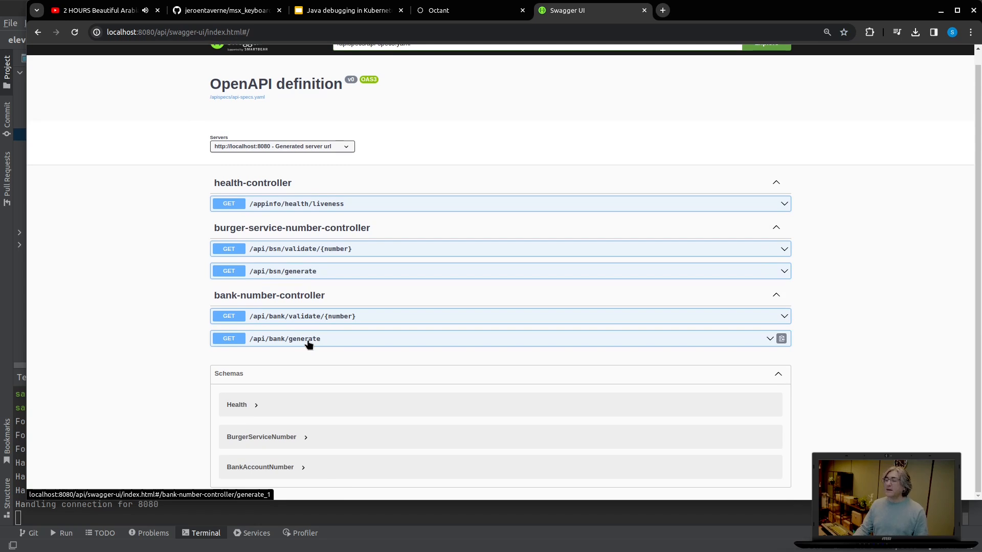
{"action": "left_click", "coordinate": [284, 338]}
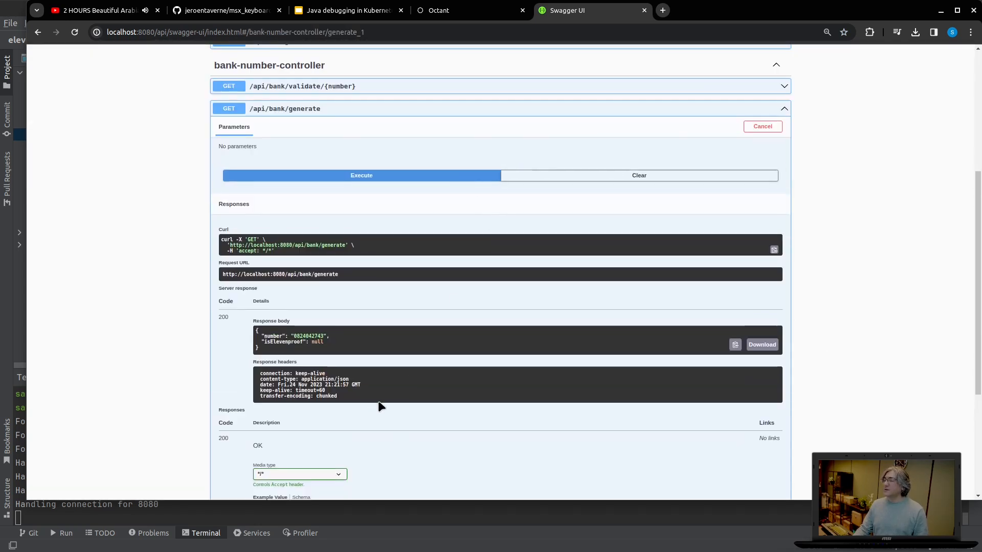
{"action": "mouse_move", "coordinate": [307, 339]}
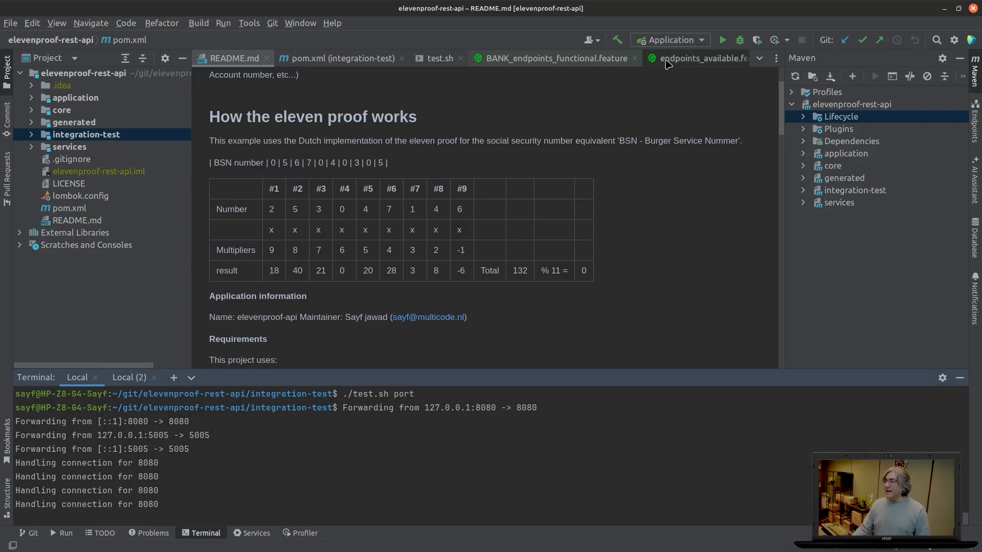
Step: Add a new Remote JVM Debug configuration attaching to localhost on port 5005
{"action": "left_click", "coordinate": [670, 40]}
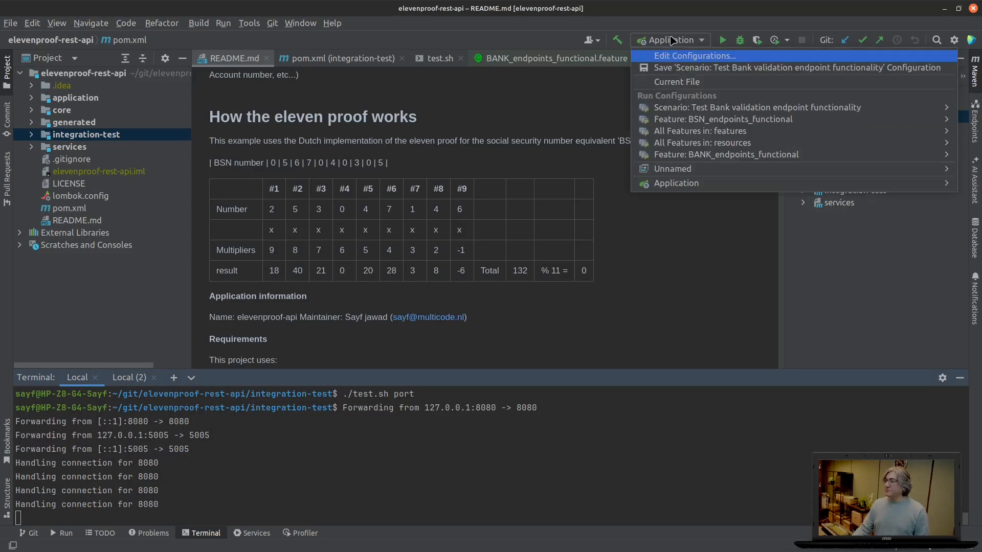
{"action": "left_click", "coordinate": [689, 55]}
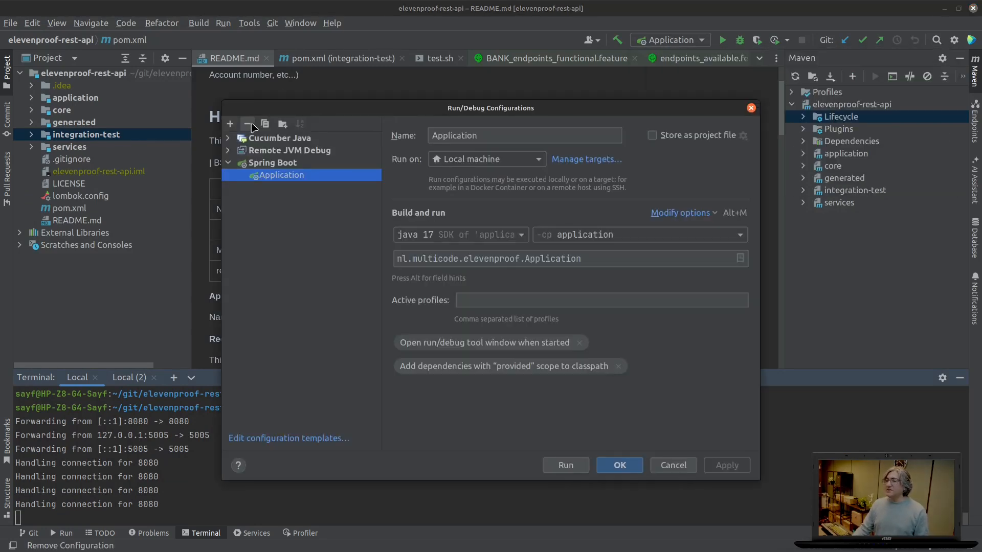
{"action": "mouse_move", "coordinate": [230, 124]}
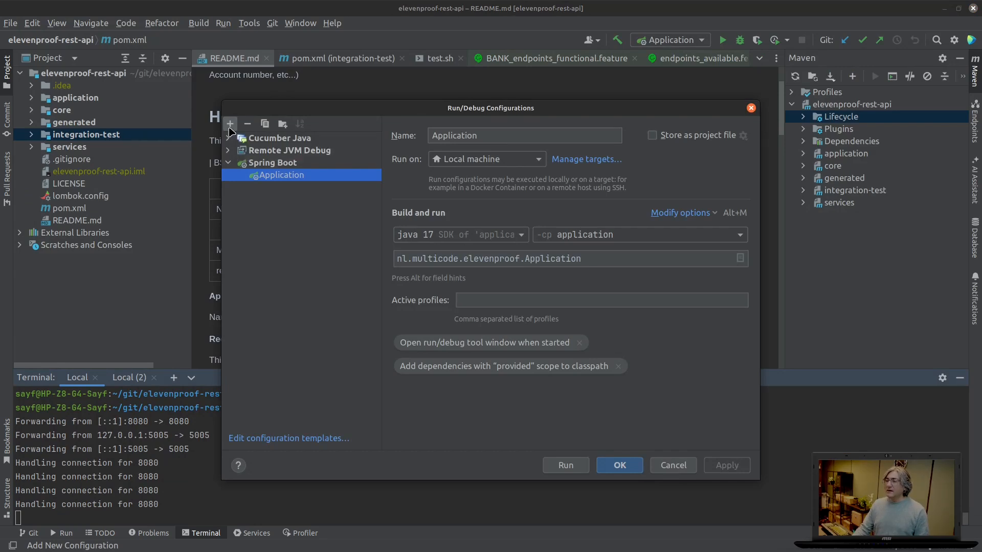
{"action": "left_click", "coordinate": [229, 123]}
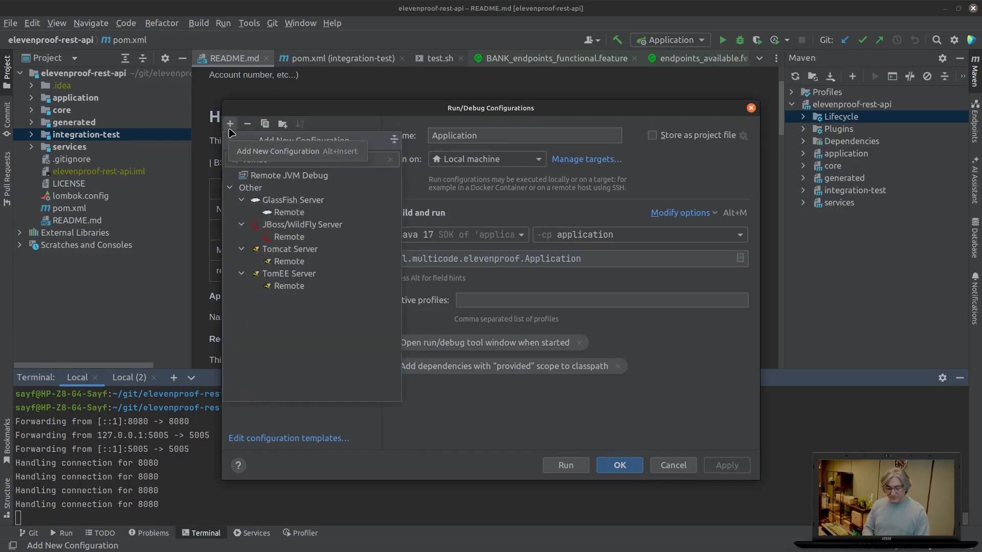
{"action": "type", "text": "remote"}
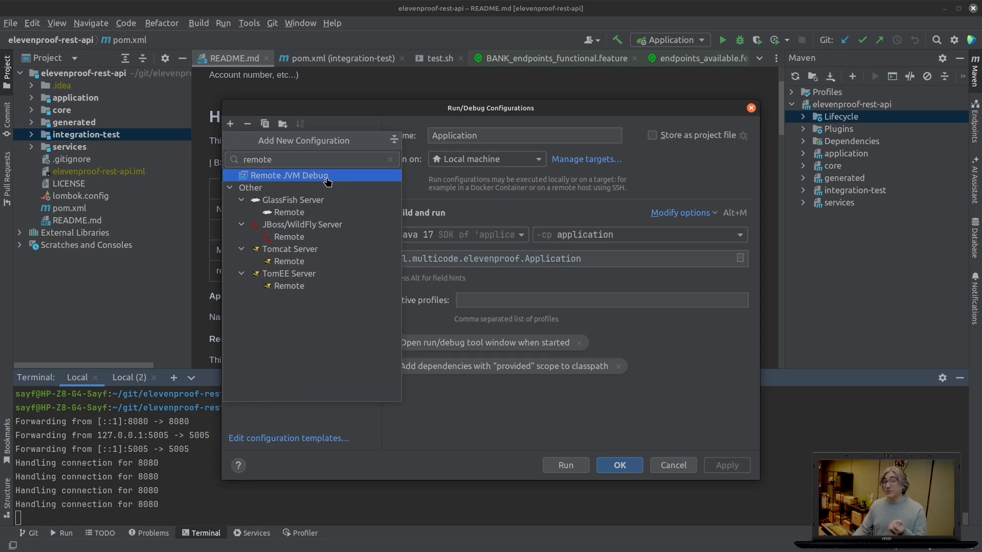
{"action": "left_click", "coordinate": [288, 174]}
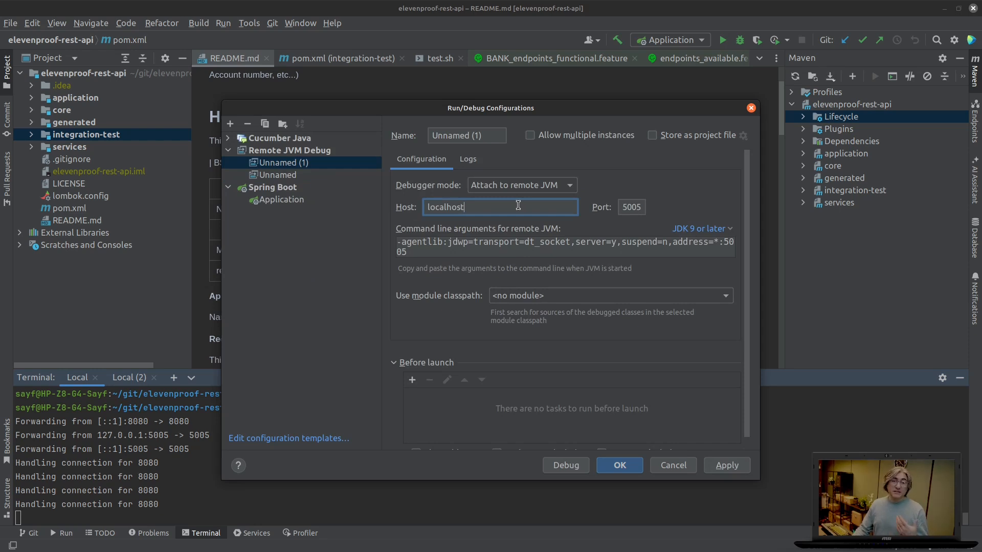
{"action": "left_click", "coordinate": [631, 206]}
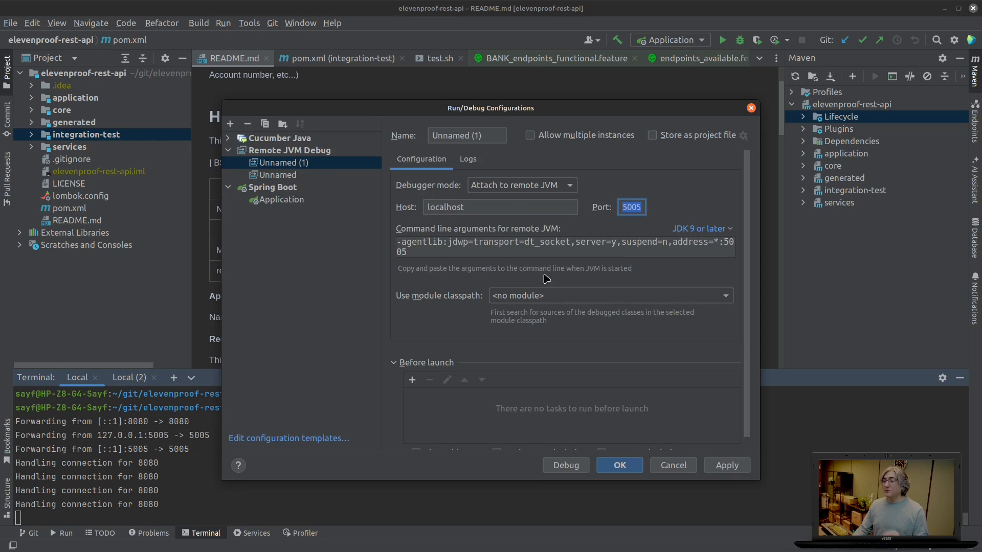
{"action": "mouse_move", "coordinate": [417, 117]}
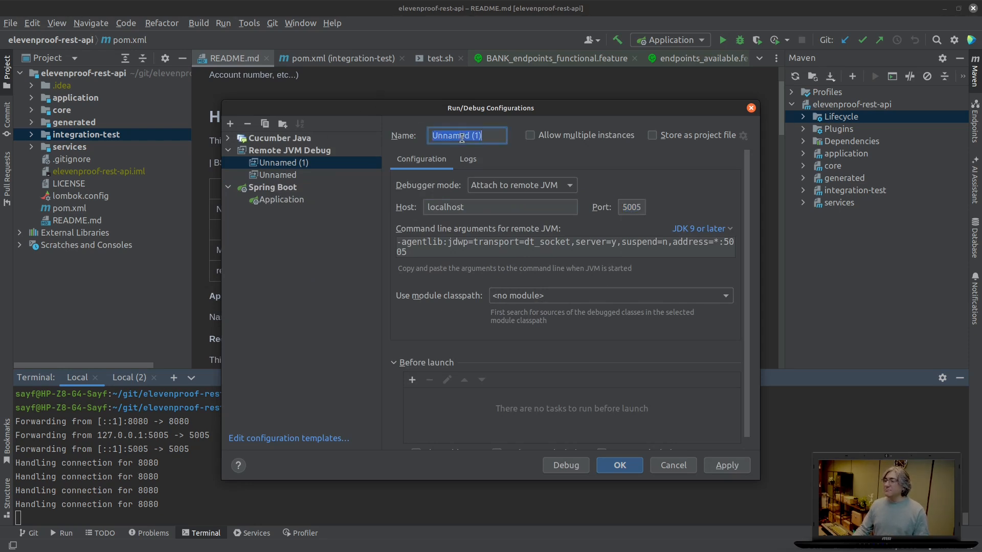
Step: Name the configuration local-remote-debug and save it
{"action": "type", "text": "local"}
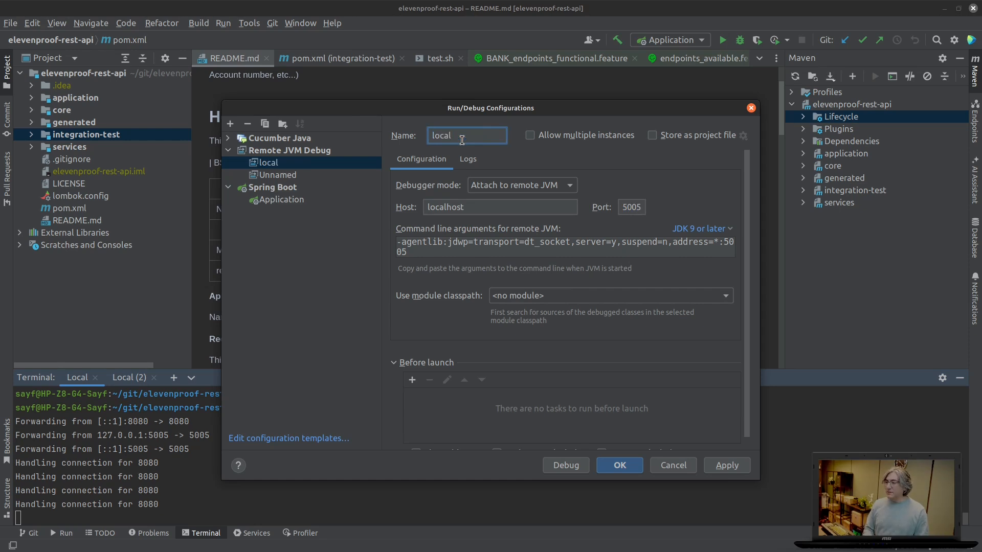
{"action": "type", "text": "-remote-debug"}
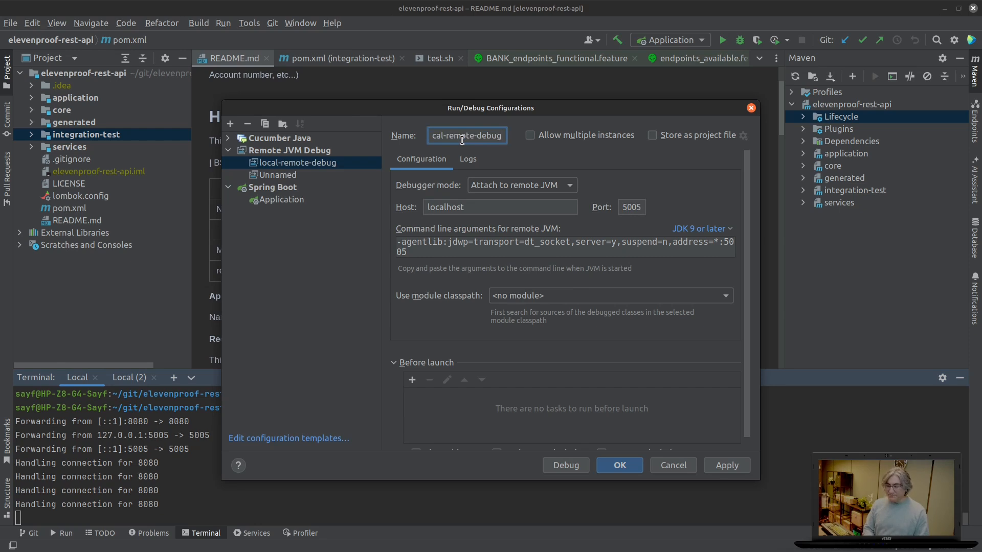
{"action": "left_click", "coordinate": [618, 465]}
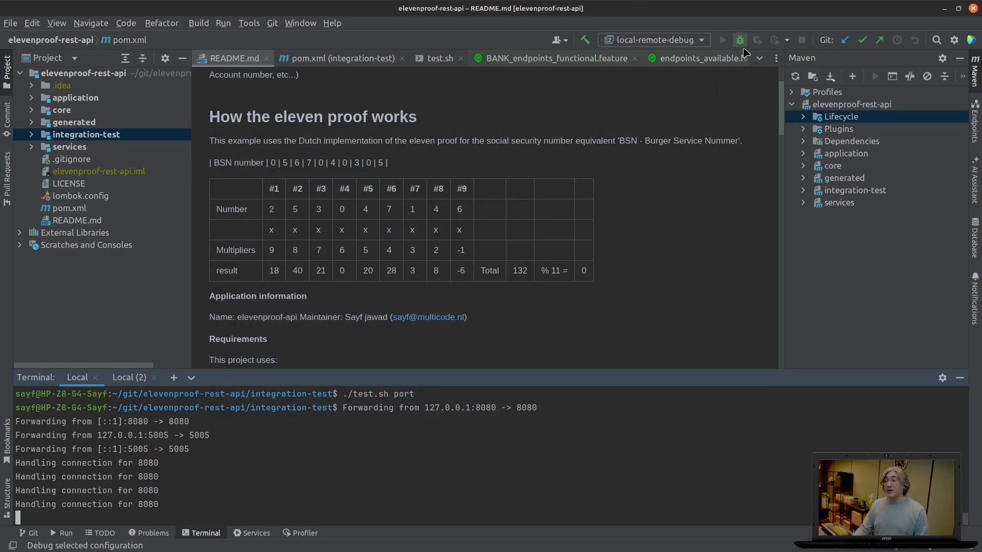
Step: Debug with local-remote-debug, hit the HealthController.getHealth breakpoint, resume, then view BankNumberController
{"action": "left_click", "coordinate": [739, 40]}
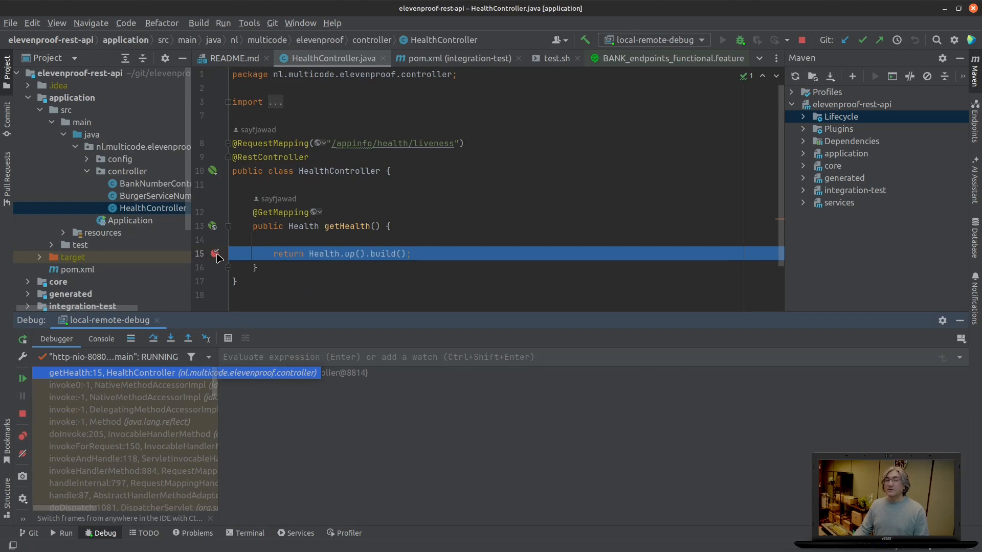
{"action": "mouse_move", "coordinate": [216, 254]}
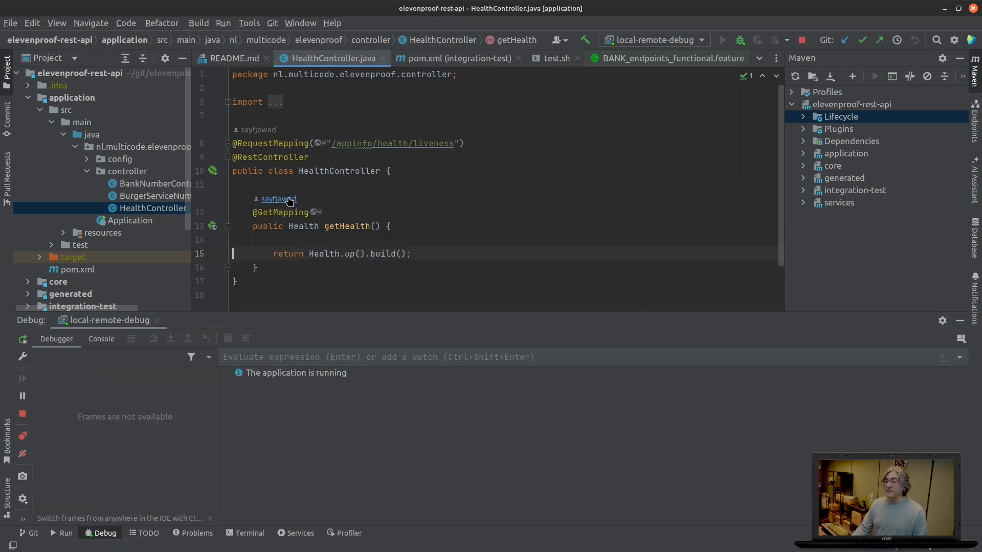
{"action": "mouse_move", "coordinate": [148, 167]}
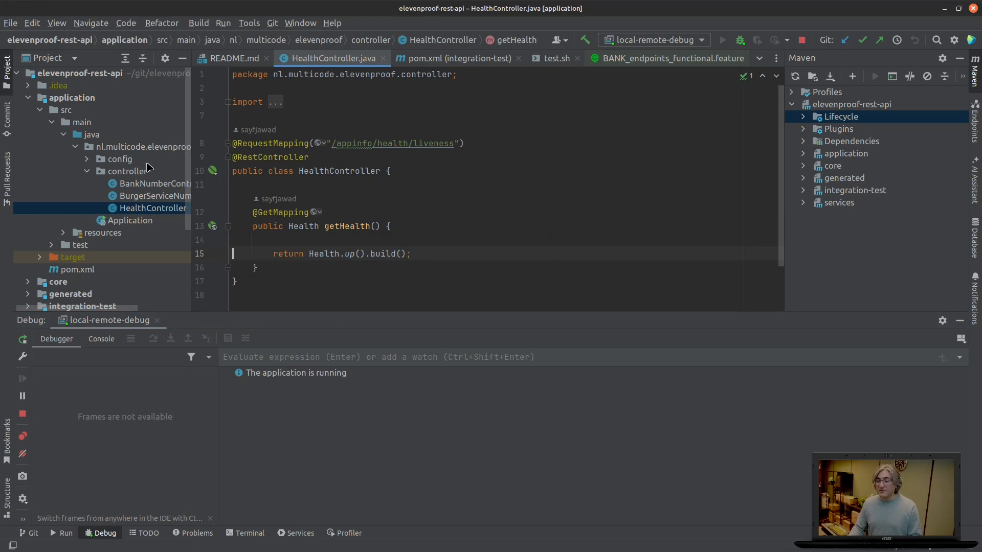
{"action": "mouse_move", "coordinate": [139, 185]}
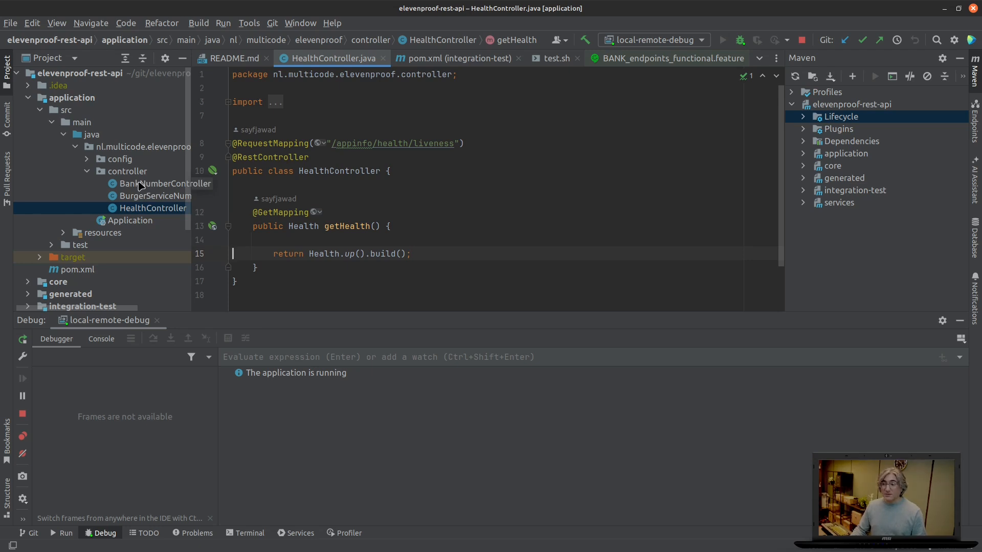
{"action": "mouse_move", "coordinate": [157, 192]}
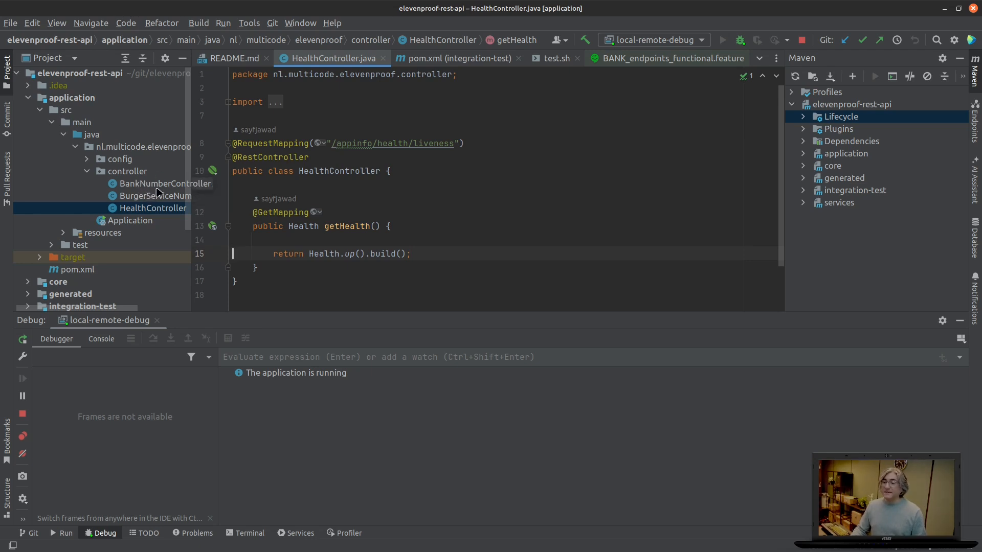
{"action": "left_click", "coordinate": [161, 183]}
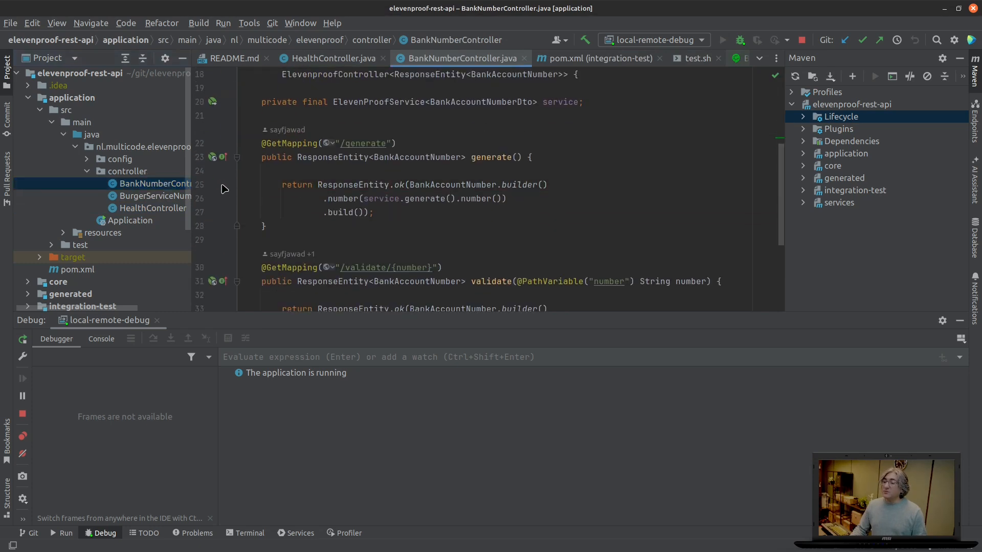
{"action": "mouse_move", "coordinate": [230, 190]}
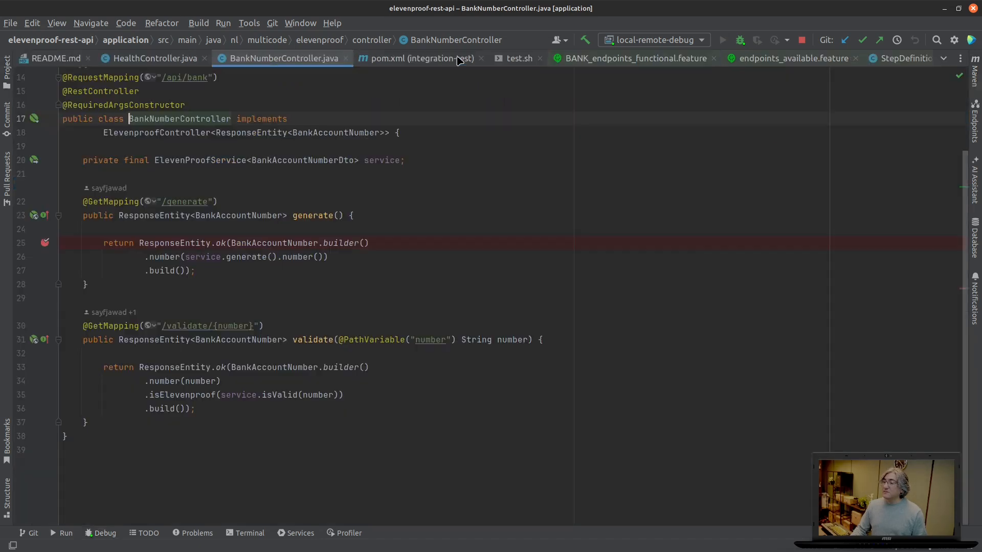
Step: Zoom the editor font to 20pt and select the BankNumberController class name
{"action": "scroll", "scroll_direction": "up", "scroll_amount": 3}
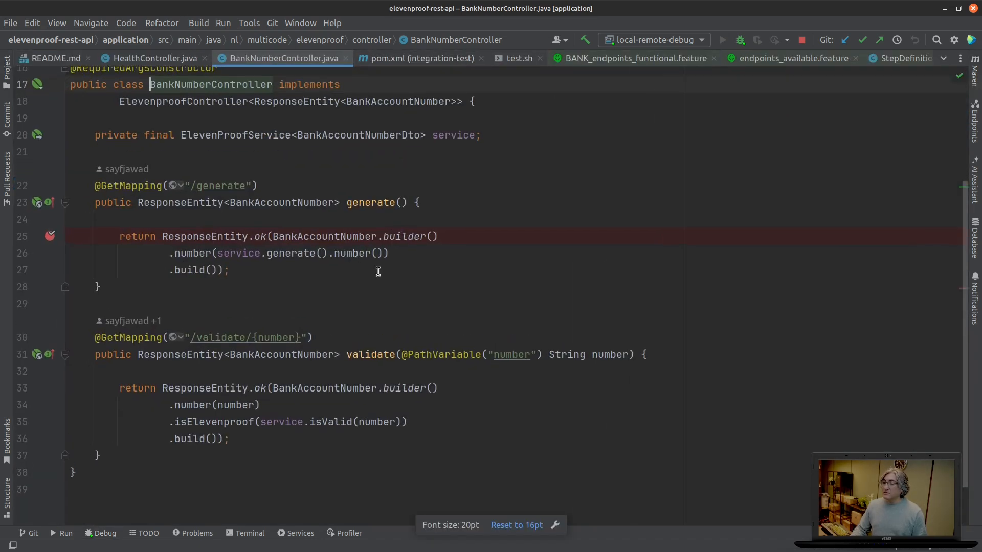
{"action": "scroll", "scroll_direction": "up", "scroll_amount": 3}
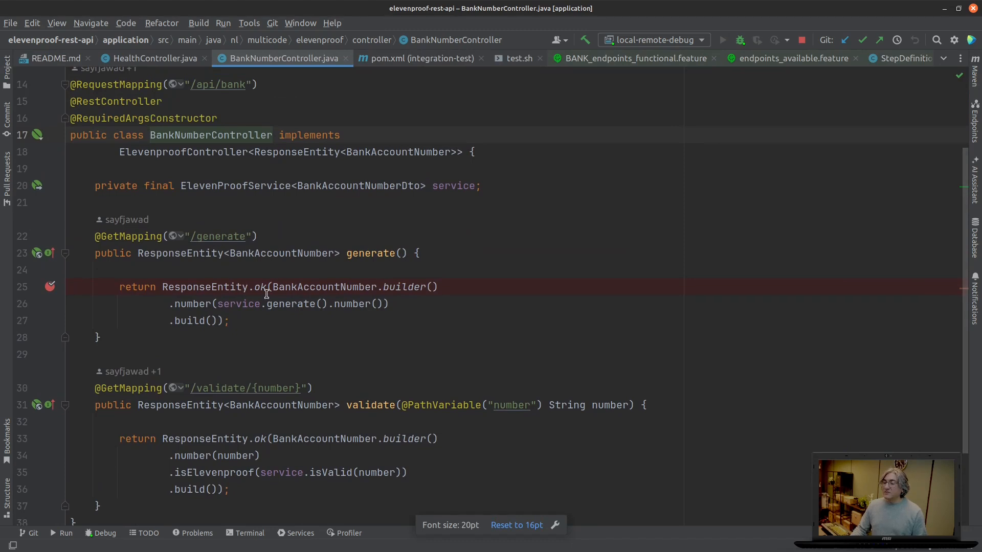
{"action": "mouse_move", "coordinate": [204, 144]}
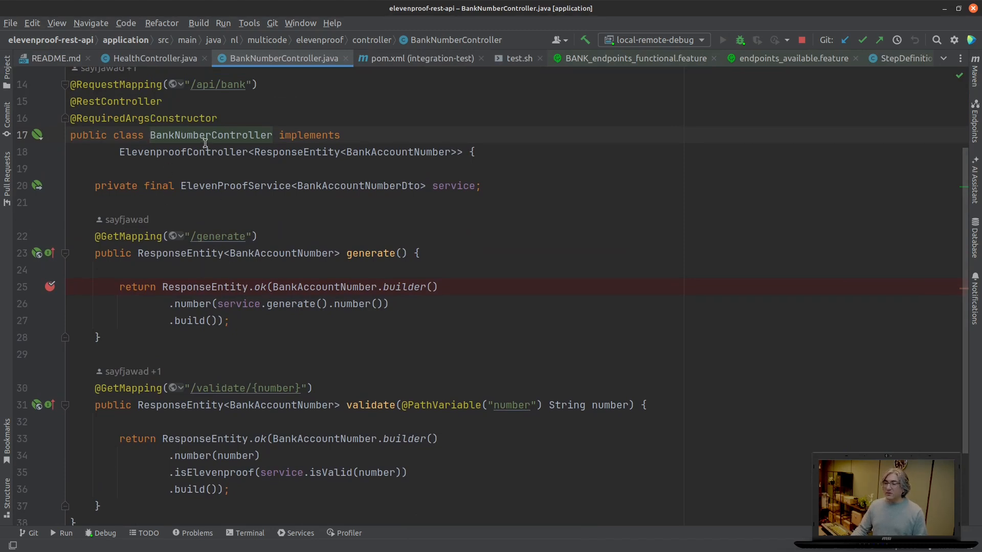
{"action": "double_click", "coordinate": [211, 135]}
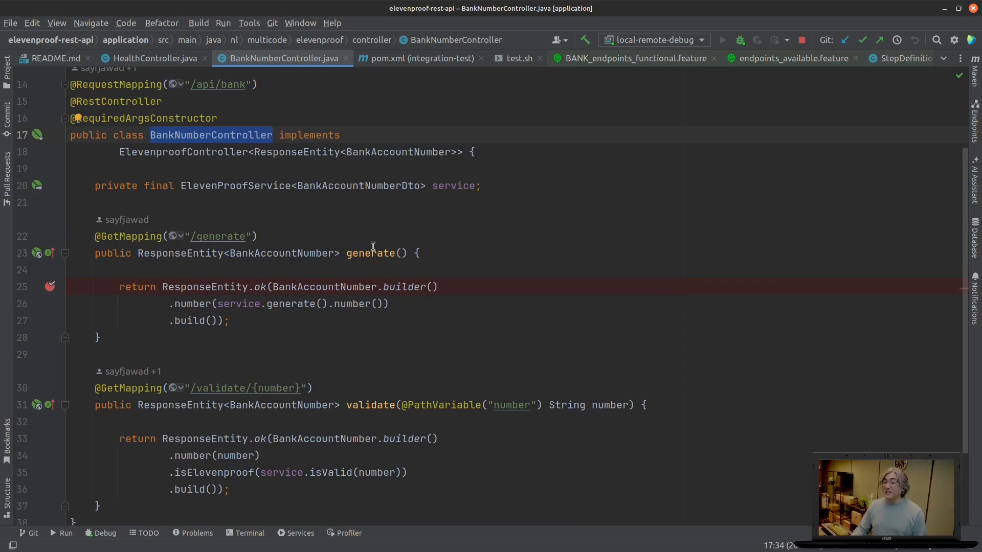
{"action": "mouse_move", "coordinate": [290, 242]}
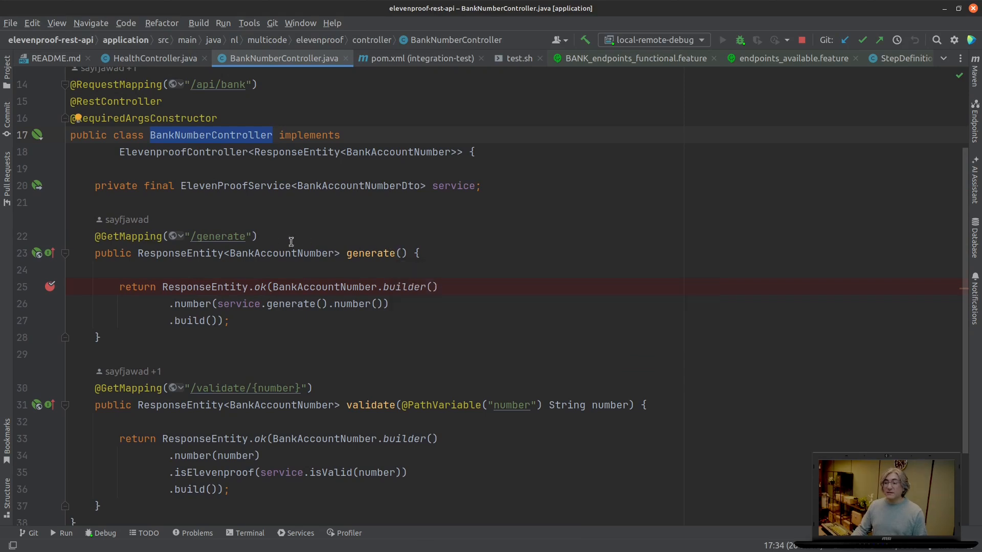
{"action": "mouse_move", "coordinate": [535, 312]}
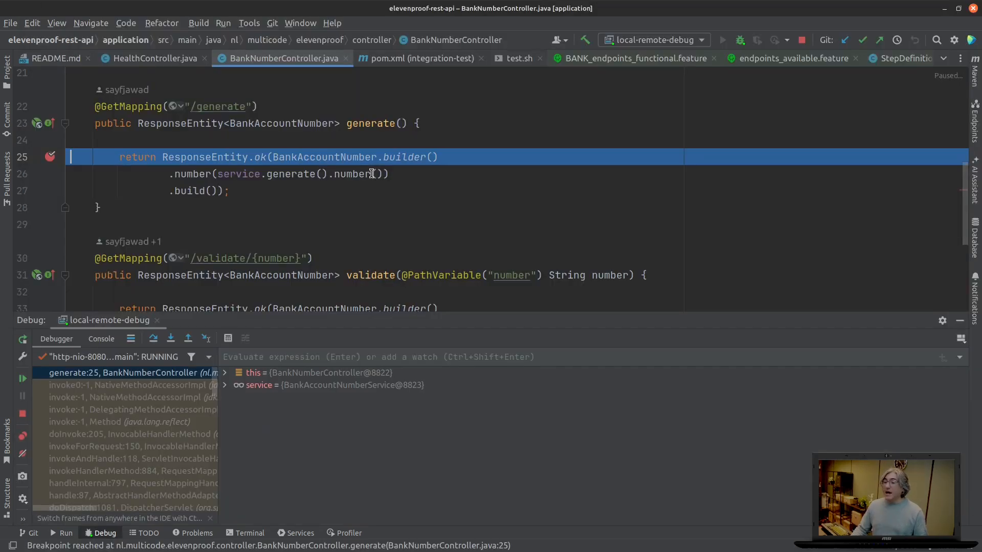
{"action": "mouse_move", "coordinate": [363, 174]}
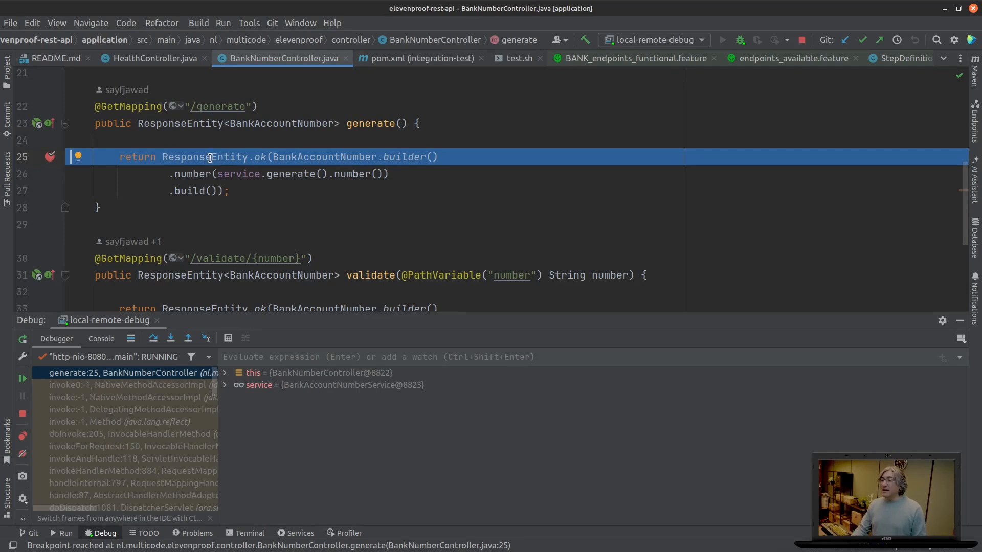
{"action": "mouse_move", "coordinate": [555, 98]}
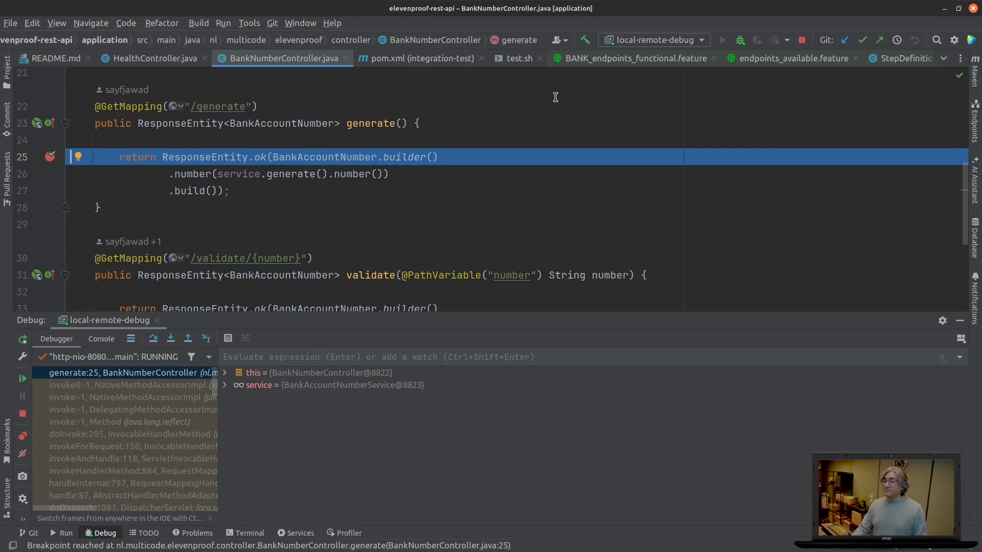
{"action": "mouse_move", "coordinate": [320, 197]}
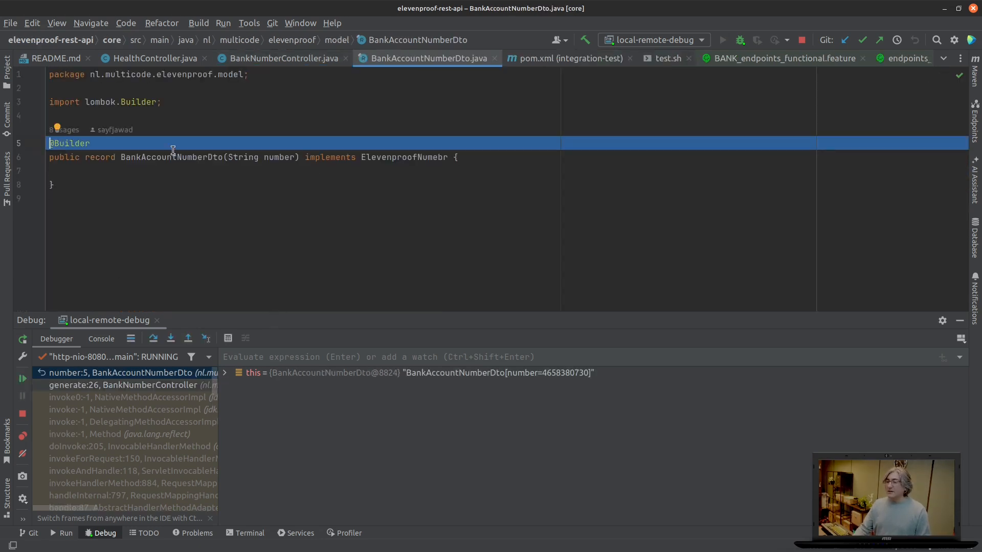
{"action": "mouse_move", "coordinate": [277, 158]}
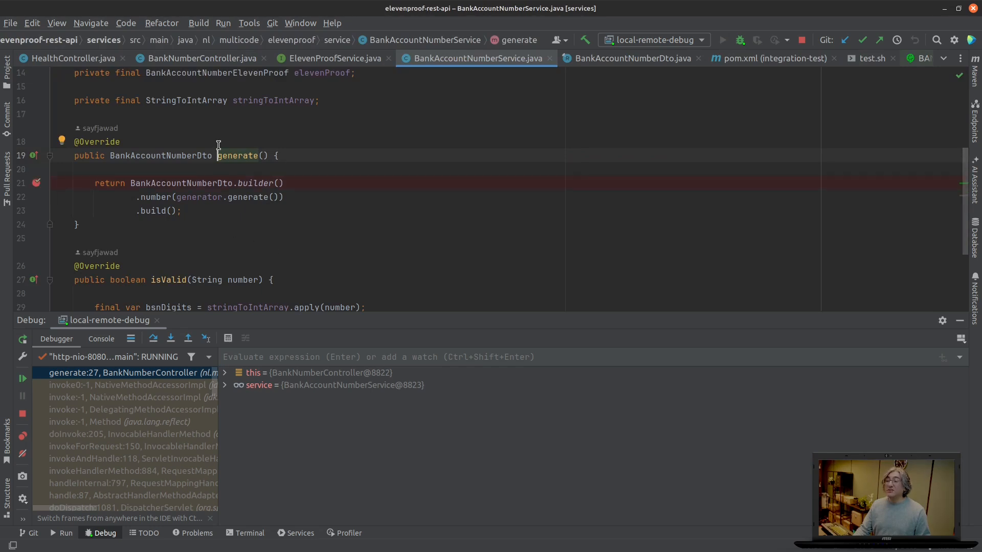
{"action": "mouse_move", "coordinate": [207, 193]}
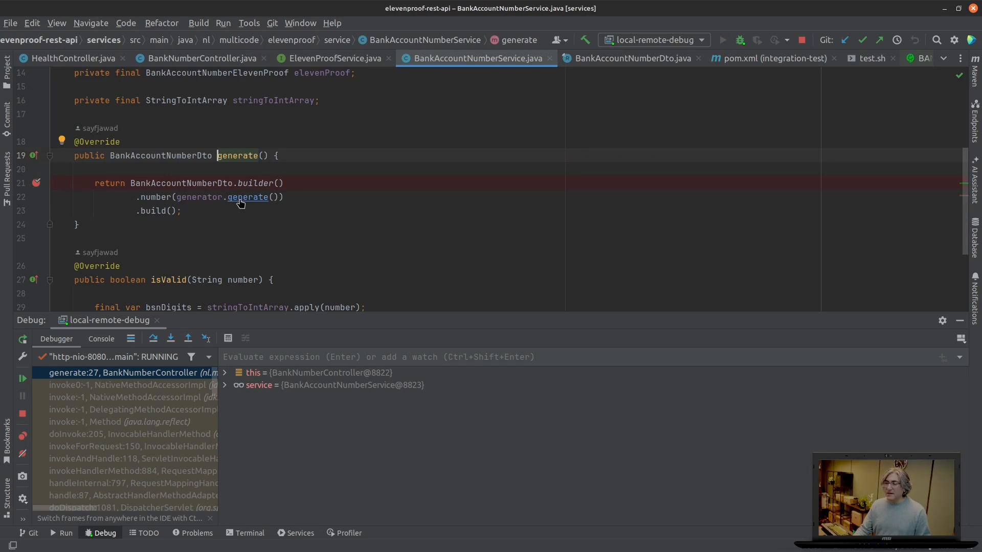
Step: Step into BankAccountNumberGenerator.generate, inspect the numberElevenProof stream filter, then resume the request
{"action": "left_click", "coordinate": [247, 197]}
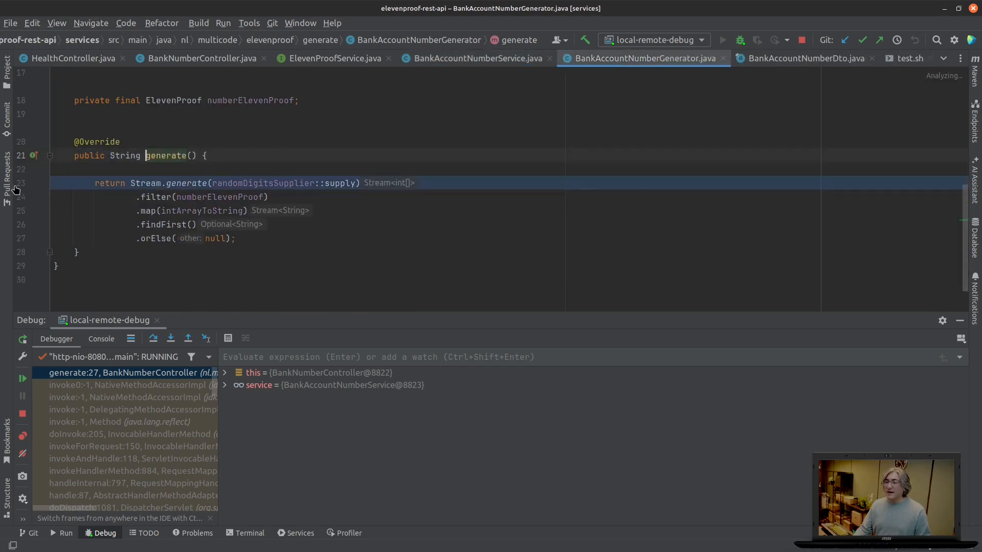
{"action": "scroll", "scroll_direction": "up", "scroll_amount": 3}
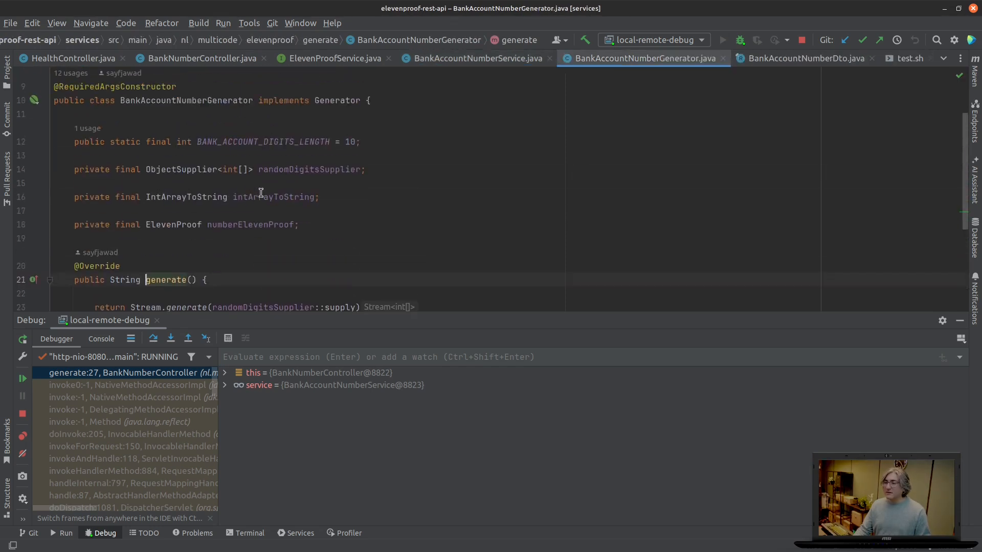
{"action": "mouse_move", "coordinate": [211, 103]}
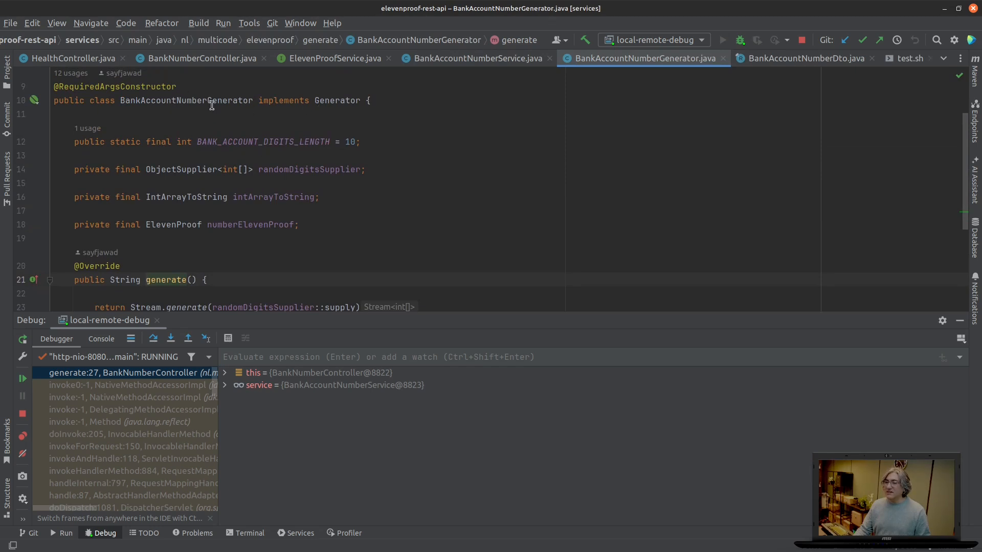
{"action": "scroll", "scroll_direction": "down", "scroll_amount": 3}
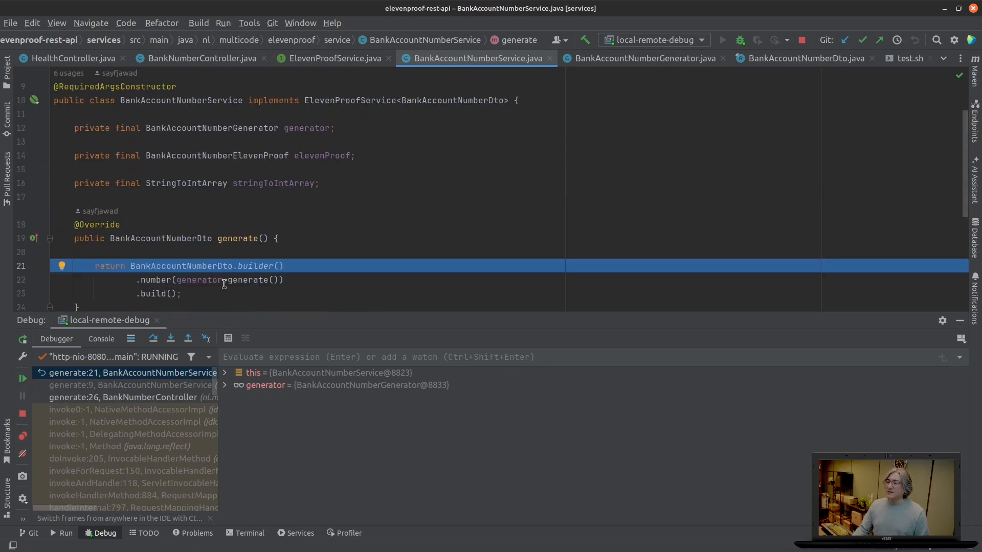
{"action": "scroll", "scroll_direction": "up", "scroll_amount": 3}
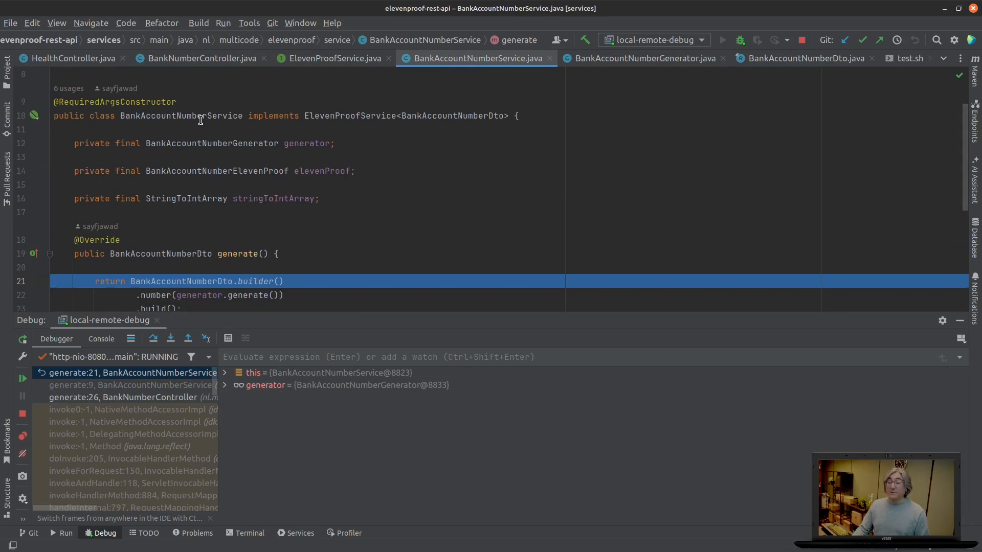
{"action": "scroll", "scroll_direction": "down", "scroll_amount": 3}
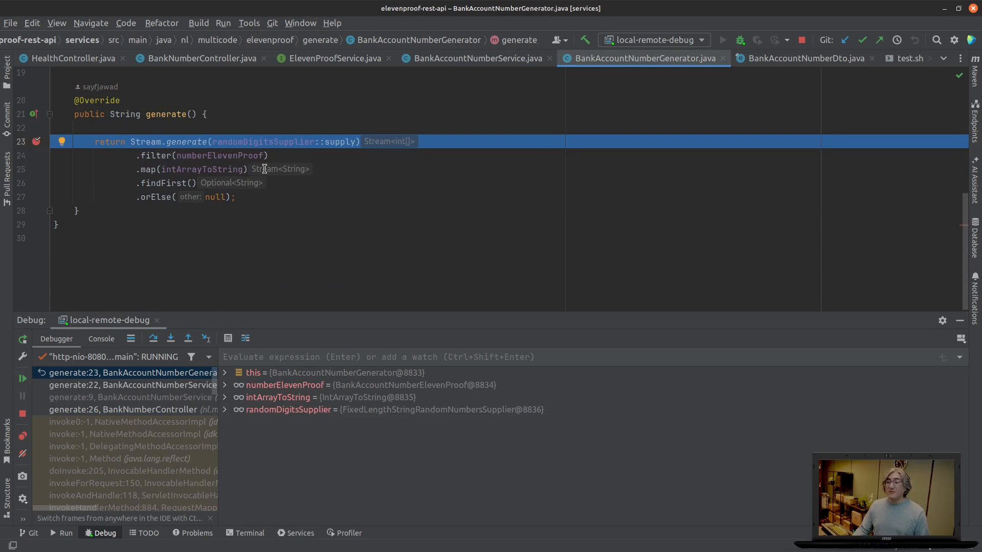
{"action": "scroll", "scroll_direction": "up", "scroll_amount": 3}
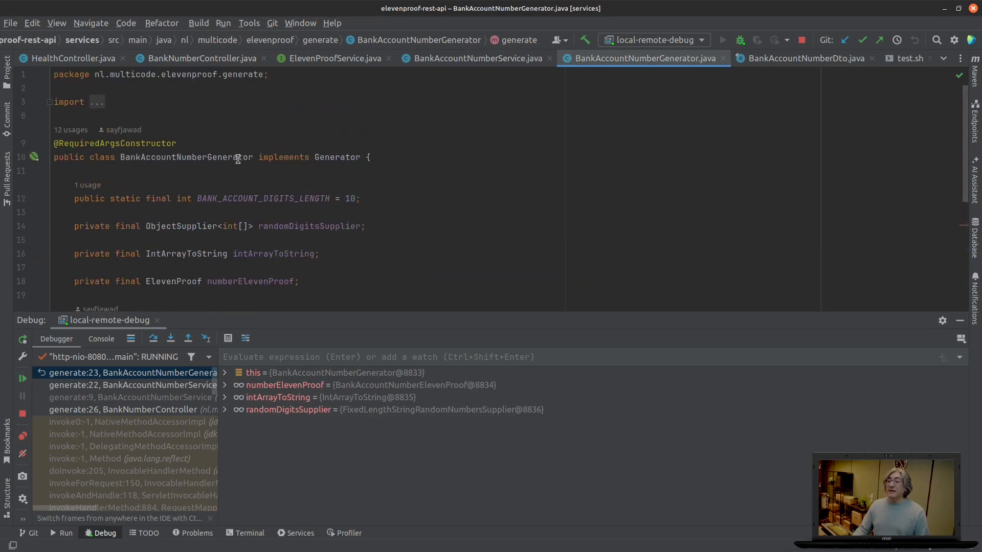
{"action": "scroll", "scroll_direction": "down", "scroll_amount": 3}
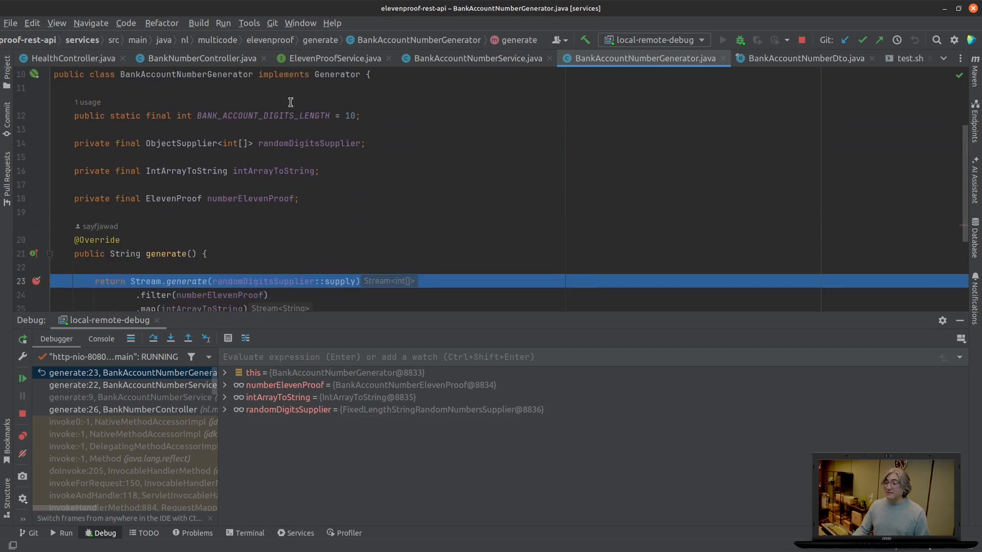
{"action": "scroll", "scroll_direction": "down", "scroll_amount": 3}
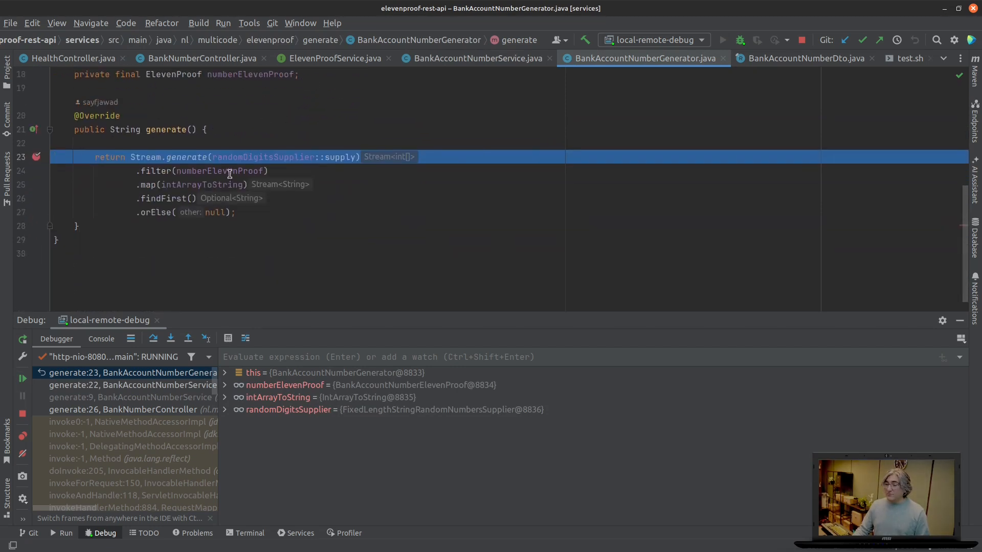
{"action": "mouse_move", "coordinate": [222, 170]}
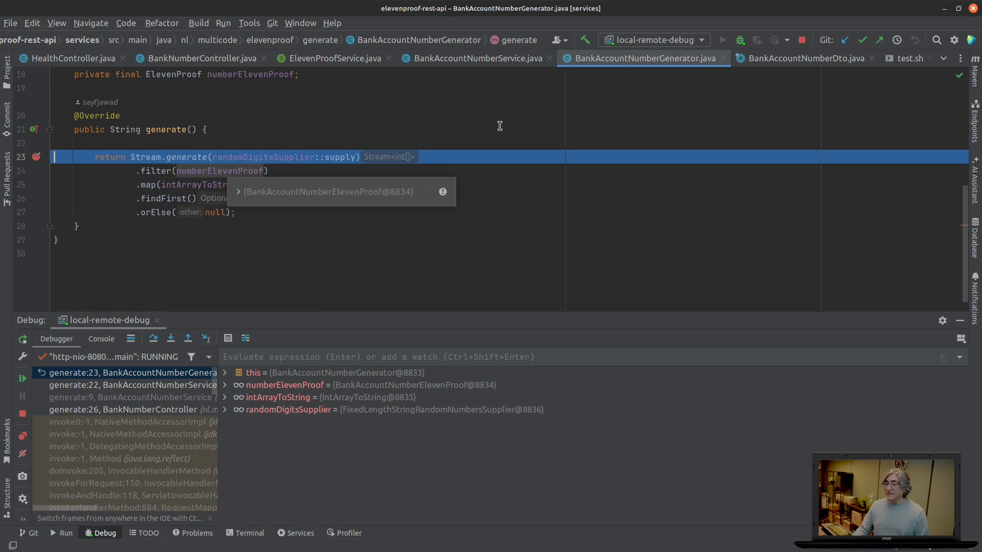
{"action": "left_click", "coordinate": [170, 338]}
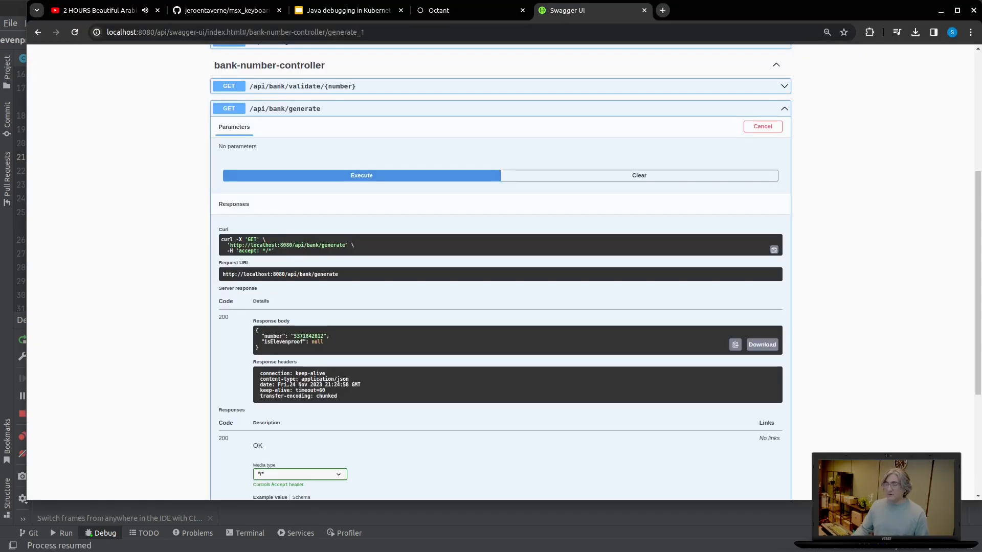
{"action": "right_click", "coordinate": [303, 337]}
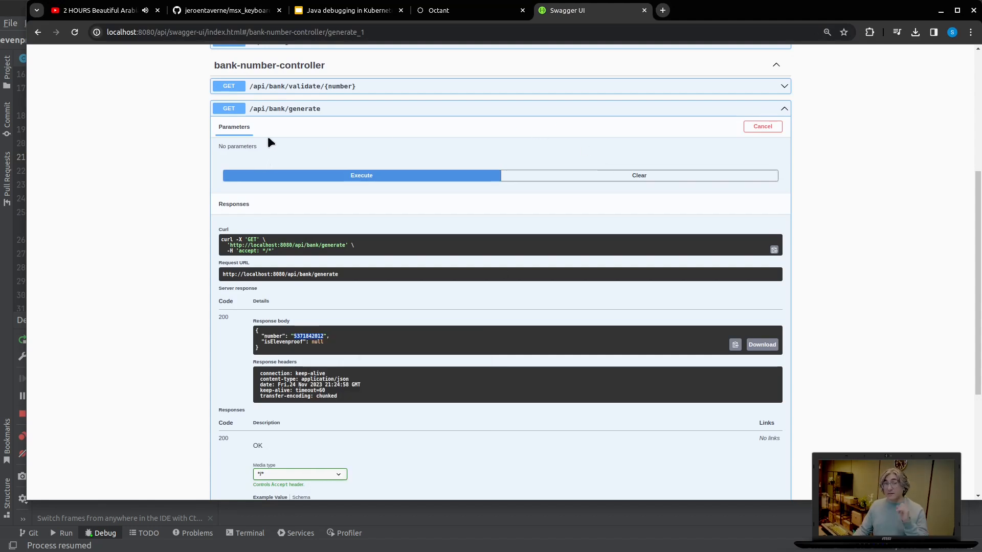
{"action": "mouse_move", "coordinate": [257, 203]}
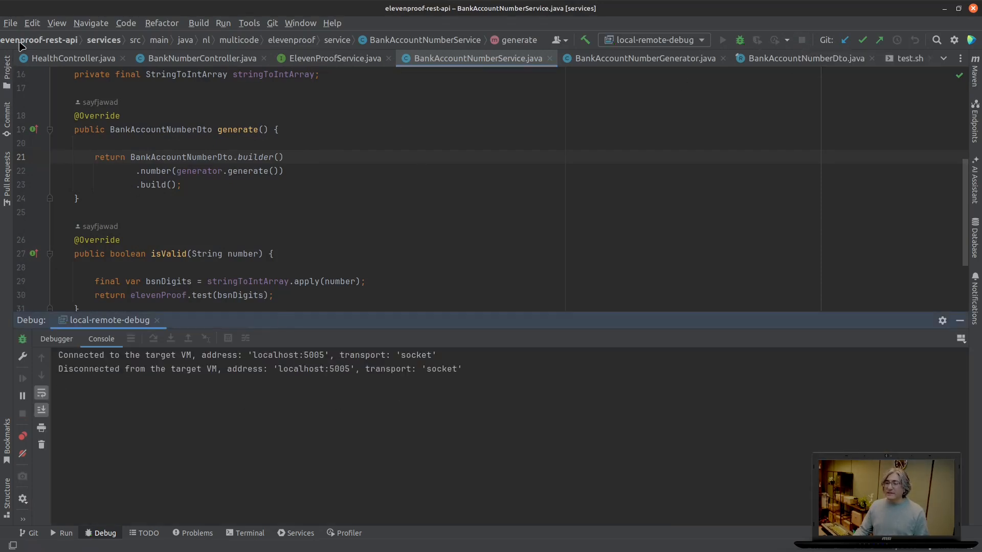
{"action": "mouse_move", "coordinate": [7, 66]}
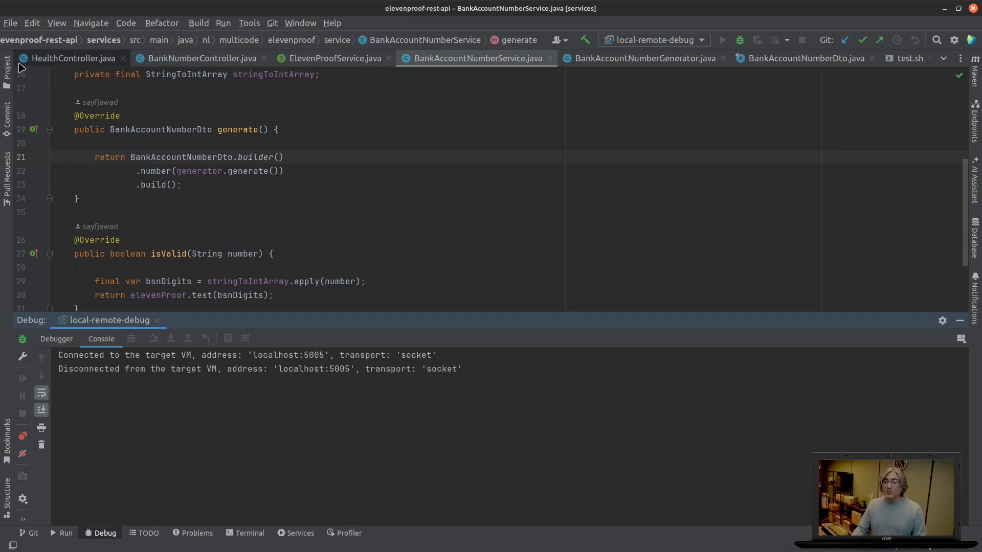
Step: Expand the application module in the Project tree to list its src, target and pom.xml
{"action": "left_click", "coordinate": [7, 63]}
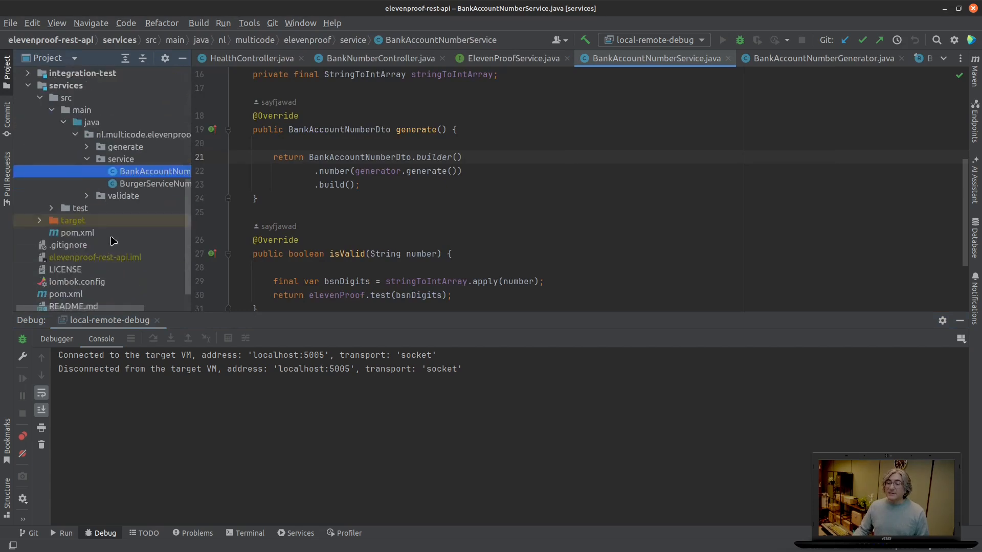
{"action": "scroll", "scroll_direction": "down", "scroll_amount": 3}
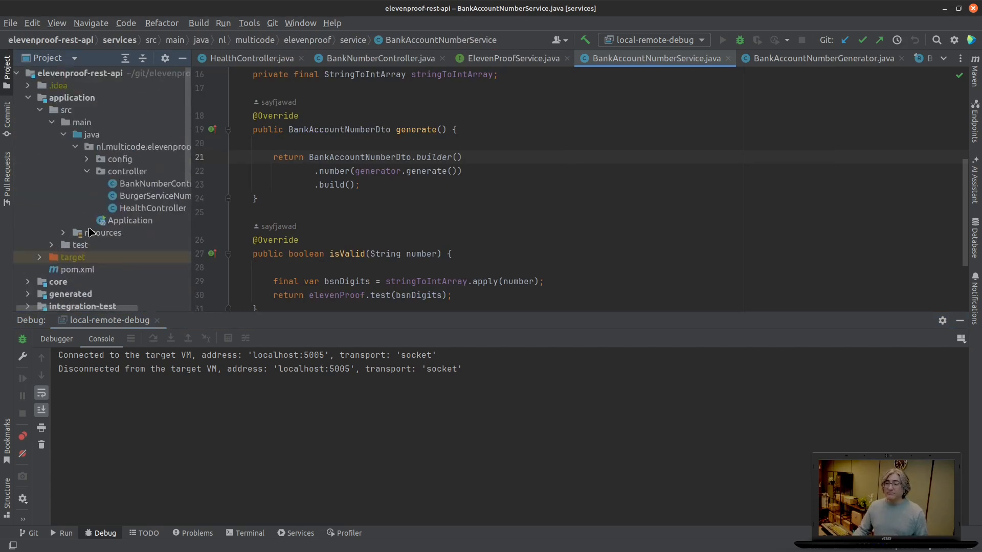
{"action": "left_click", "coordinate": [71, 98]}
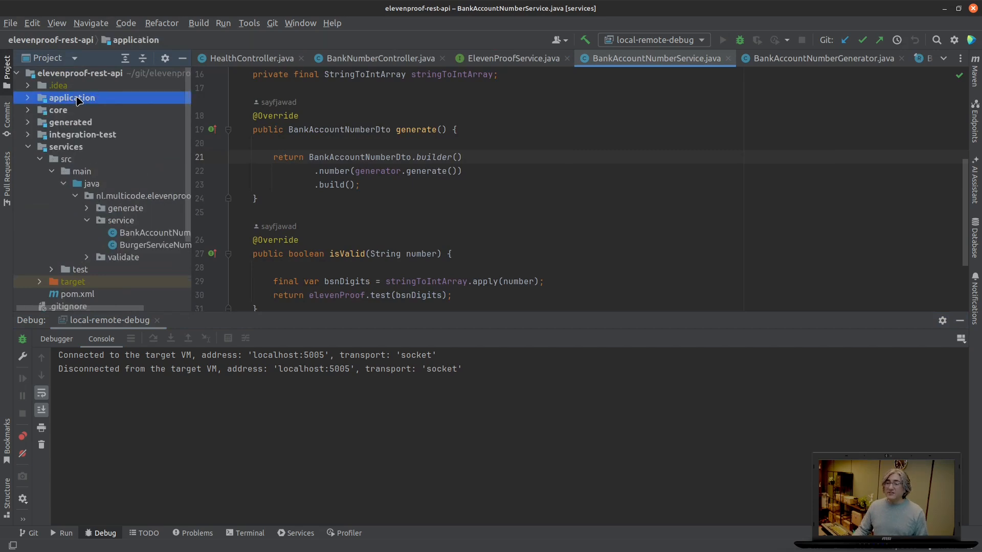
{"action": "mouse_move", "coordinate": [42, 102]}
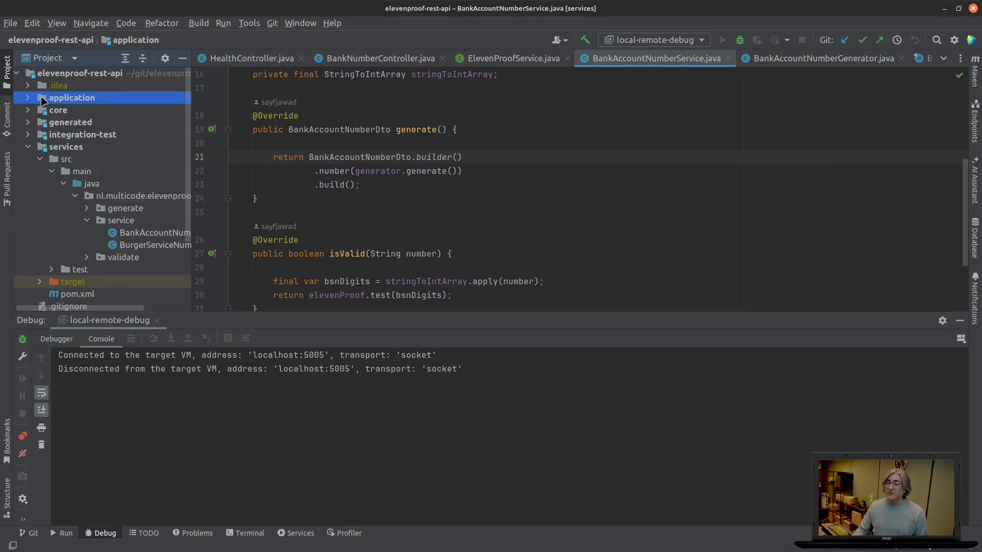
{"action": "left_click", "coordinate": [27, 98]}
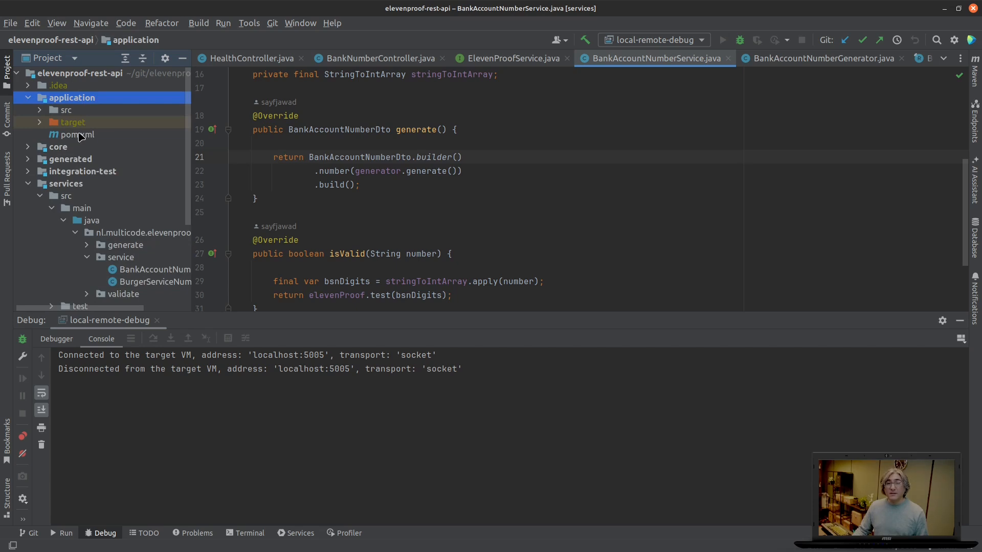
Step: Review the jib plugin's target image registry and eclipse-temurin base image lines in application/pom.xml
{"action": "double_click", "coordinate": [77, 134]}
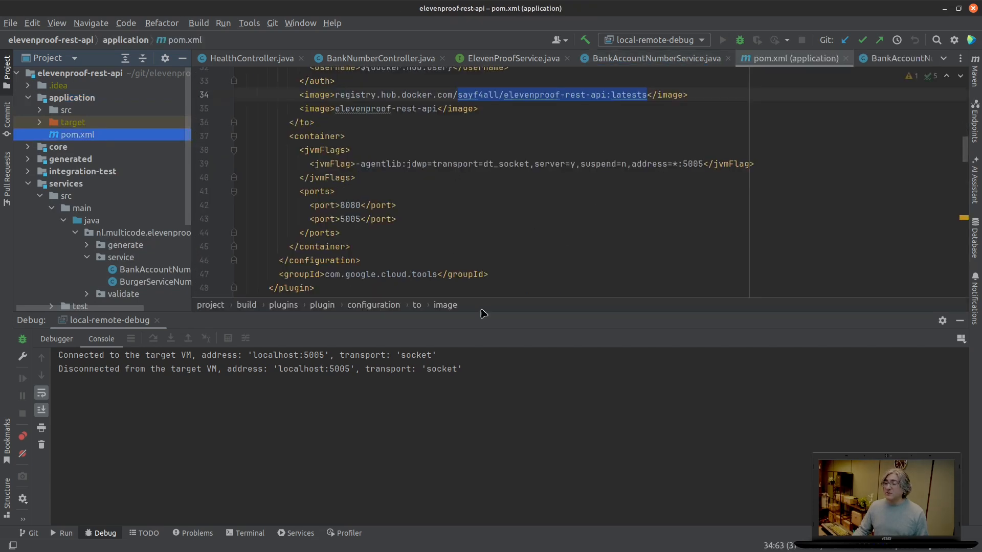
{"action": "mouse_move", "coordinate": [501, 317]}
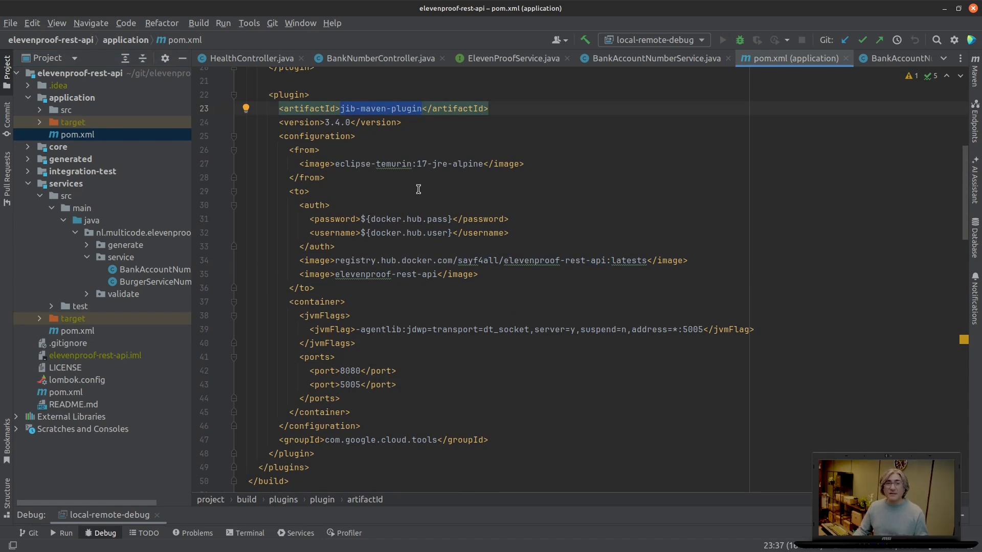
{"action": "scroll", "scroll_direction": "down", "scroll_amount": 3}
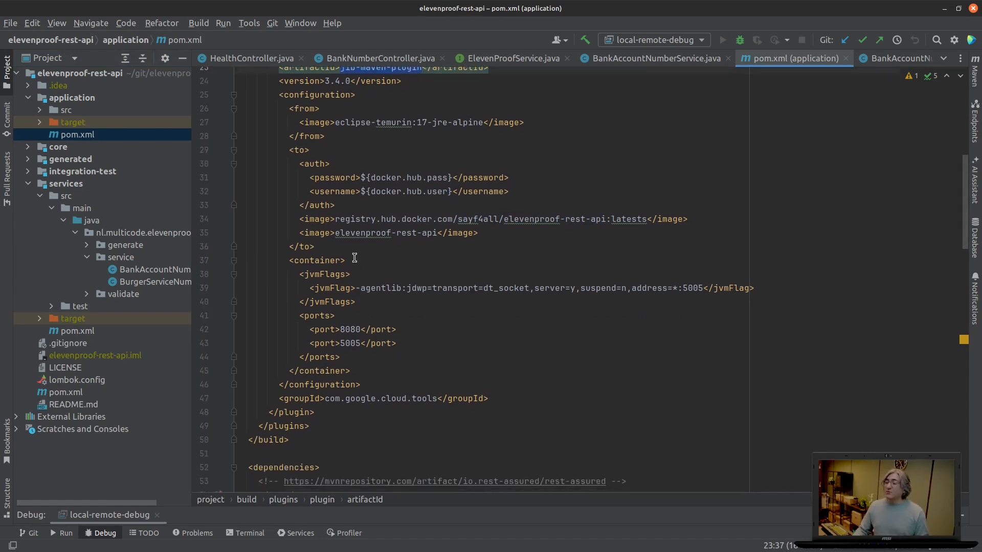
{"action": "left_click", "coordinate": [345, 260]}
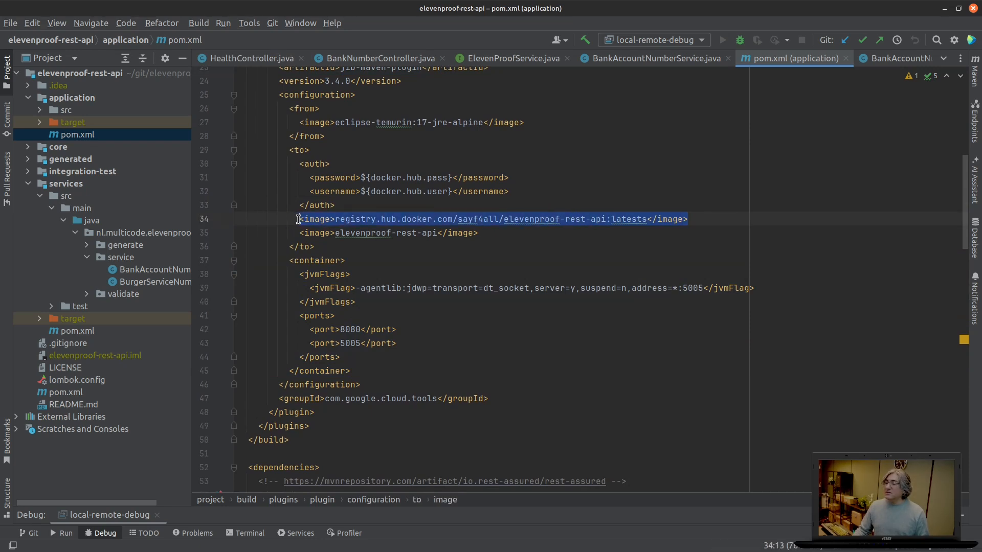
{"action": "mouse_move", "coordinate": [424, 182]}
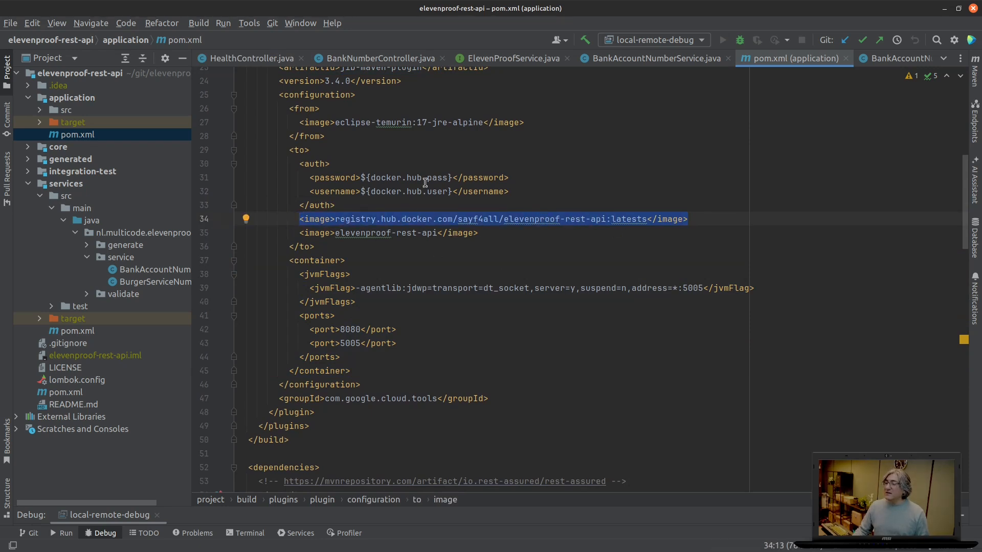
{"action": "left_click", "coordinate": [351, 122]}
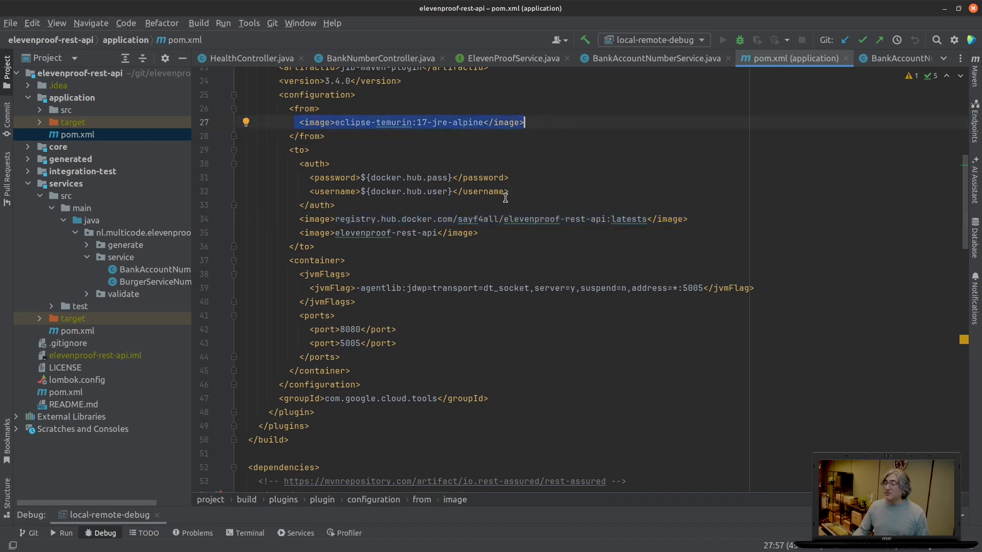
{"action": "mouse_move", "coordinate": [427, 130]}
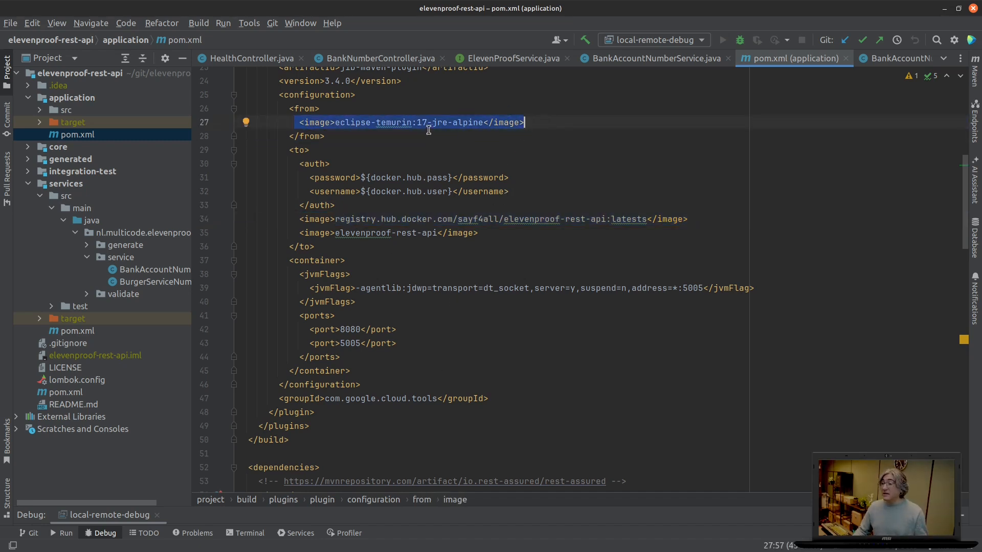
{"action": "mouse_move", "coordinate": [382, 371]}
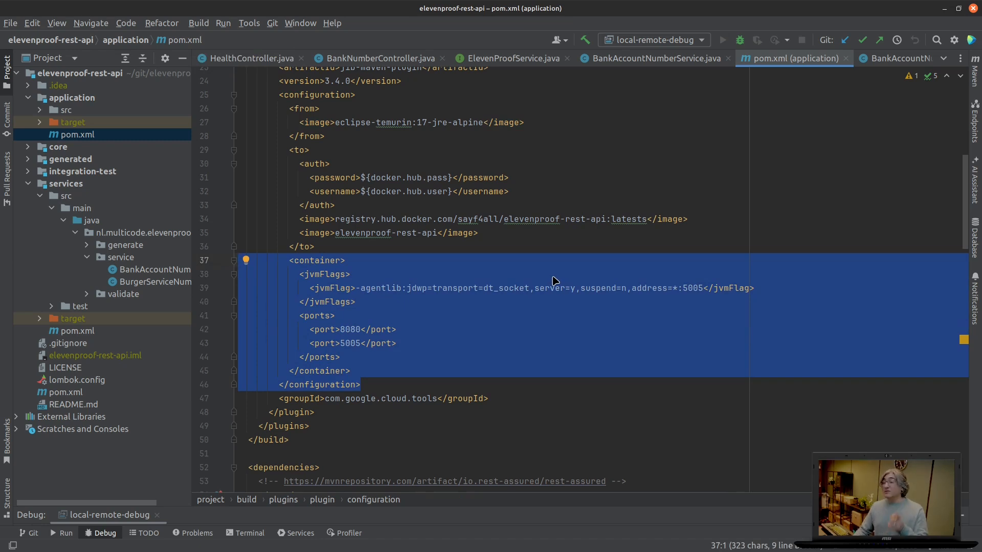
Step: Highlight the JVM debug agent flag on port 5005 and the exposed ports 8080 and 5005
{"action": "left_click", "coordinate": [355, 301]}
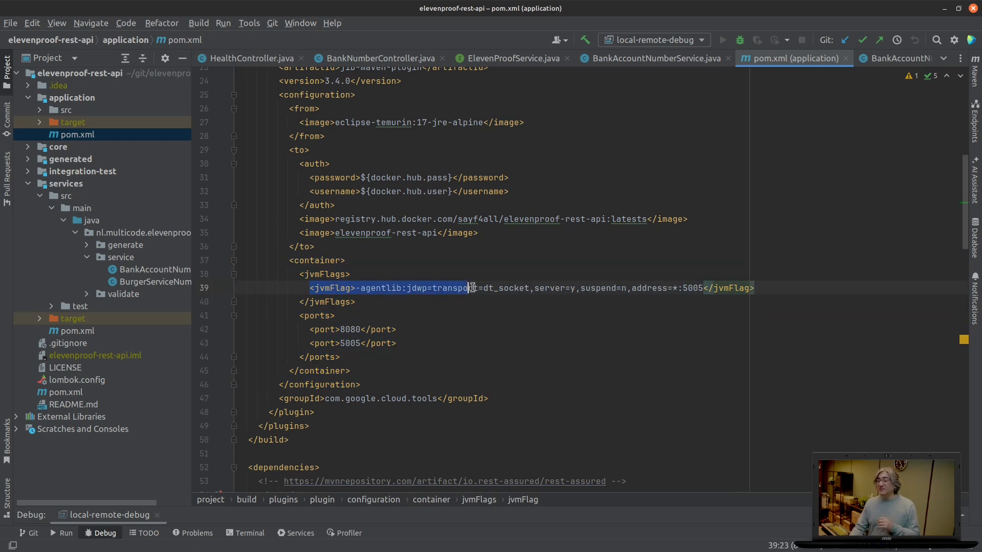
{"action": "left_click", "coordinate": [354, 301]}
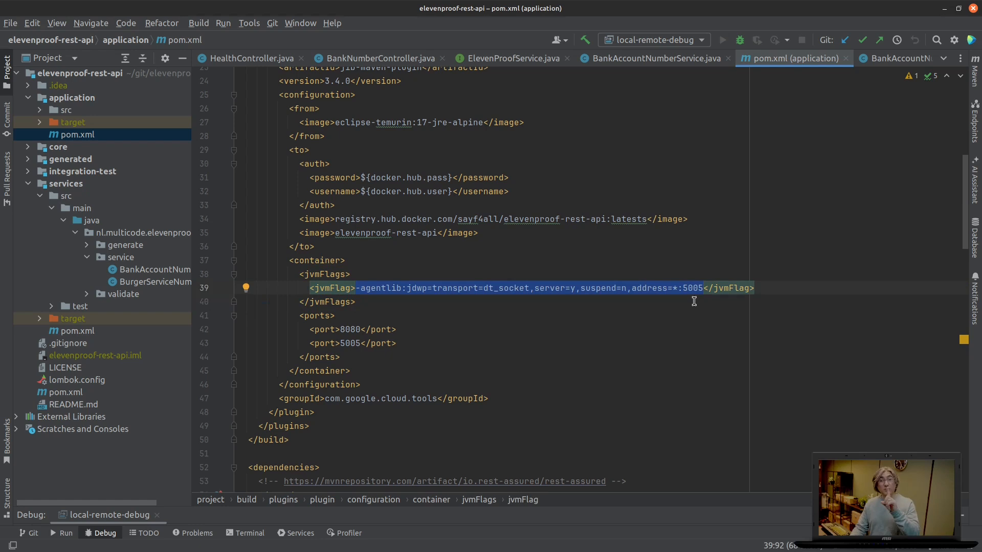
{"action": "mouse_move", "coordinate": [682, 295]}
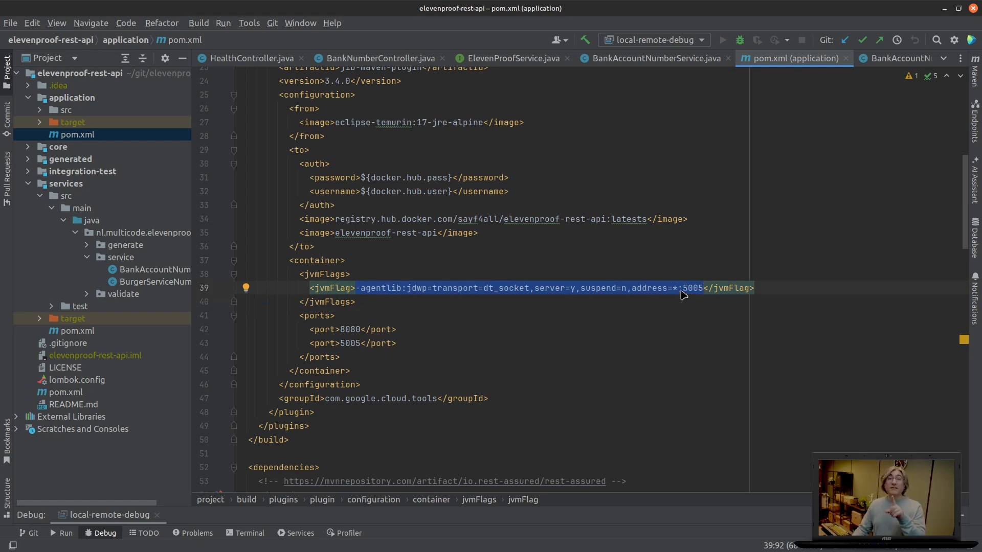
{"action": "mouse_move", "coordinate": [651, 258]}
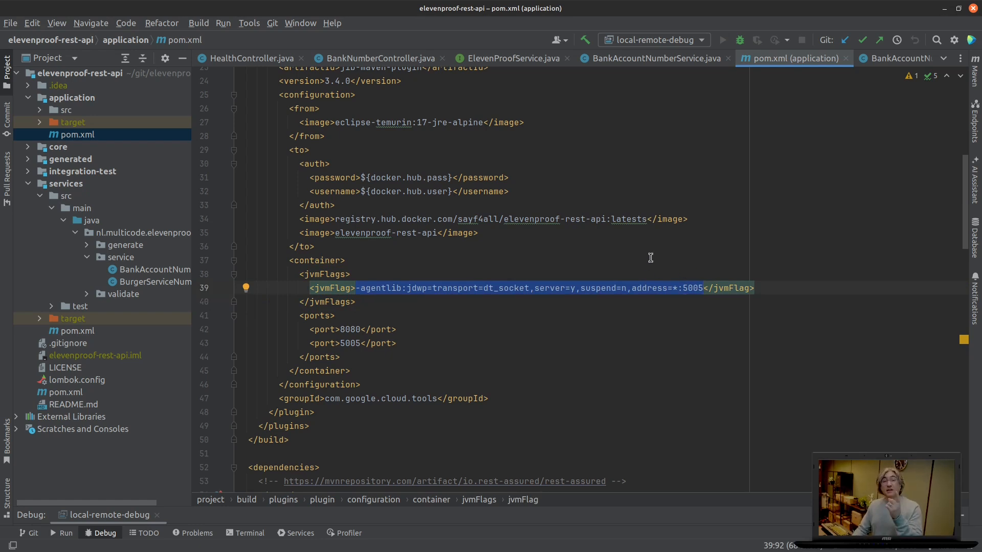
{"action": "mouse_move", "coordinate": [729, 281]}
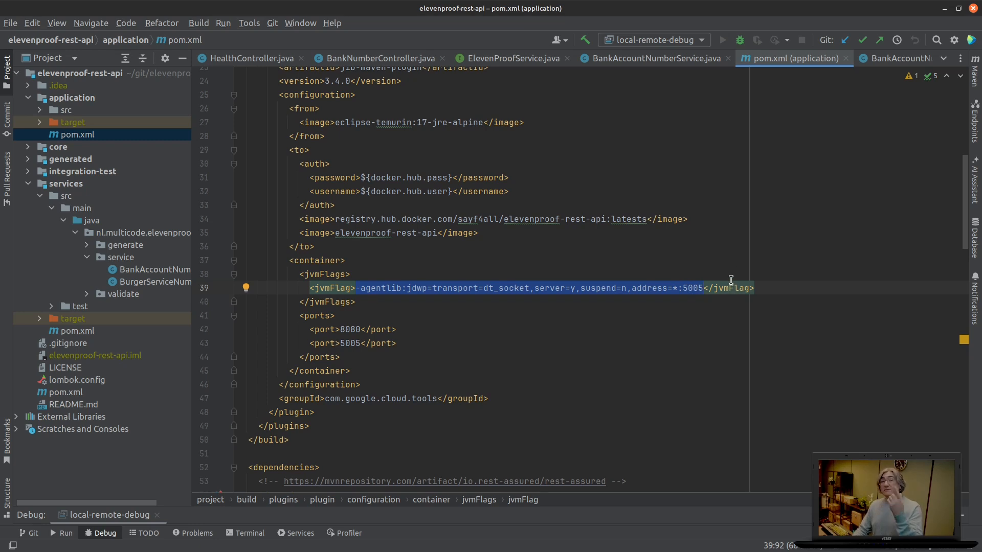
{"action": "double_click", "coordinate": [692, 289]}
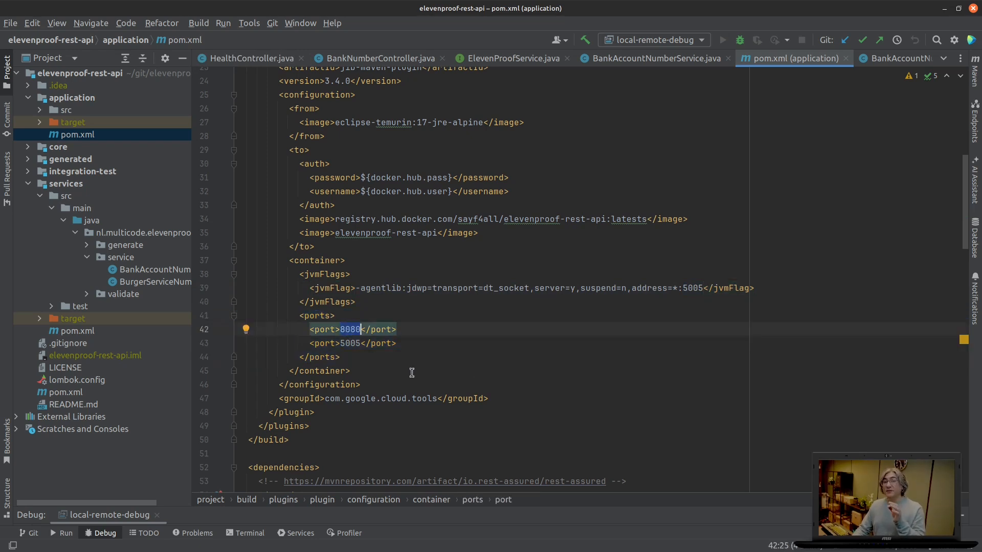
{"action": "mouse_move", "coordinate": [407, 361]}
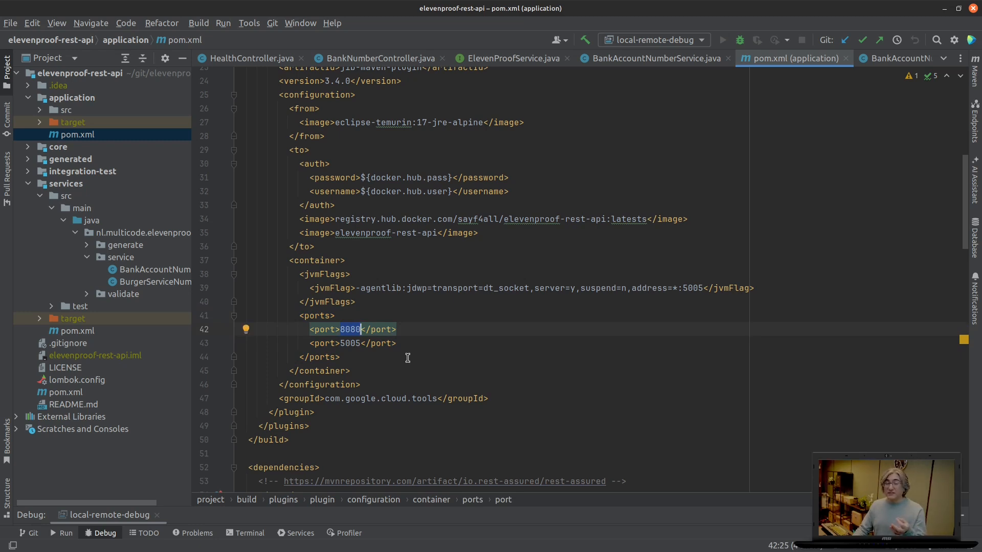
{"action": "mouse_move", "coordinate": [402, 348]}
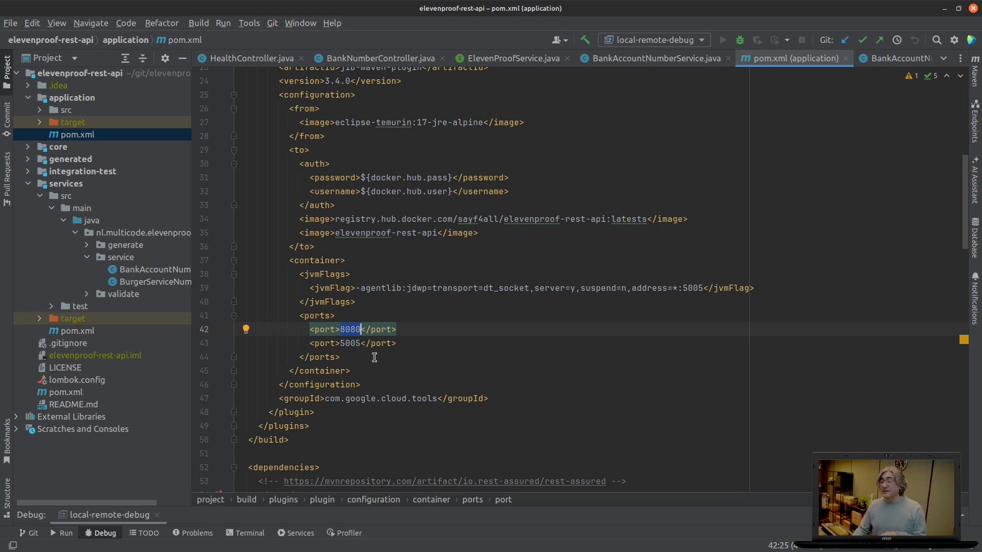
{"action": "mouse_move", "coordinate": [348, 344]}
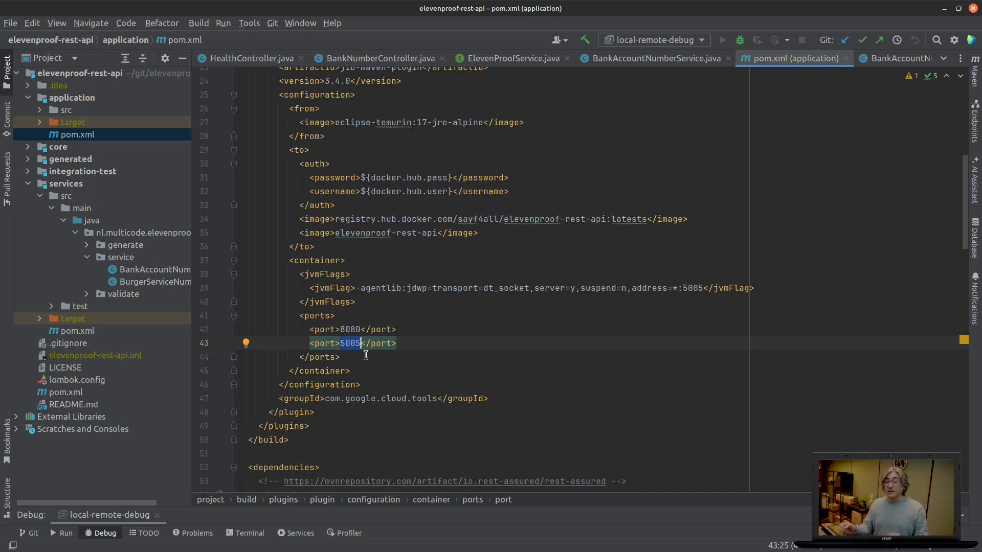
{"action": "mouse_move", "coordinate": [295, 327]}
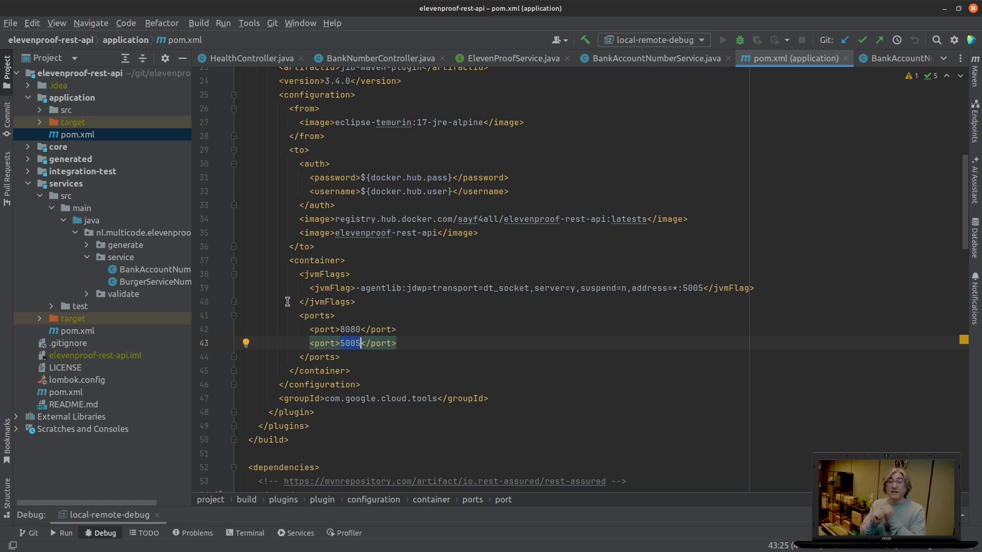
{"action": "mouse_move", "coordinate": [338, 333]}
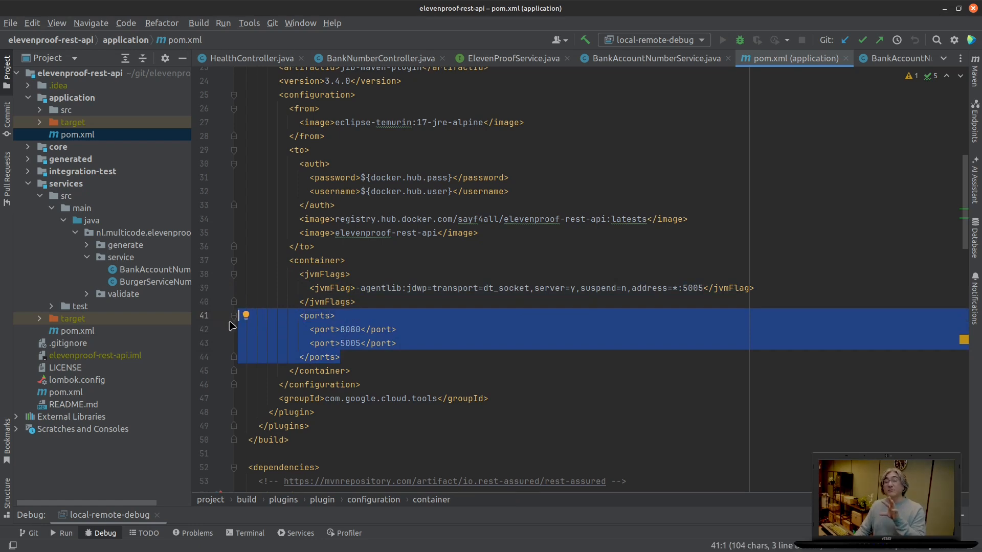
{"action": "mouse_move", "coordinate": [457, 396]}
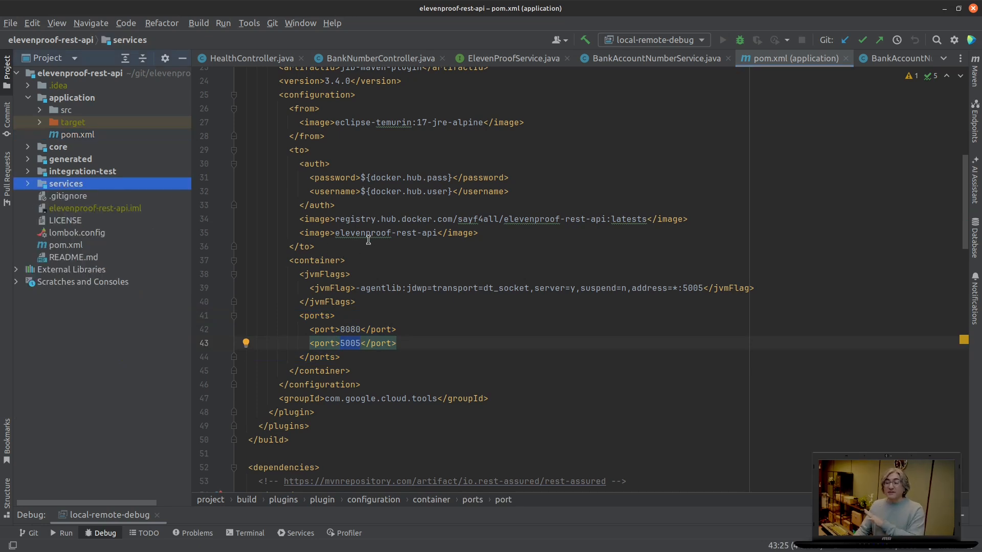
{"action": "left_click", "coordinate": [77, 98]}
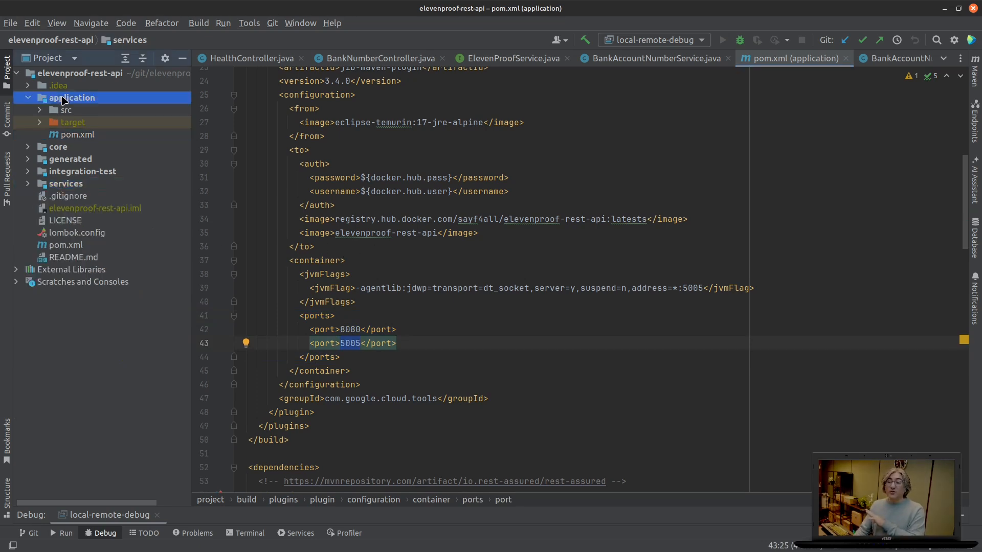
Step: Navigate to integration-test > k8s > templates and load elevenproof-deployment.yaml
{"action": "left_click", "coordinate": [28, 98]}
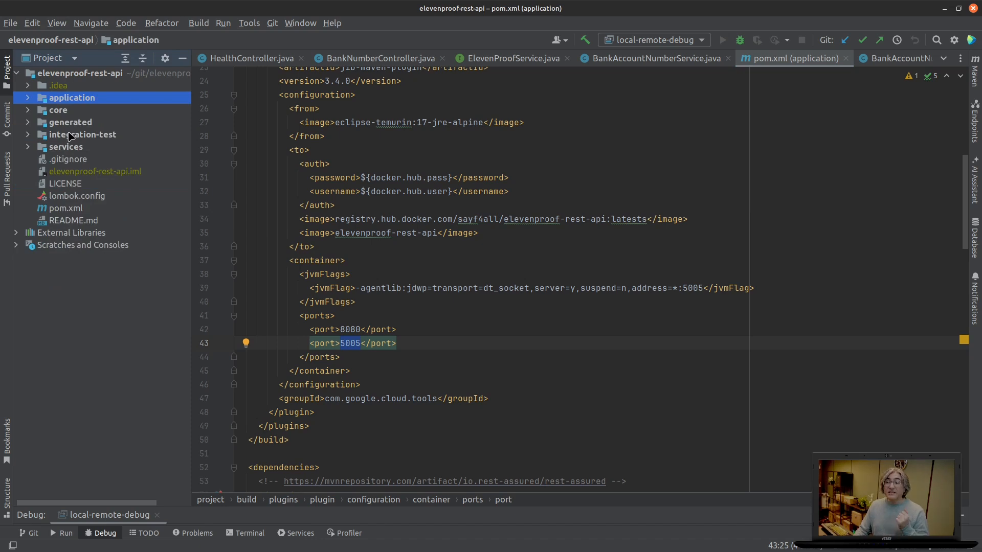
{"action": "left_click", "coordinate": [82, 134]}
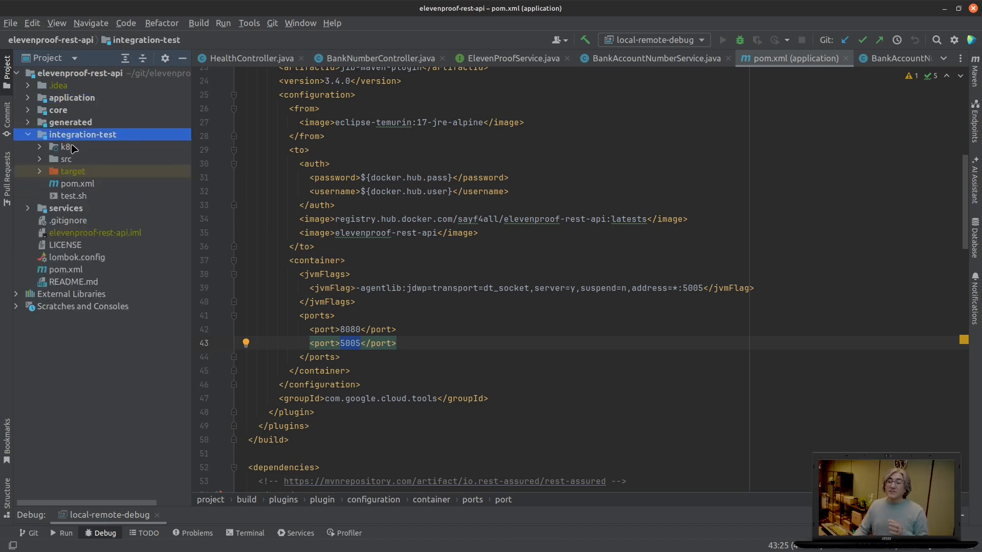
{"action": "left_click", "coordinate": [65, 146]}
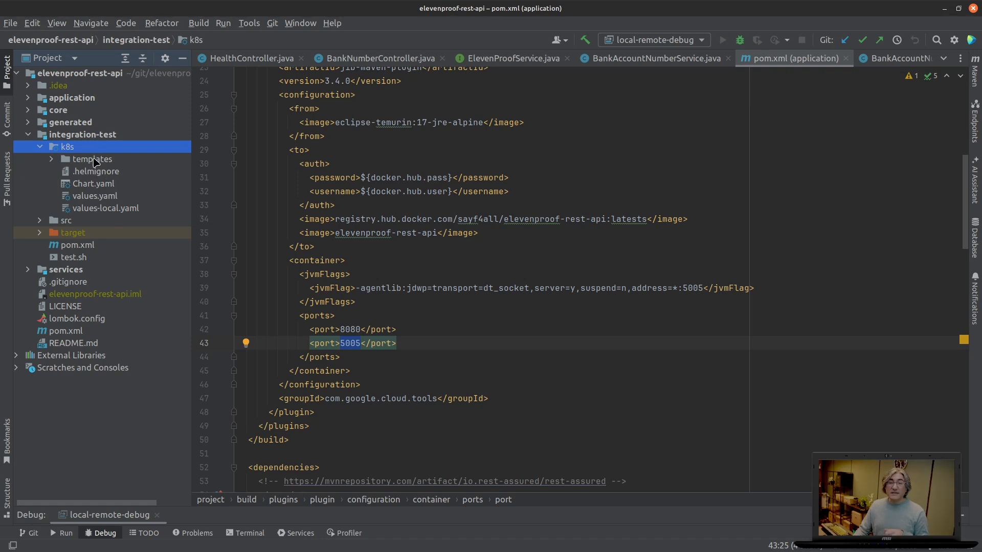
{"action": "mouse_move", "coordinate": [97, 212]}
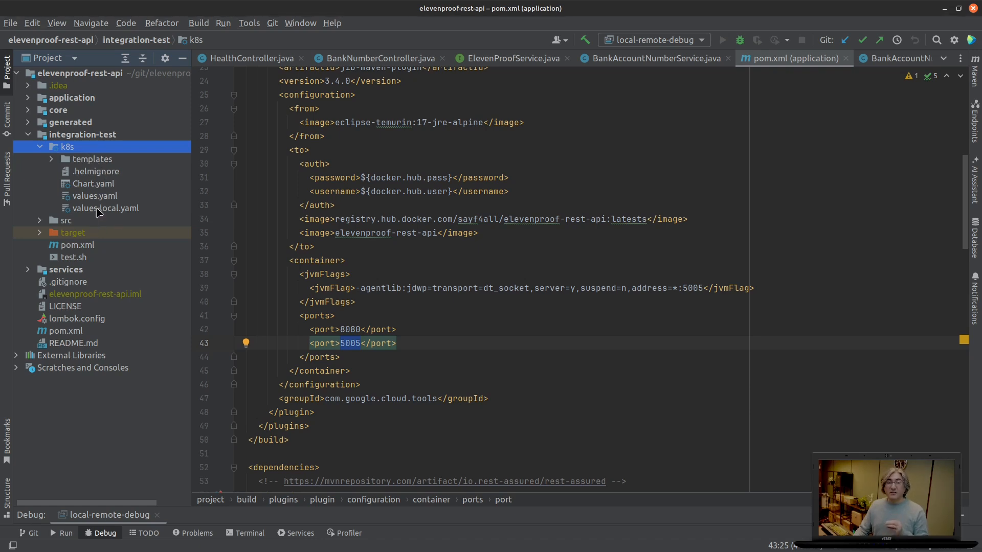
{"action": "mouse_move", "coordinate": [116, 211]}
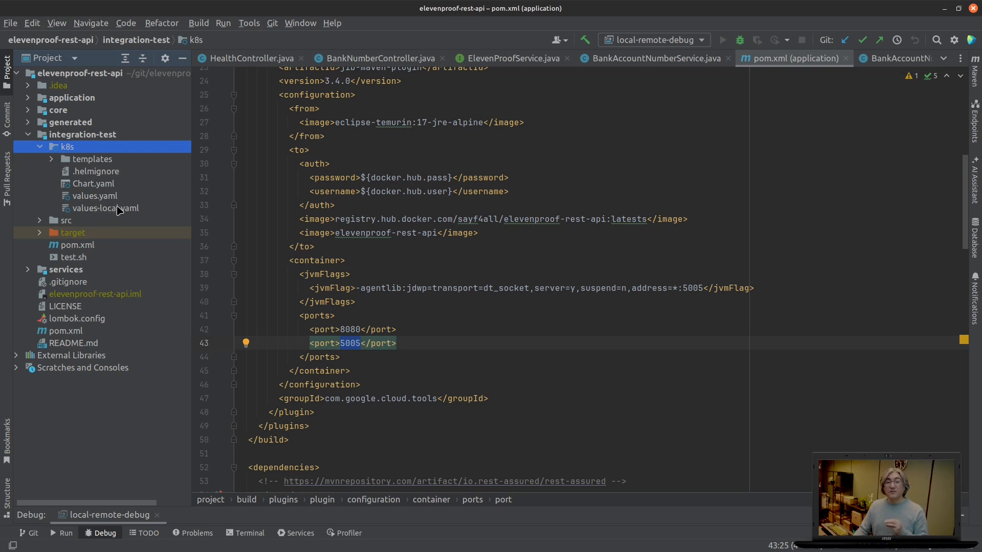
{"action": "mouse_move", "coordinate": [97, 177]}
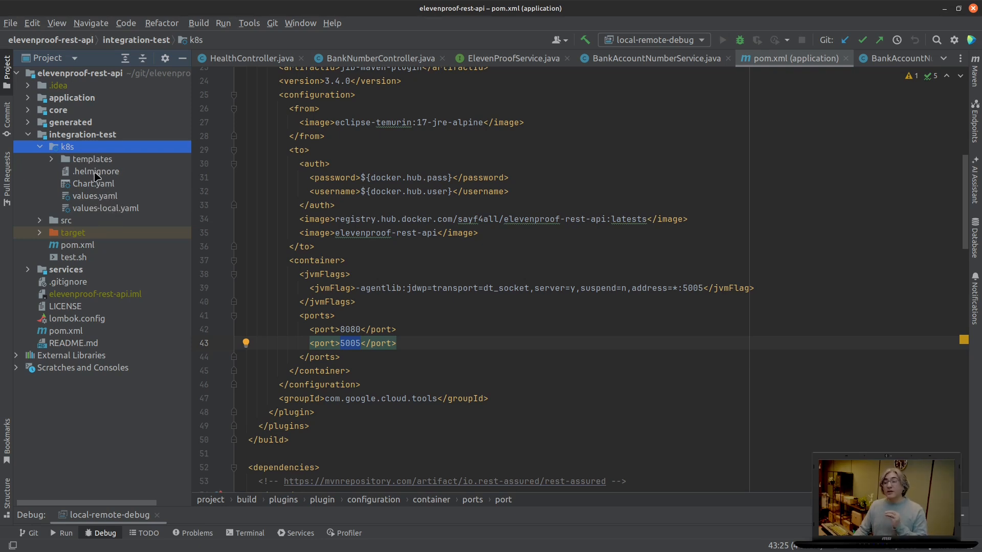
{"action": "mouse_move", "coordinate": [94, 165]}
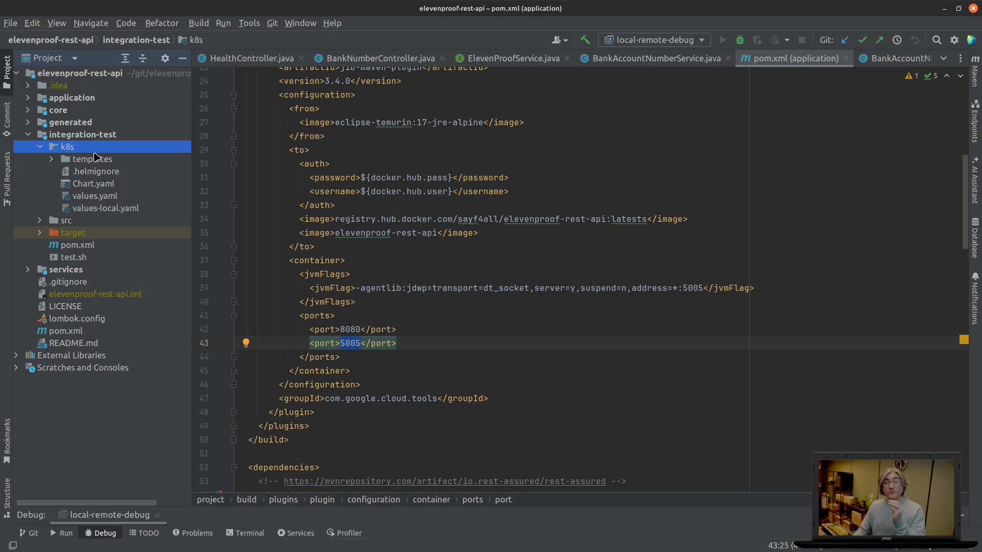
{"action": "mouse_move", "coordinate": [90, 153]}
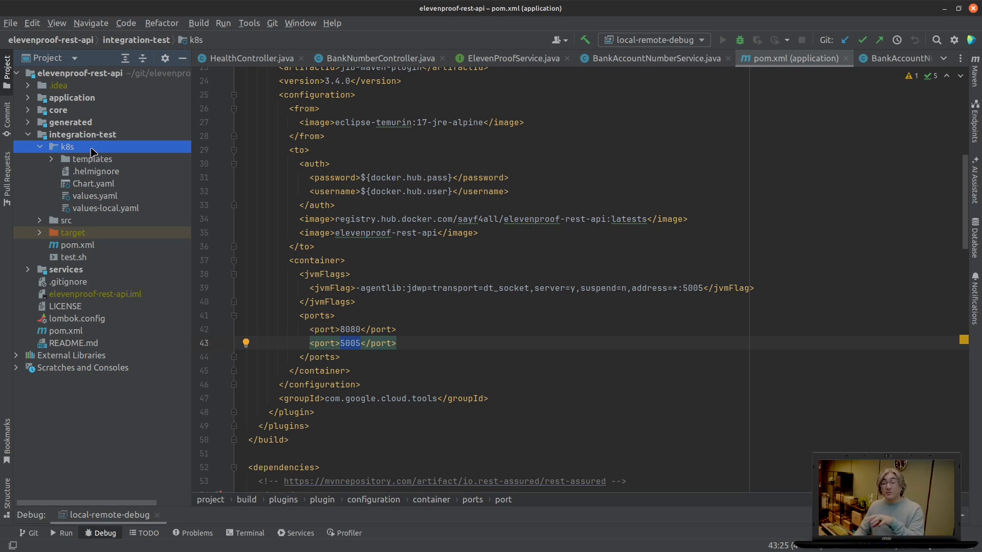
{"action": "mouse_move", "coordinate": [97, 158]}
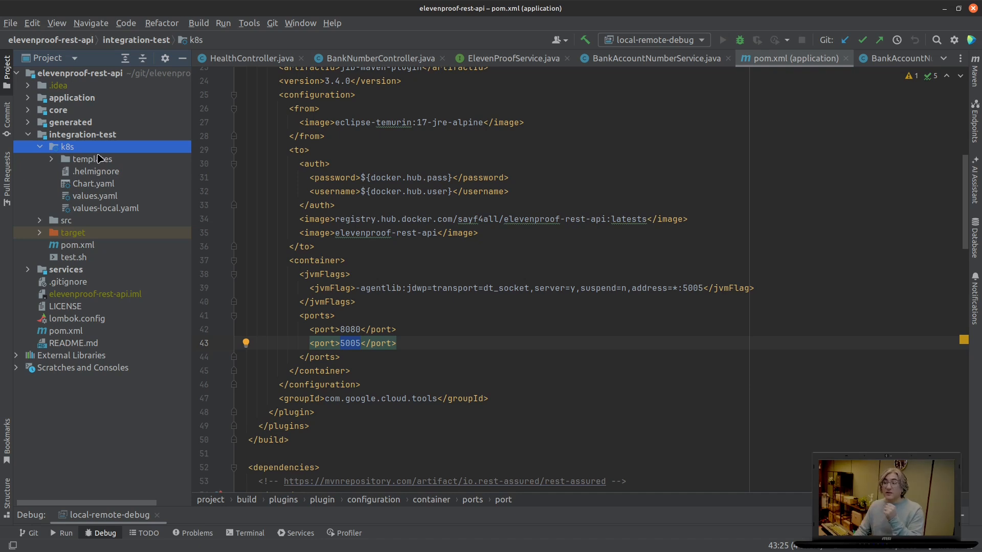
{"action": "left_click", "coordinate": [87, 159]}
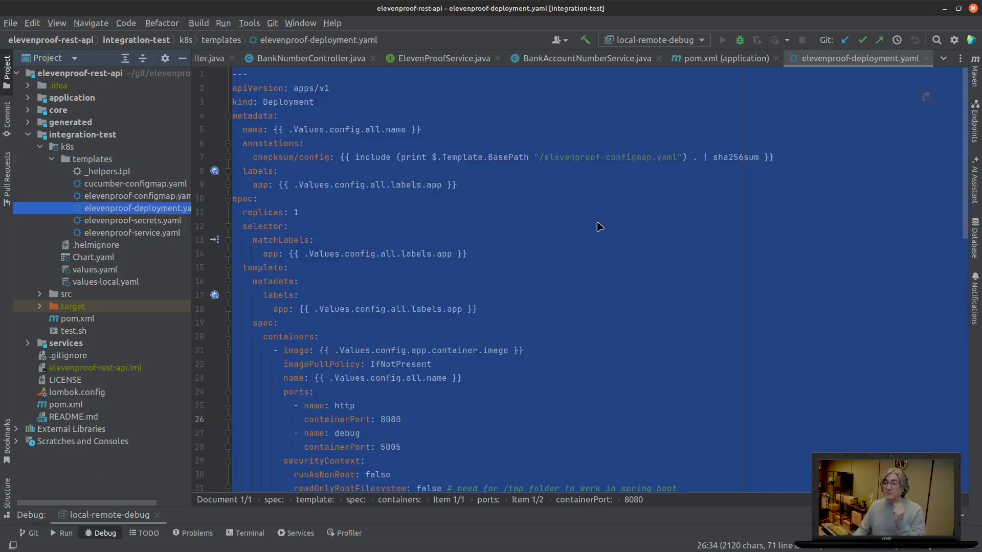
Step: Review the deployment's container ports http 8080 and debug 5005 and its probes on 8080
{"action": "left_click", "coordinate": [467, 316]}
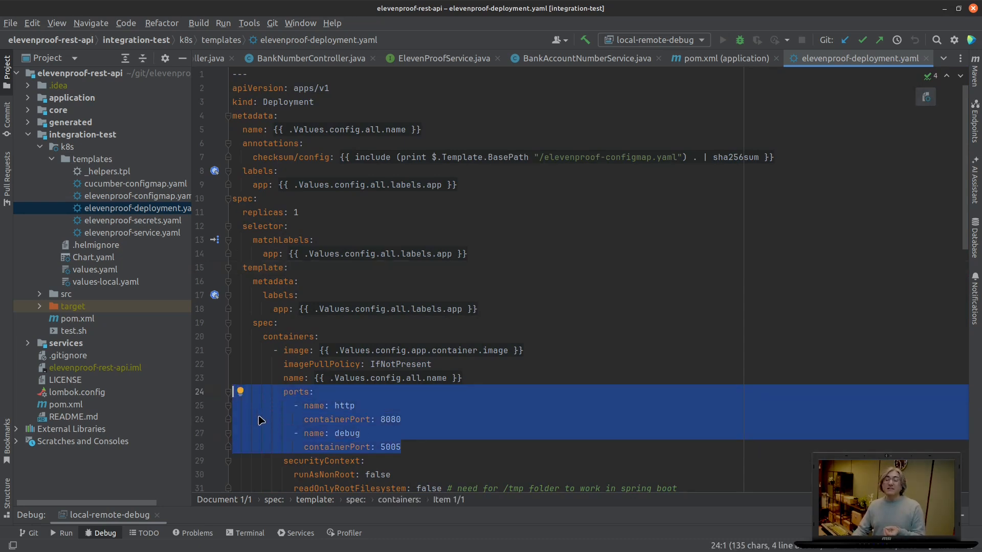
{"action": "mouse_move", "coordinate": [251, 412]}
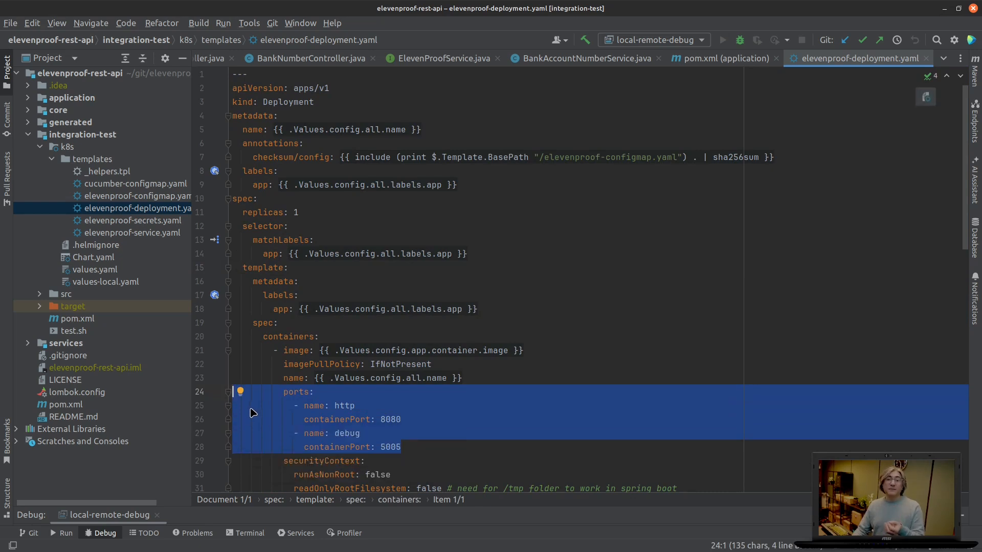
{"action": "mouse_move", "coordinate": [528, 357]}
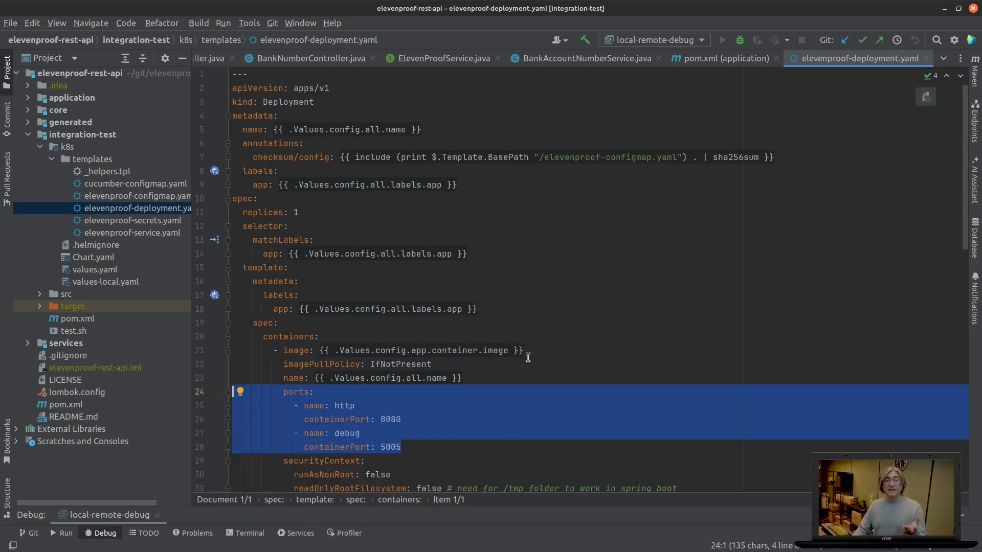
{"action": "scroll", "scroll_direction": "down", "scroll_amount": 3}
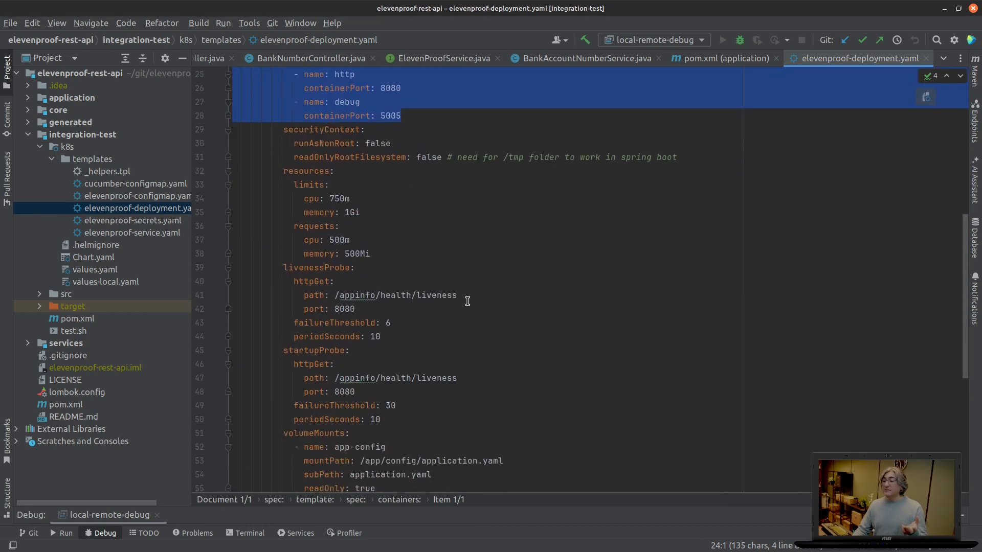
{"action": "mouse_move", "coordinate": [416, 300]}
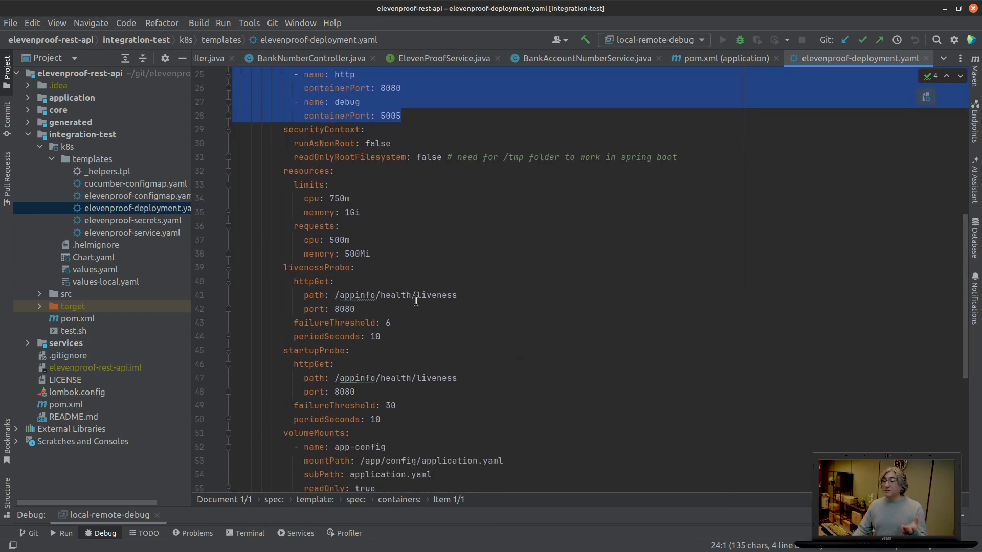
{"action": "scroll", "scroll_direction": "down", "scroll_amount": 3}
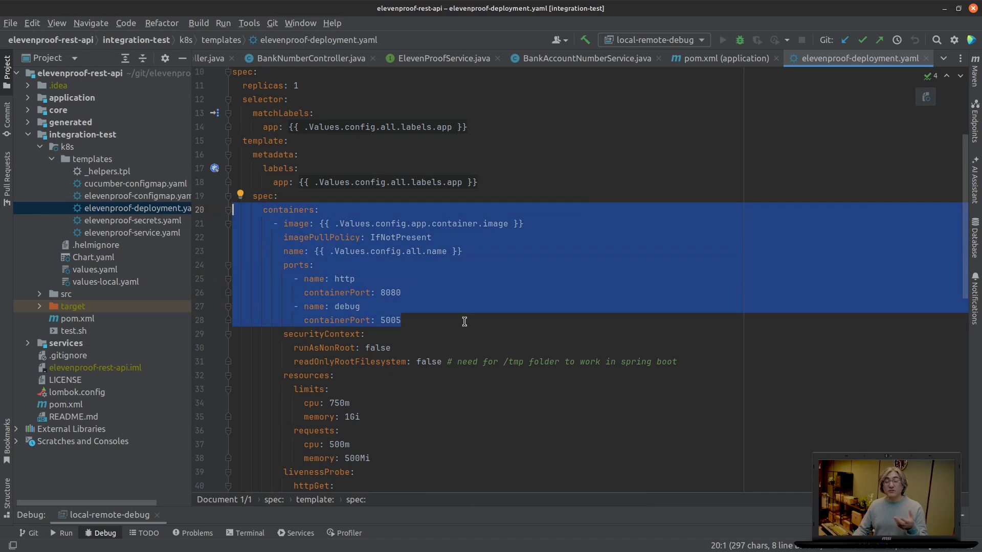
{"action": "mouse_move", "coordinate": [141, 244]}
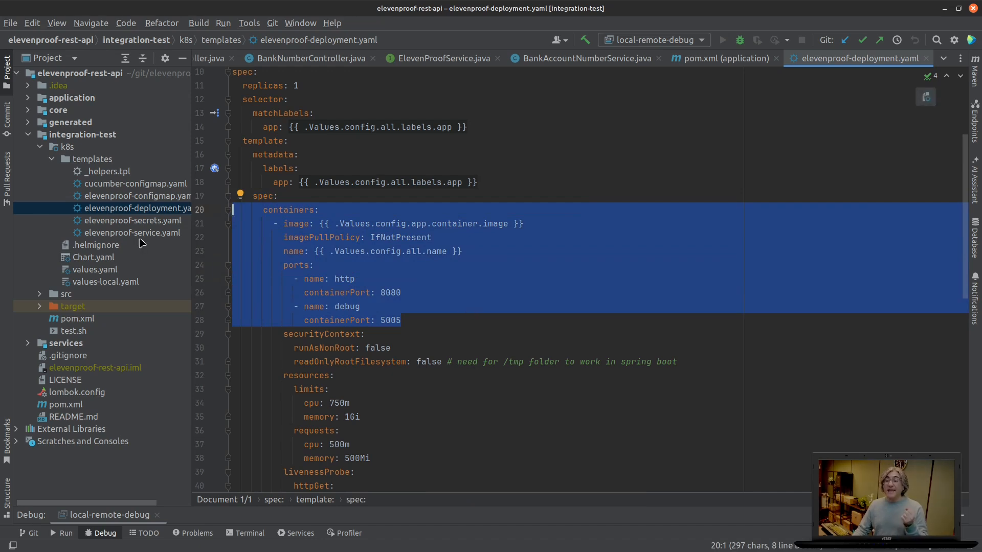
{"action": "mouse_move", "coordinate": [140, 236]}
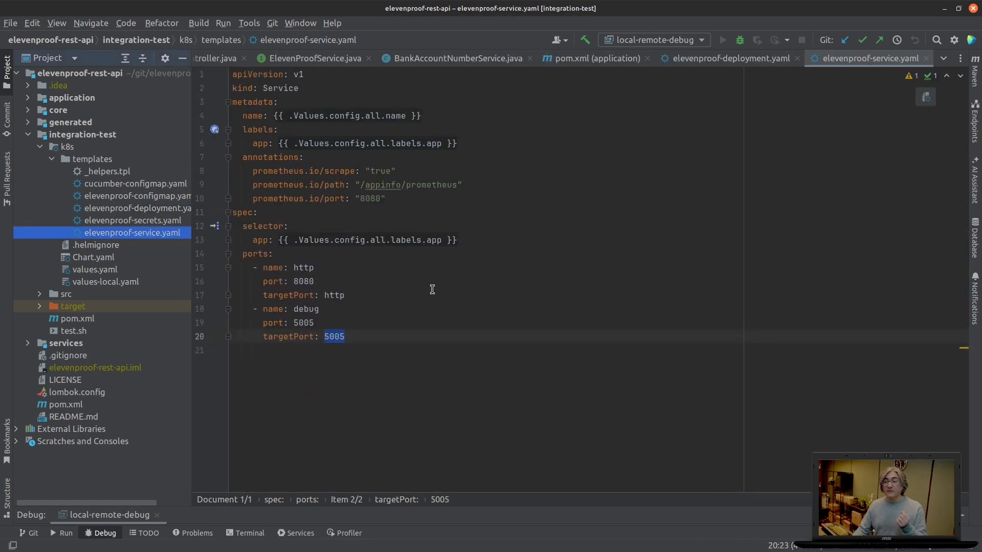
{"action": "mouse_move", "coordinate": [116, 232]}
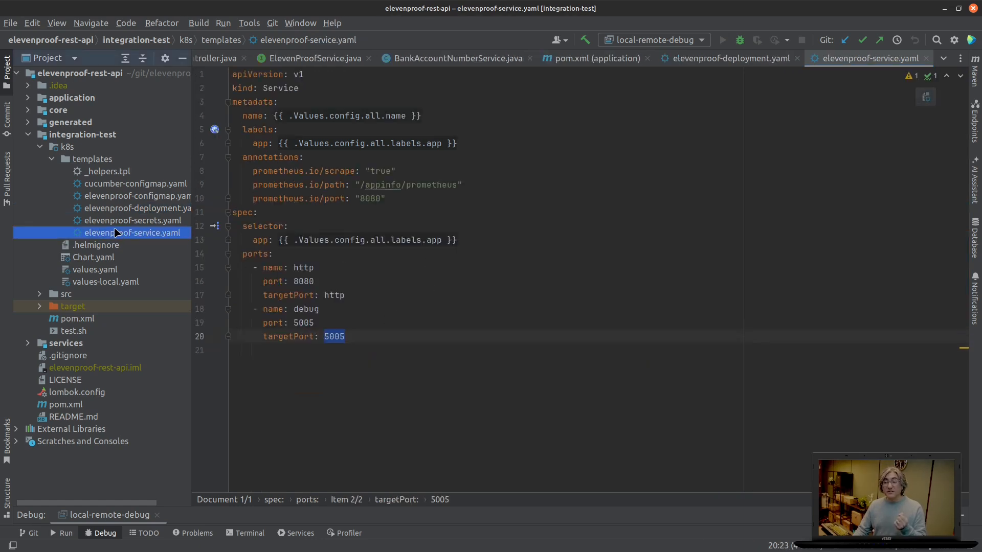
{"action": "mouse_move", "coordinate": [166, 235]}
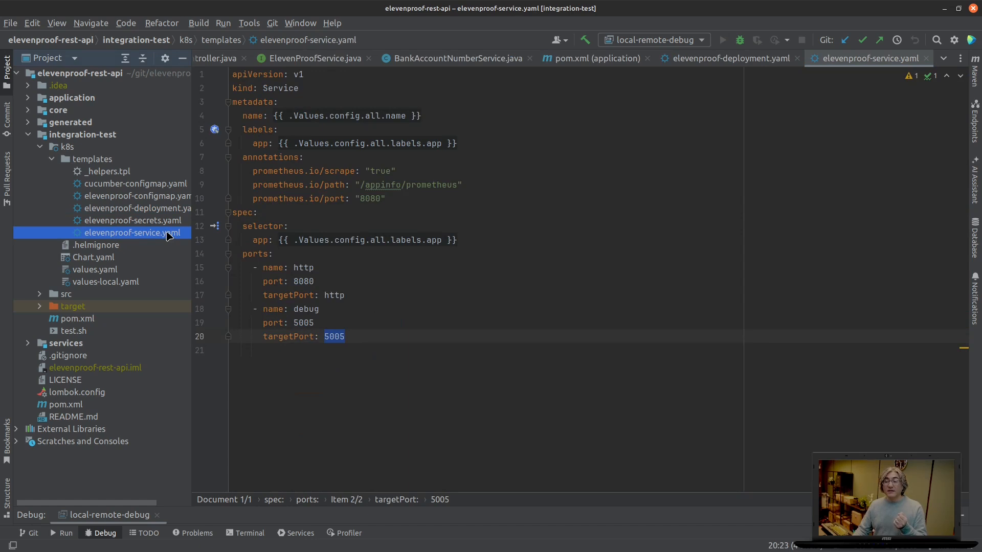
{"action": "mouse_move", "coordinate": [343, 326]}
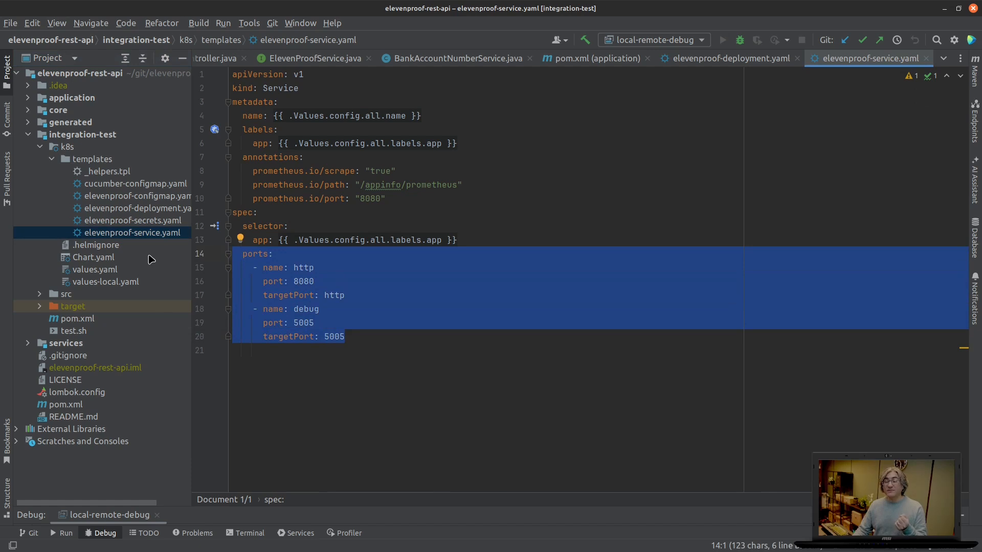
{"action": "mouse_move", "coordinate": [155, 265]}
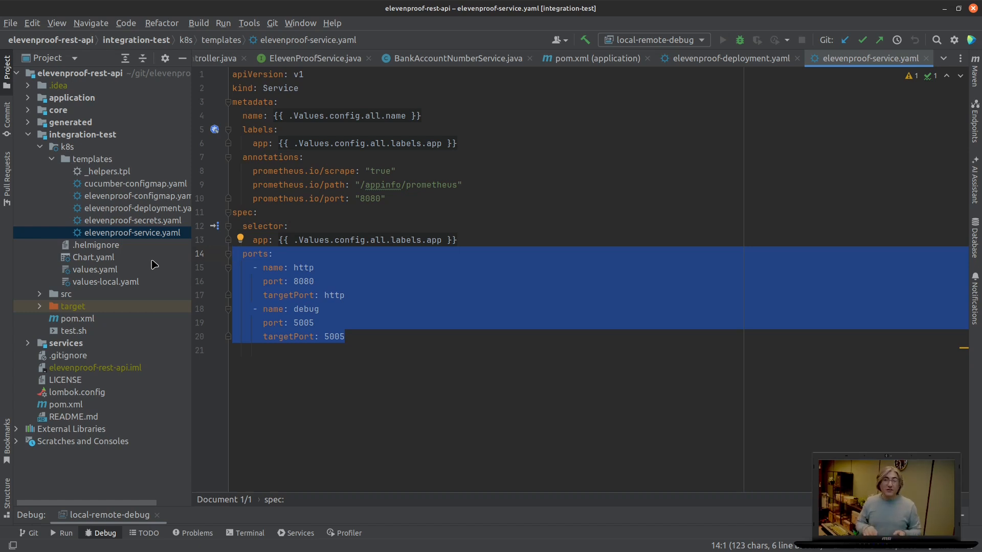
{"action": "mouse_move", "coordinate": [143, 259]}
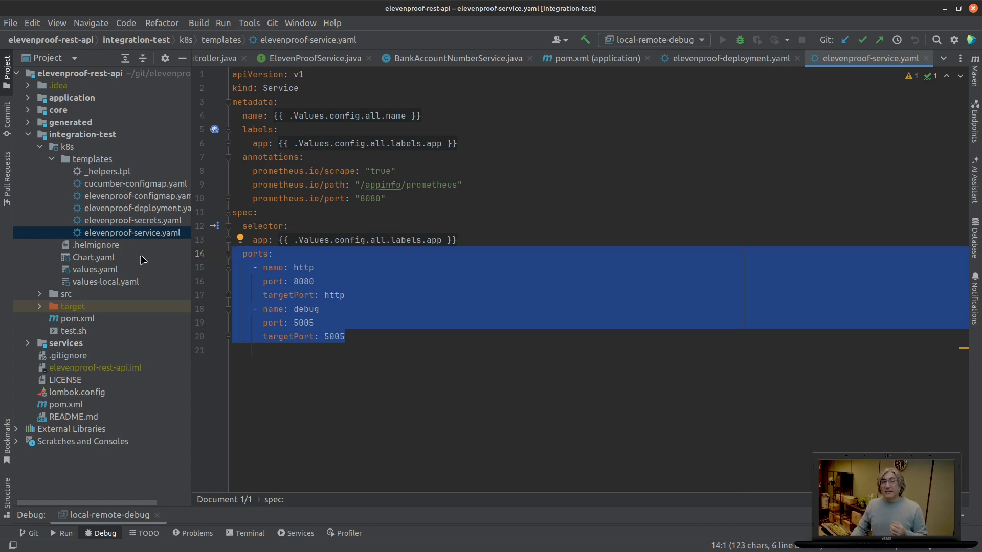
{"action": "mouse_move", "coordinate": [288, 337]}
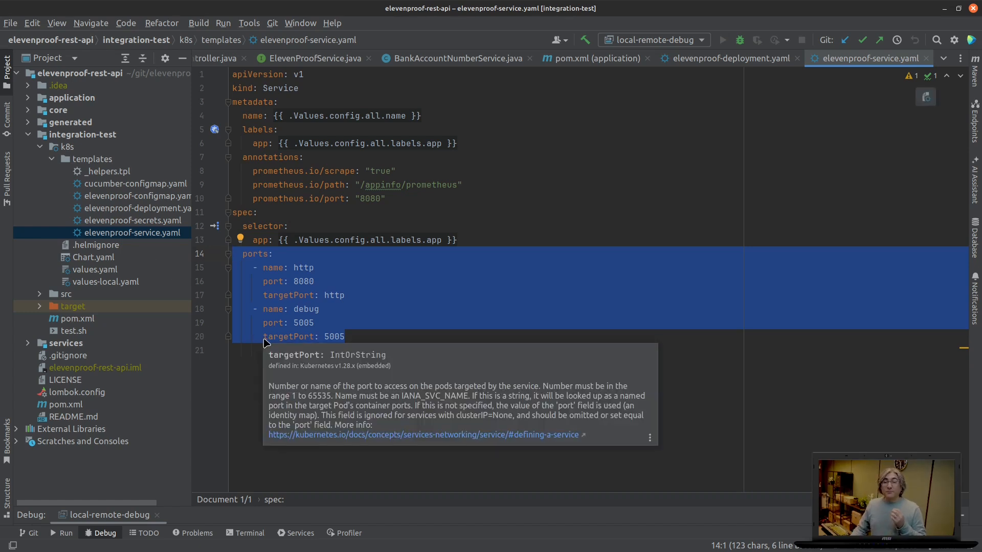
{"action": "mouse_move", "coordinate": [439, 436]}
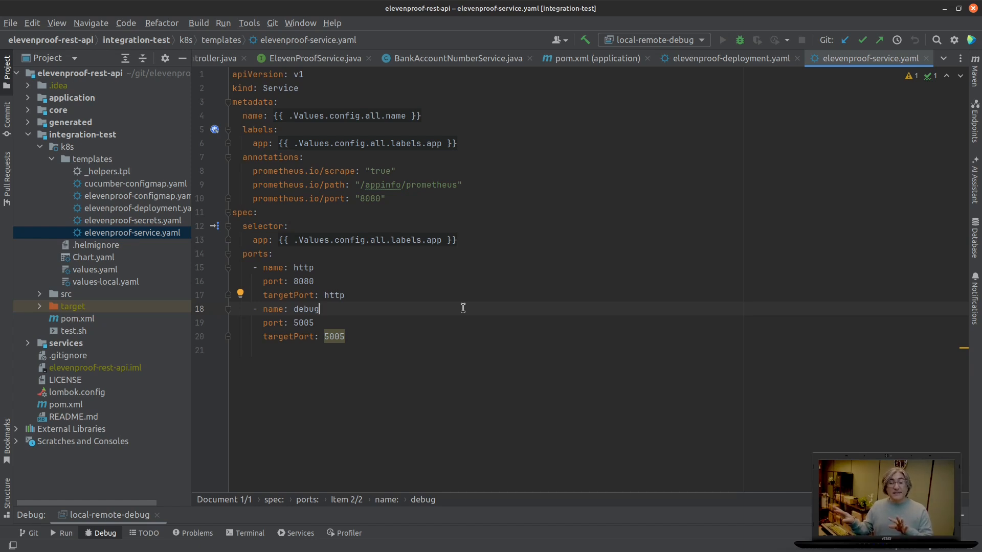
{"action": "mouse_move", "coordinate": [578, 132]}
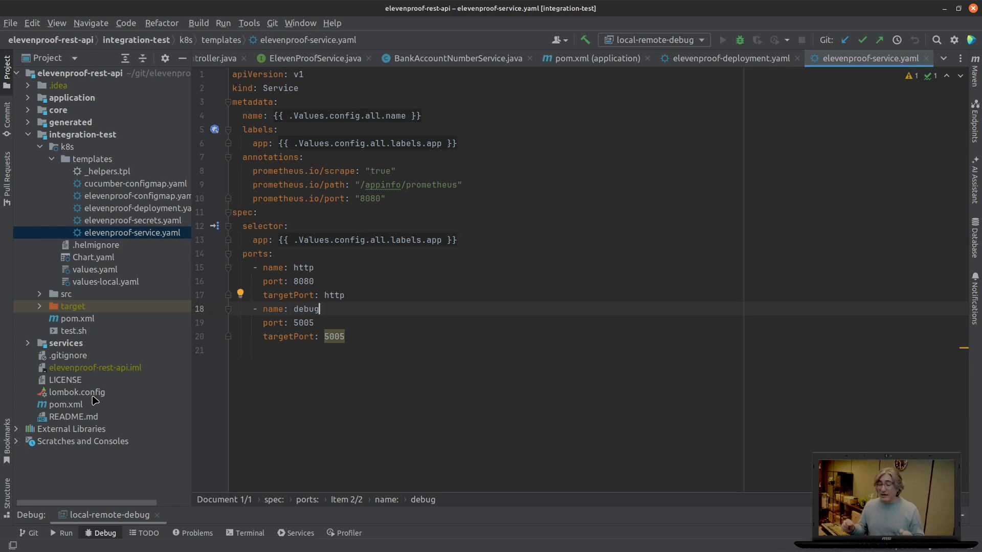
{"action": "mouse_move", "coordinate": [201, 417]}
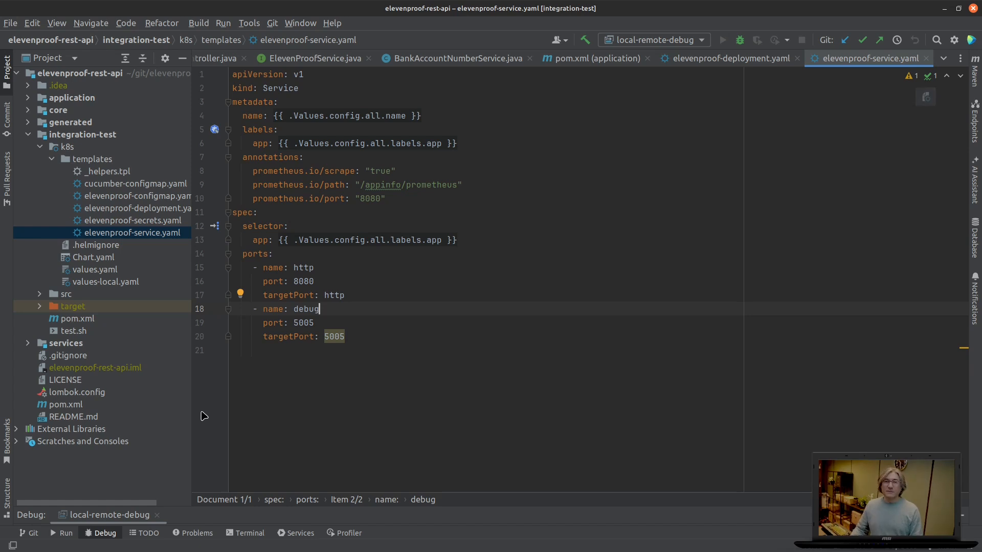
{"action": "mouse_move", "coordinate": [175, 393]}
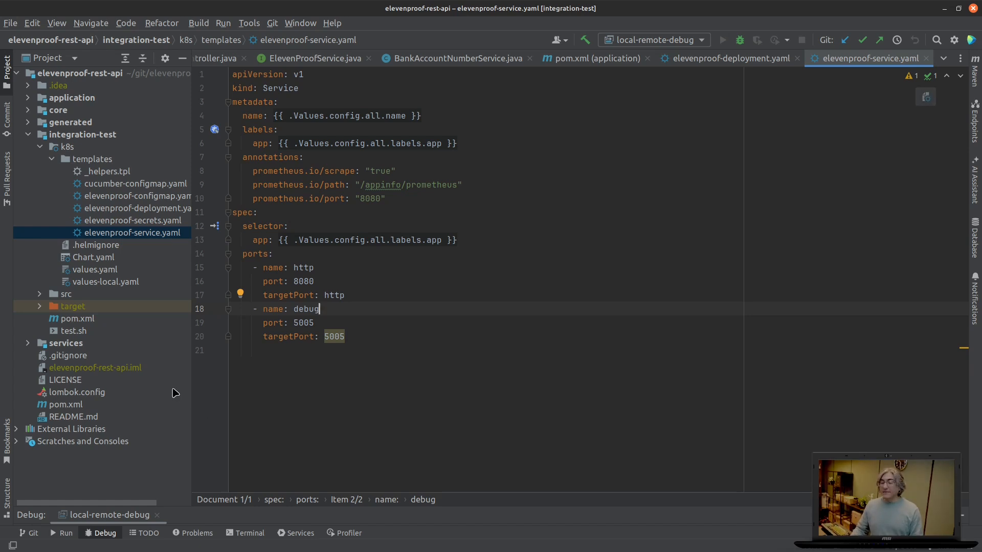
{"action": "mouse_move", "coordinate": [75, 110]}
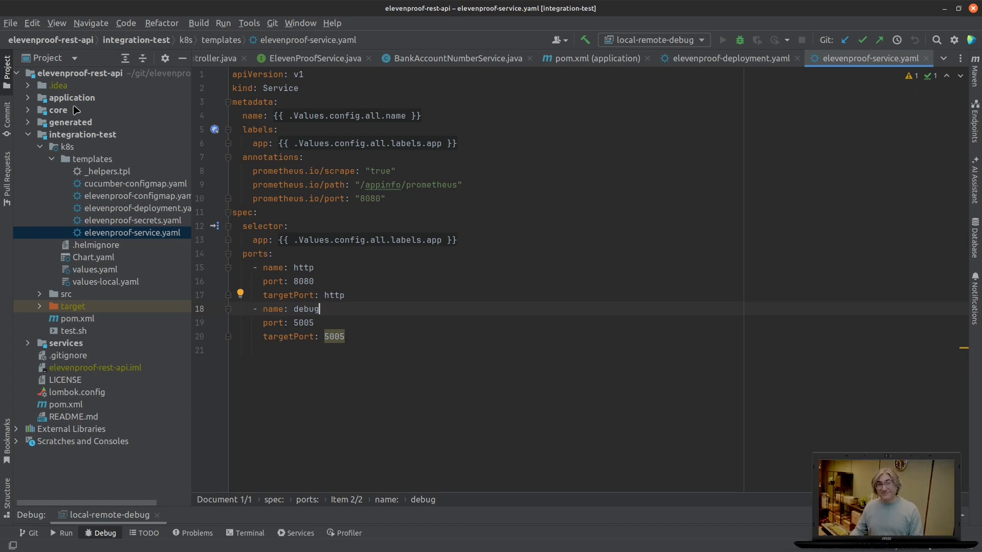